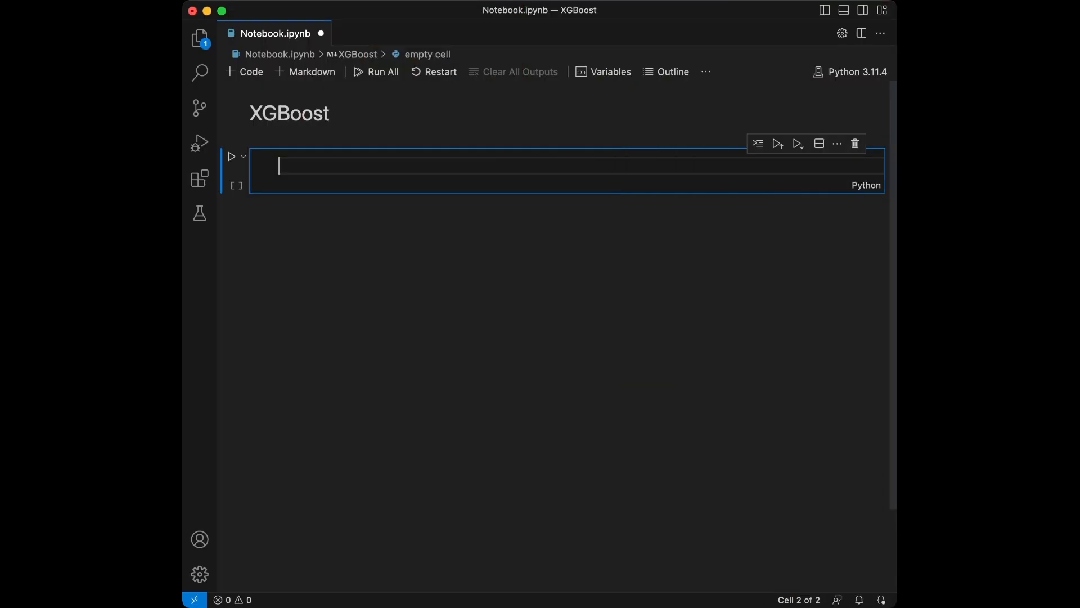
Step: Import make_classification, train_test_split and numpy as np in the first cell and run it
text(from sklear)
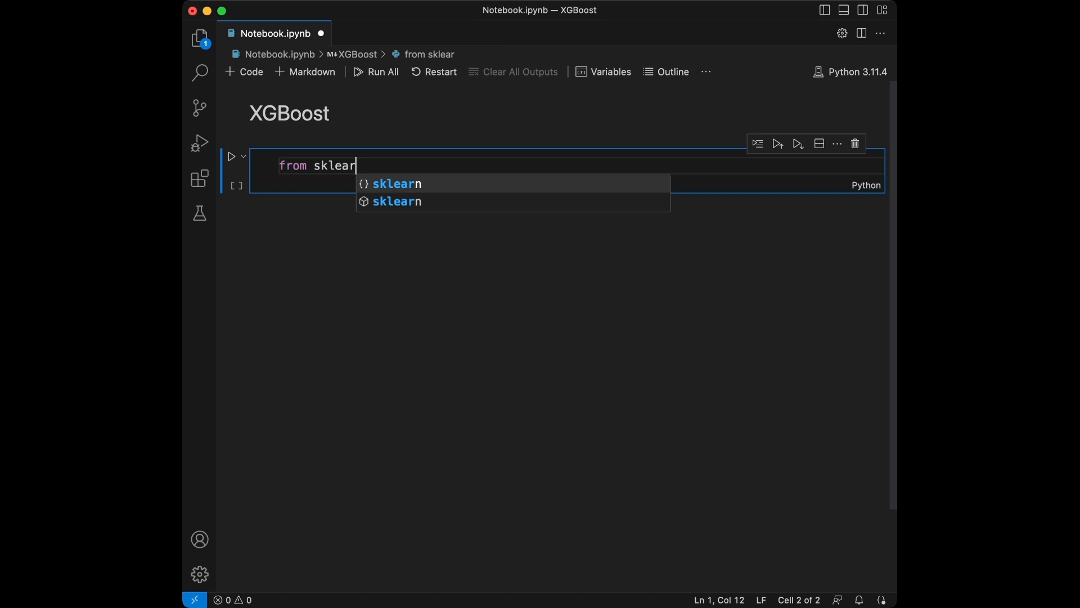
text(n.datasets)
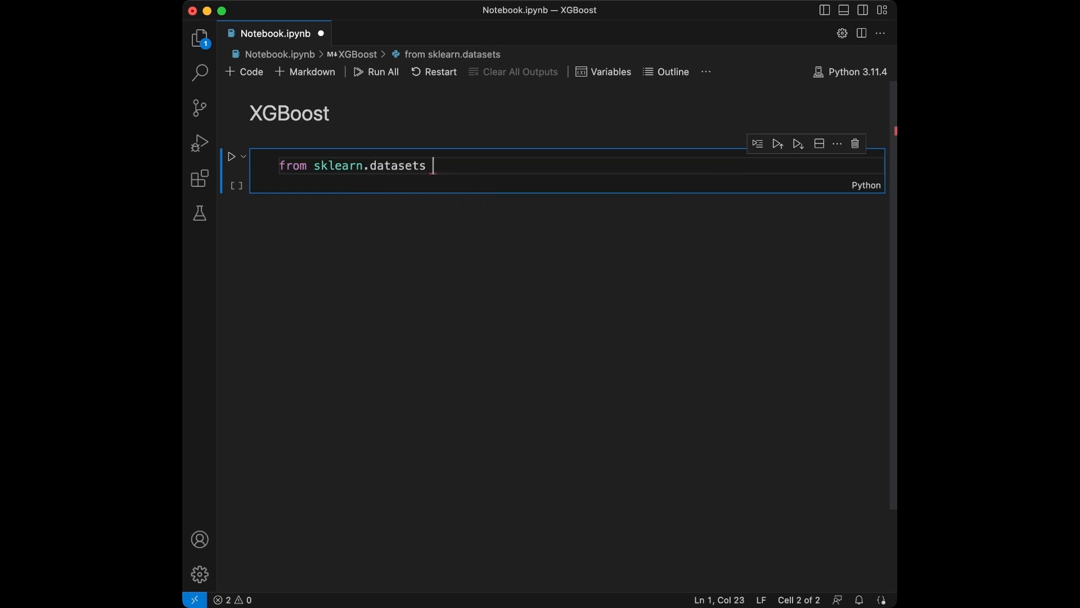
text(import make_classification)
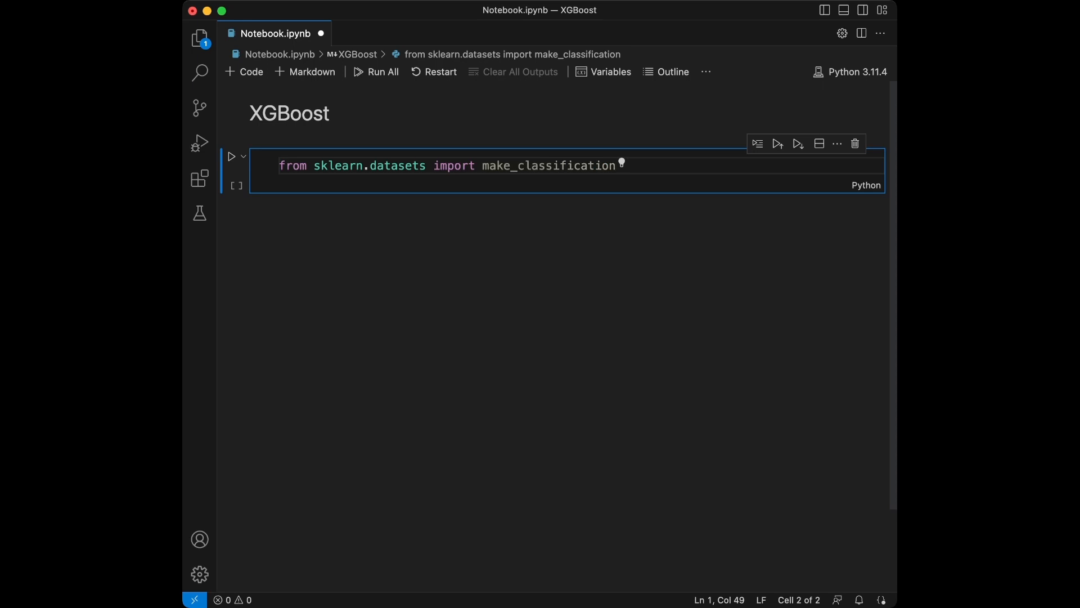
text(from sklearn.)
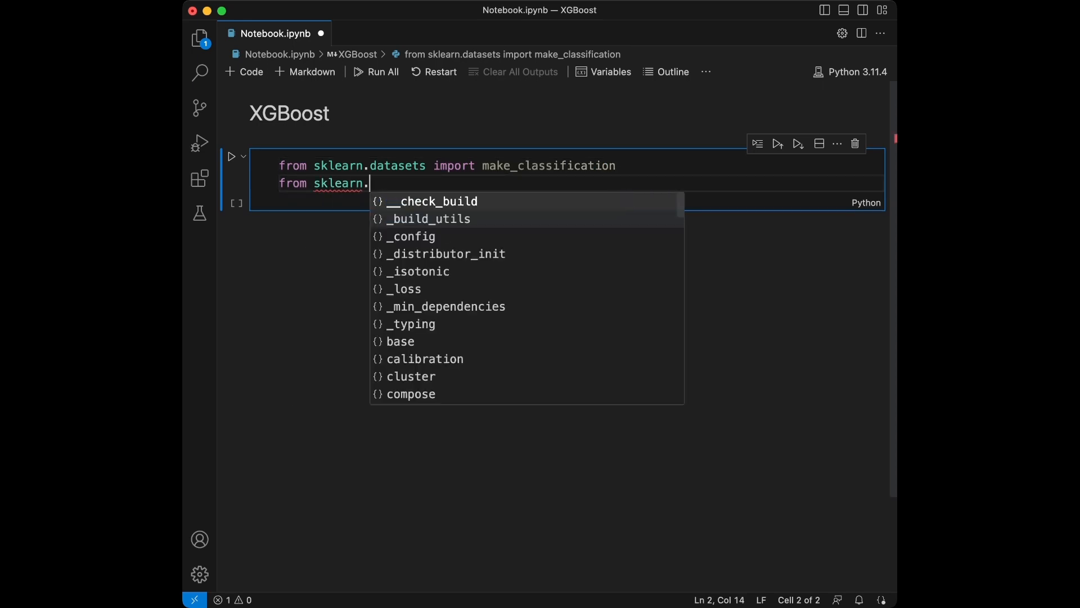
text(model_selection import train_test_split)
text(import numpy as np)
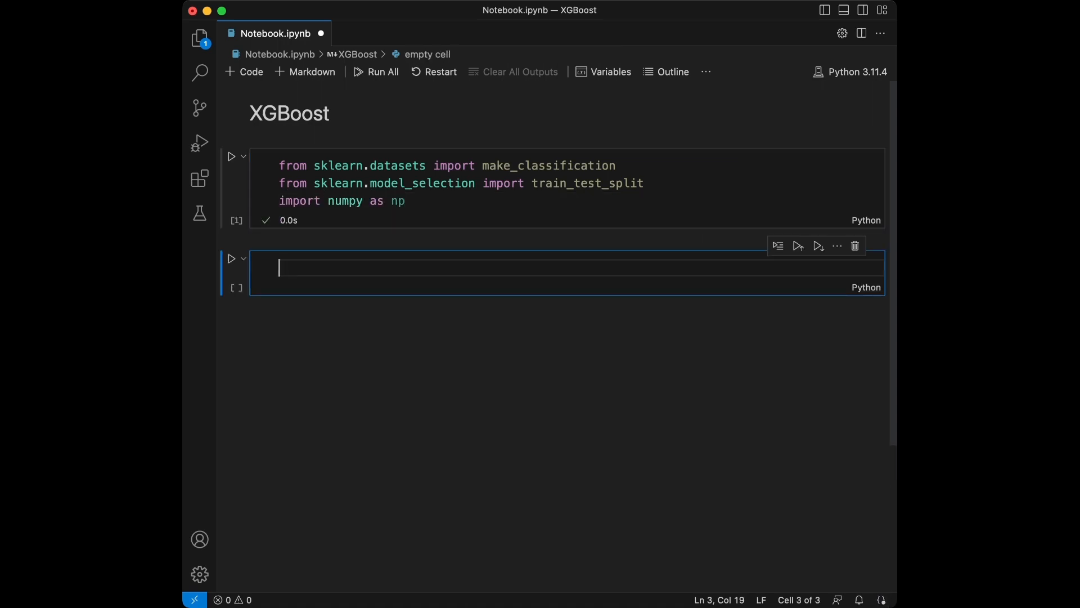
Step: Create X, y with make_classification(n_samples=1000, n_features=20) and run it
text(X,i)
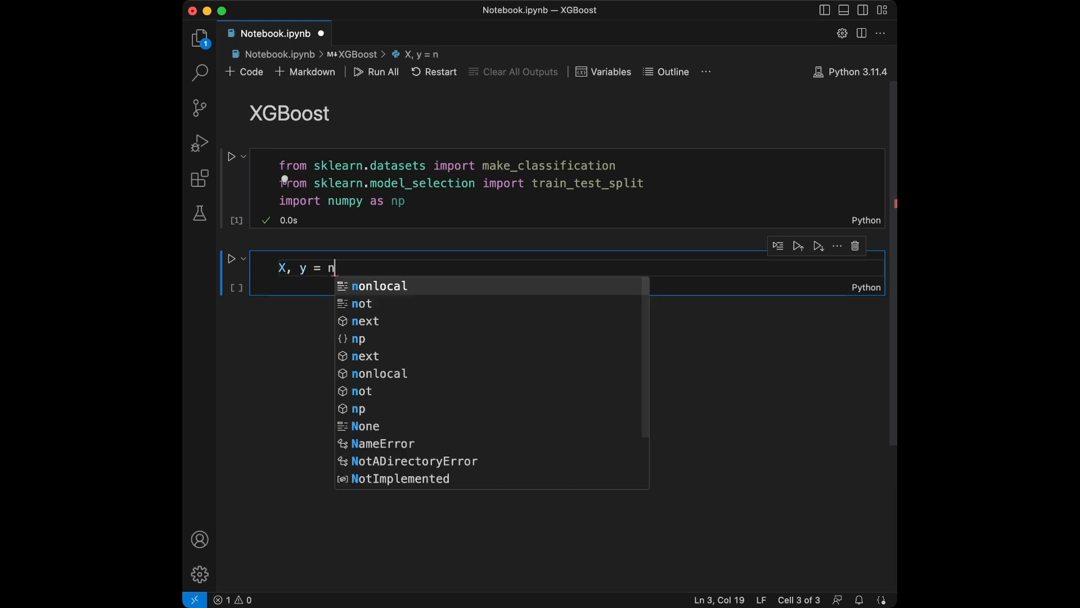
text(make_classification())
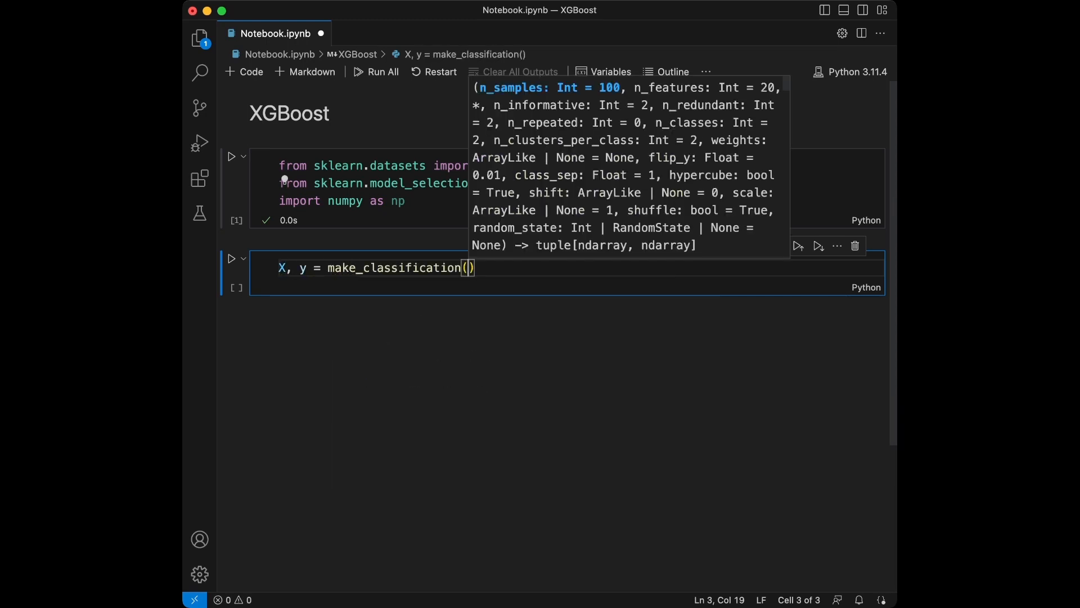
text(n_samples)
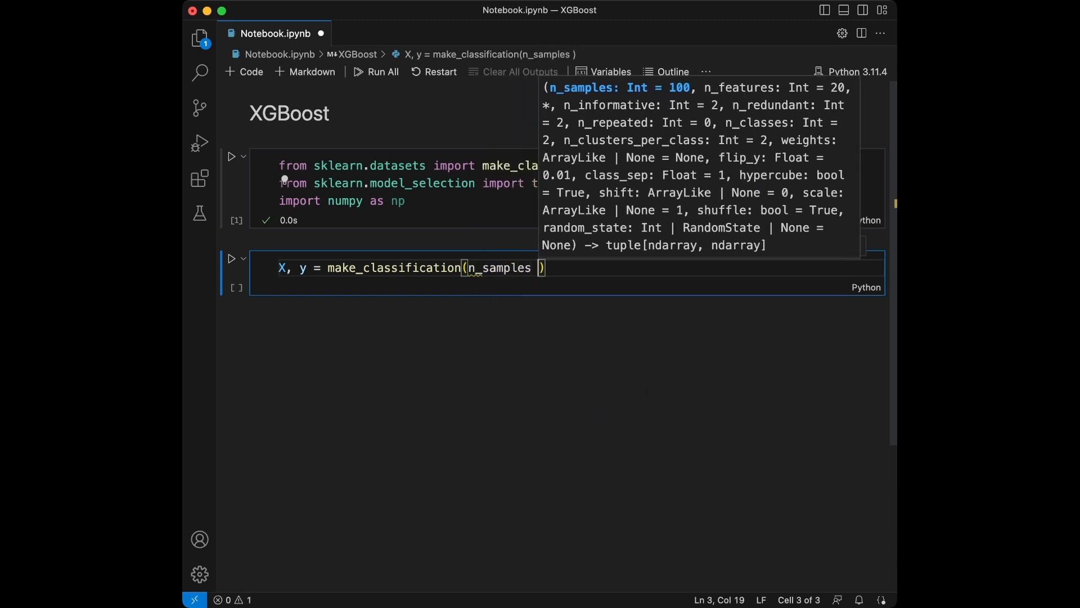
text(= 1000,)
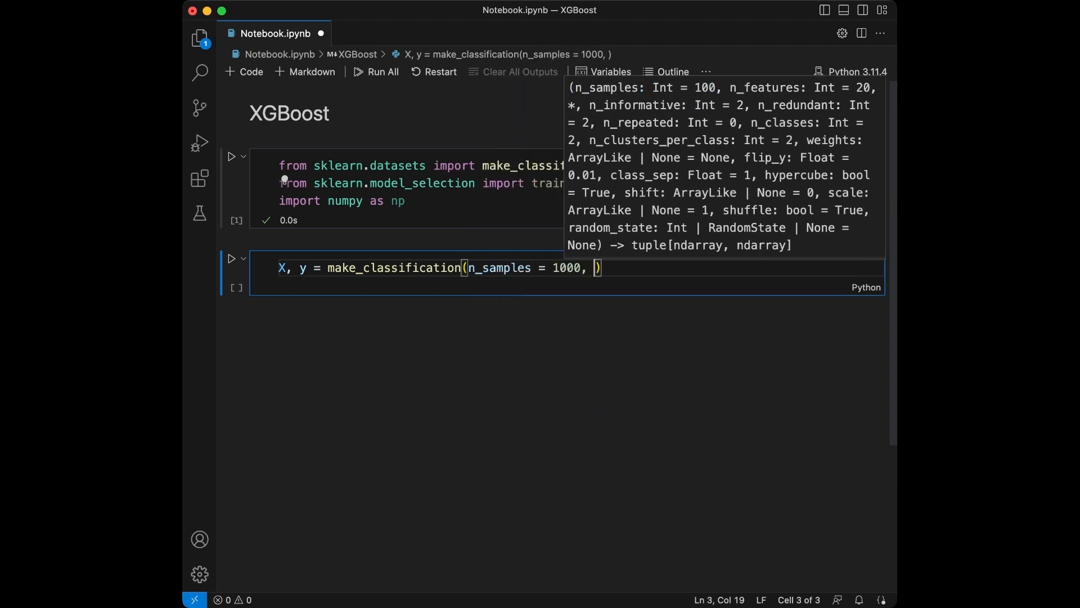
text(n_features = 20)
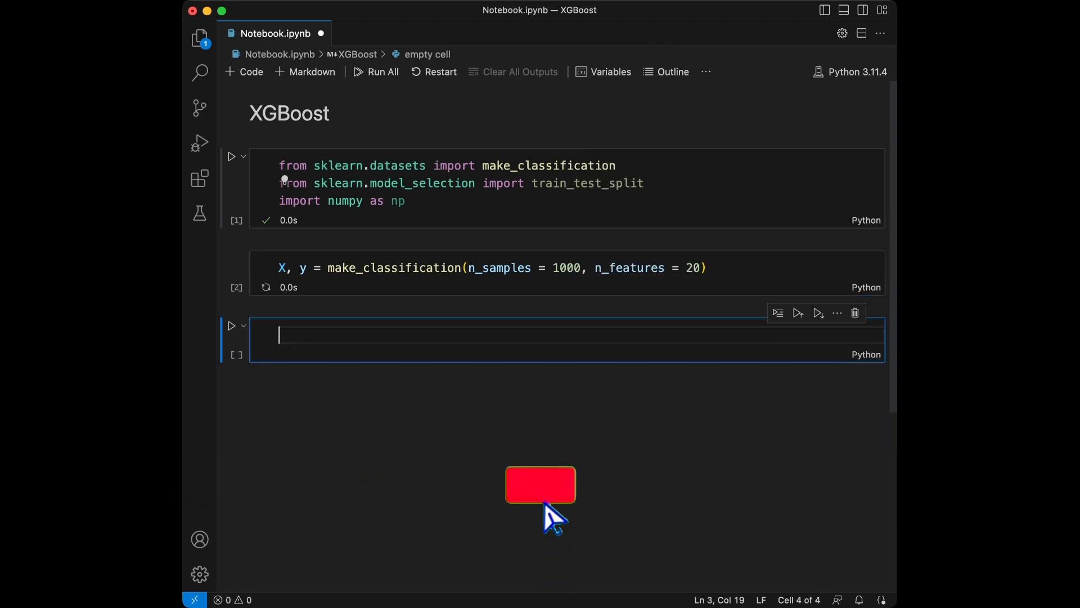
Step: Display the X feature array and the y 0/1 label array in separate cells
text(X)
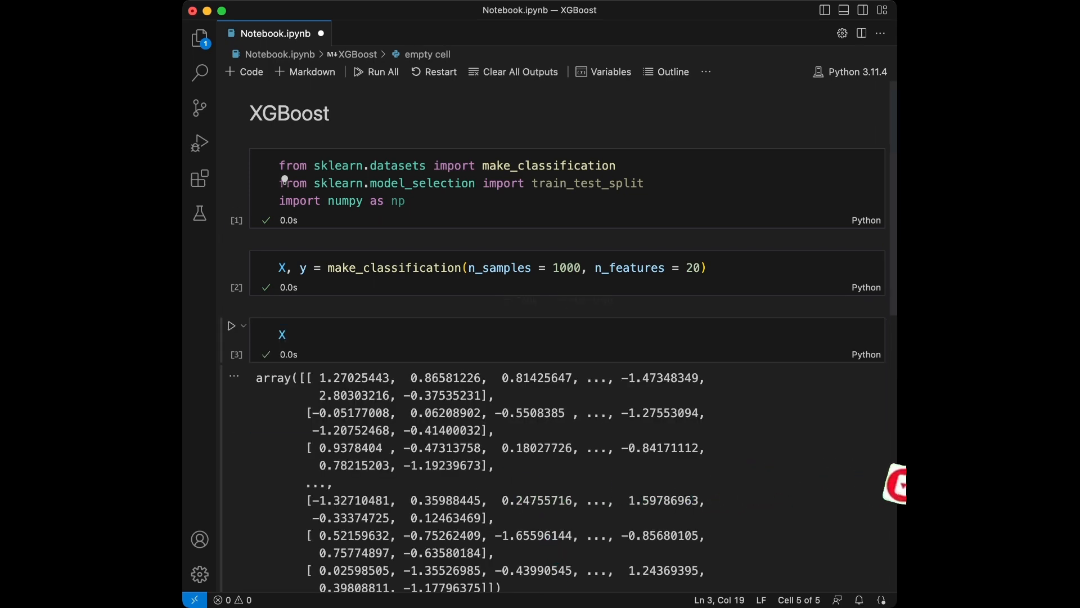
text(y)
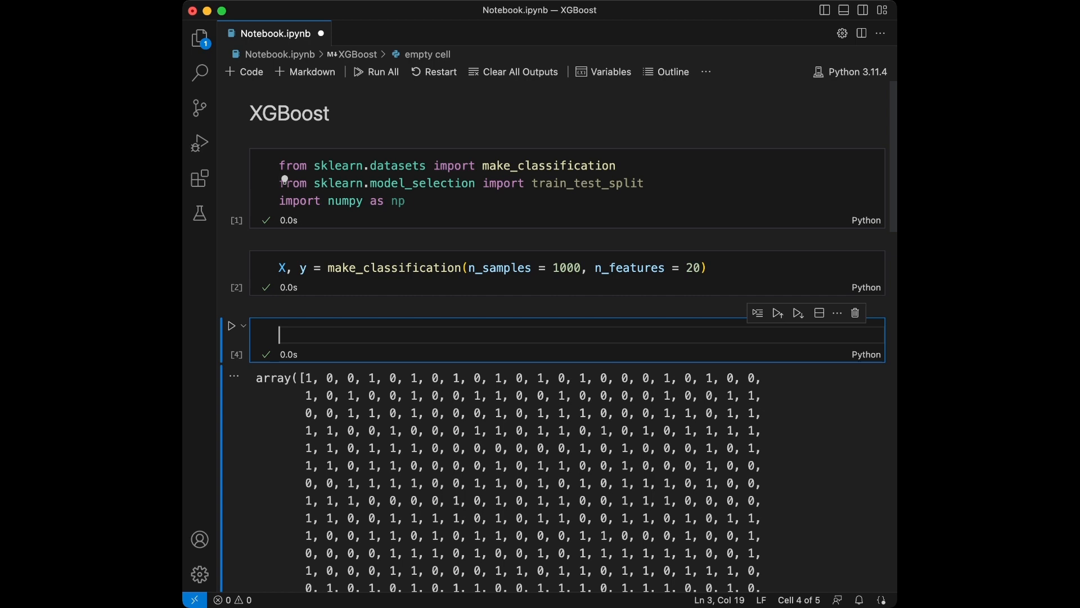
Step: Split X and y into X_train, X_test, y_train, y_test with test_size=0.2 and run it
text(X_trai)
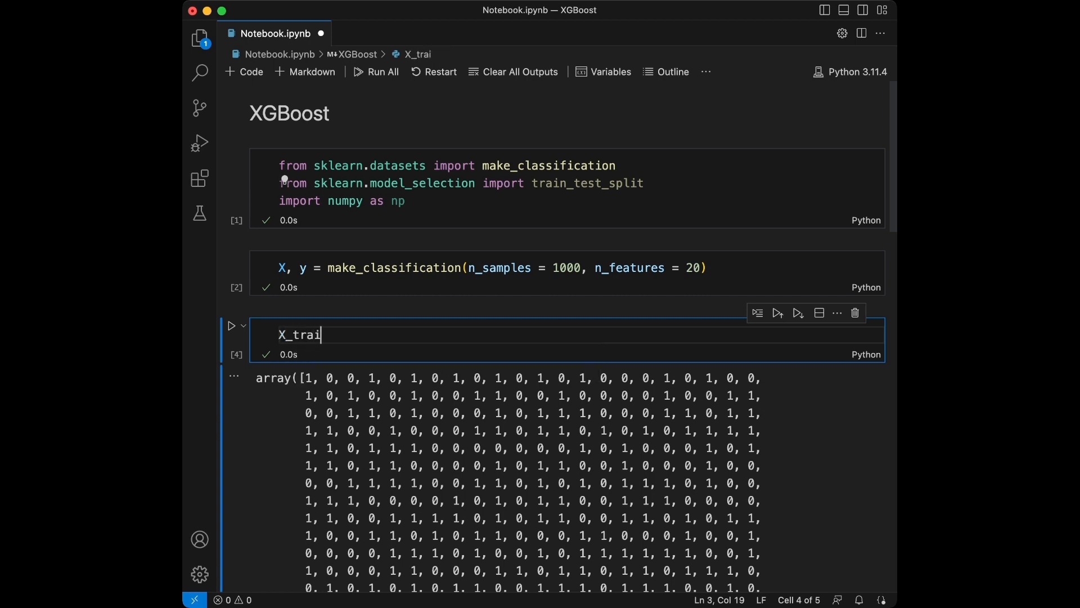
text(n, X_test,)
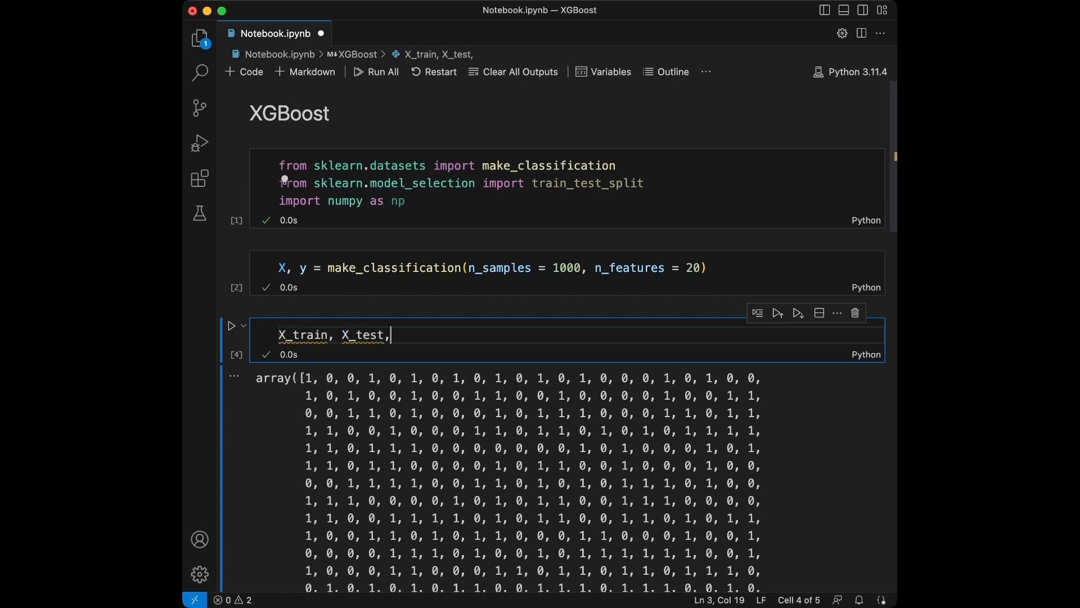
text(y_train, y)
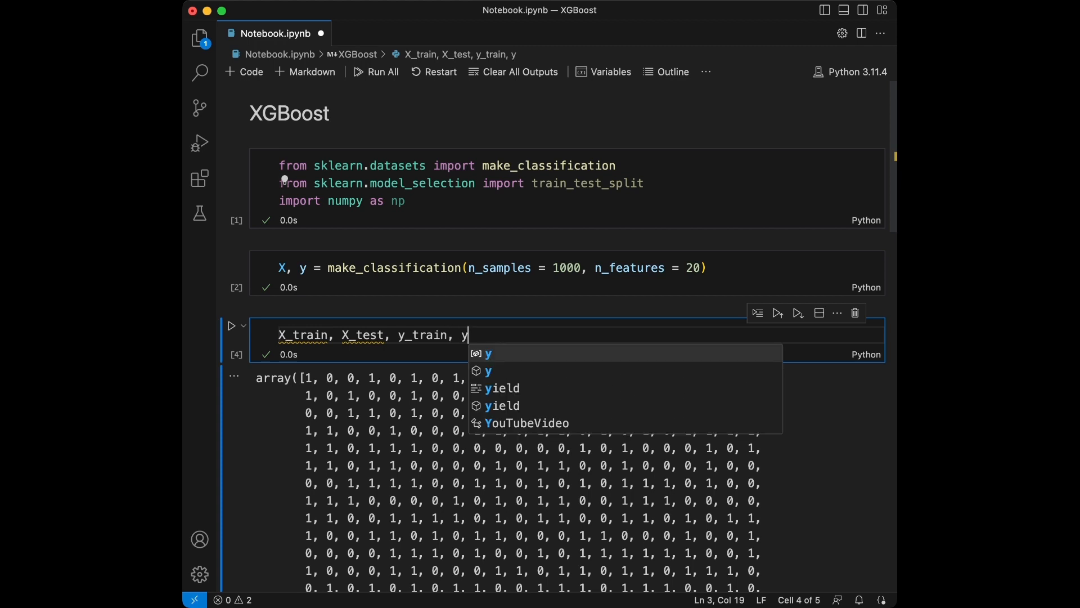
text(_test = train)
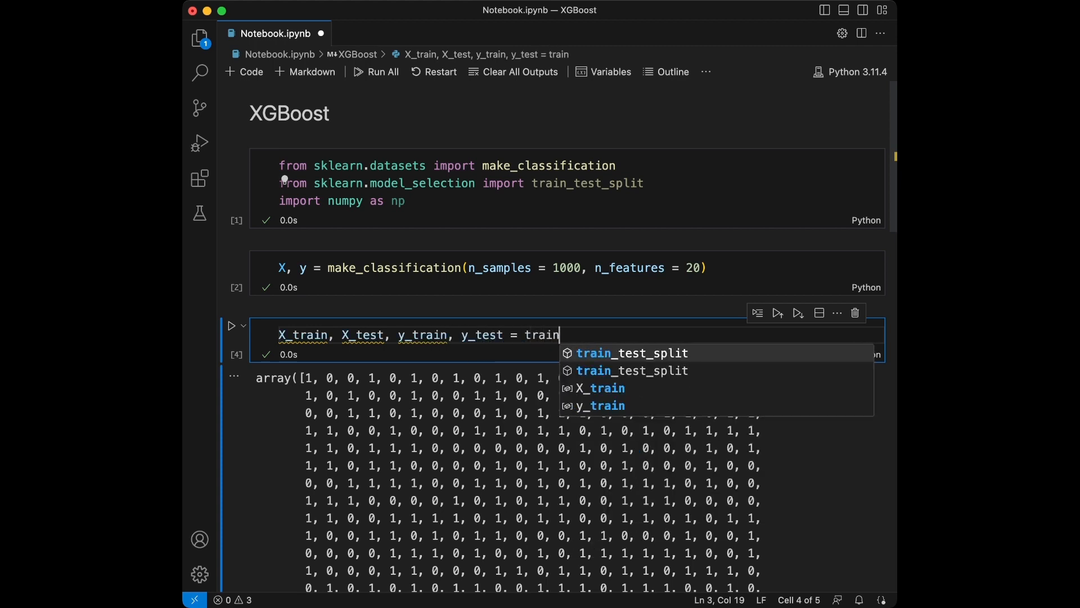
text(_test_split(X, y, test_size 0.)
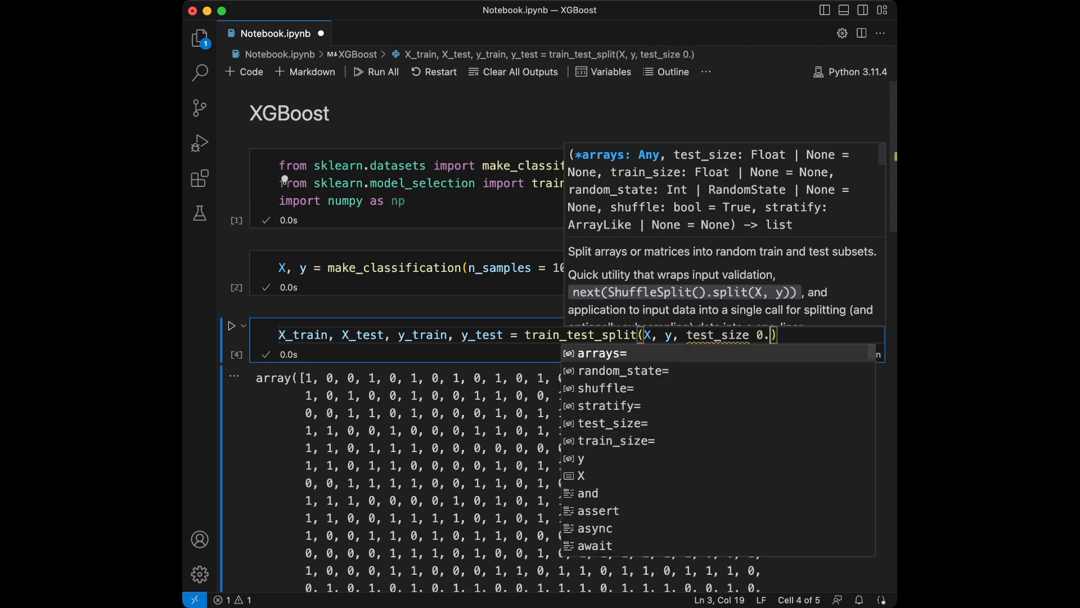
text(2)
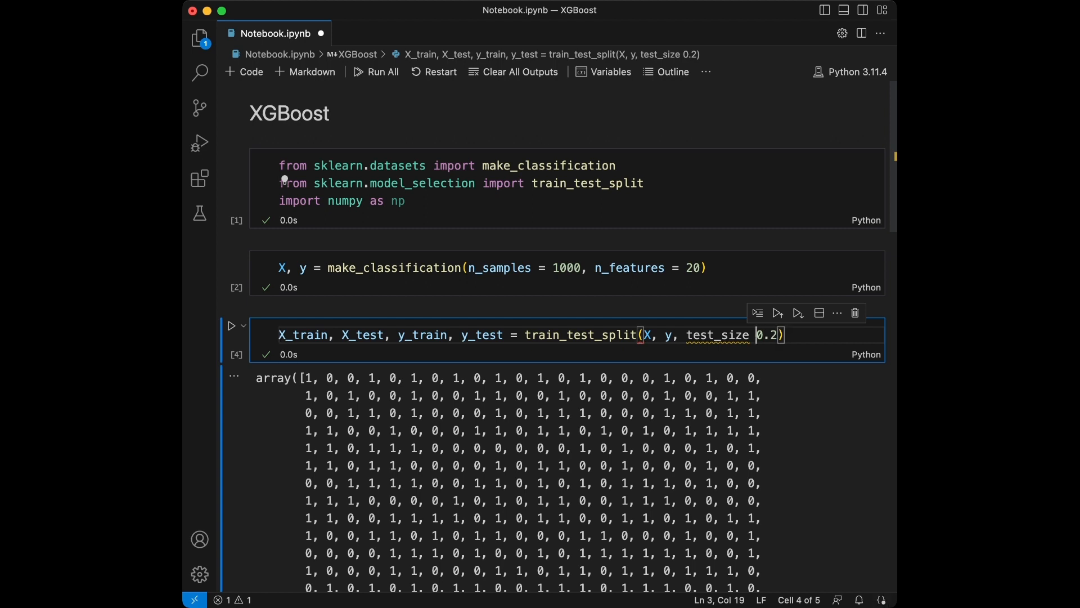
text(=)
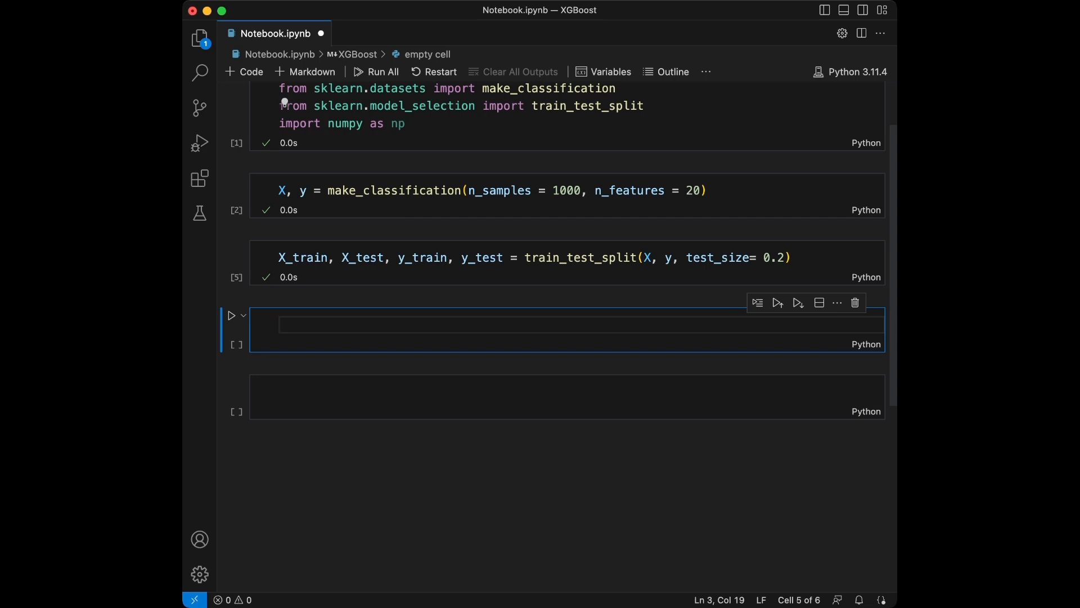
Step: Import xgboost as xgb and create clf = xgb.XGBClassifier()
text(import xgb)
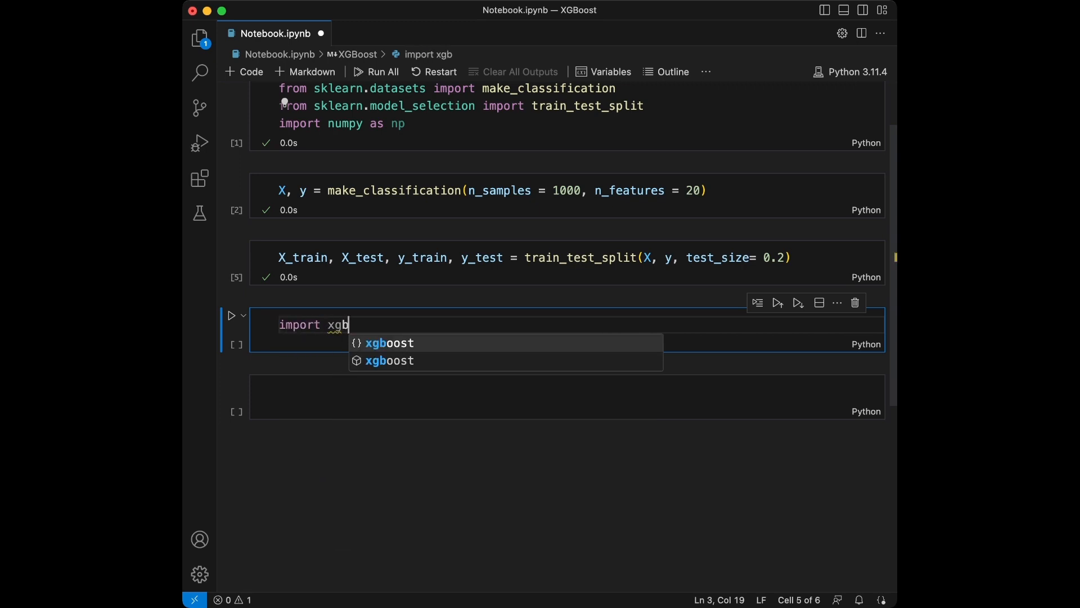
text(oost as xgb)
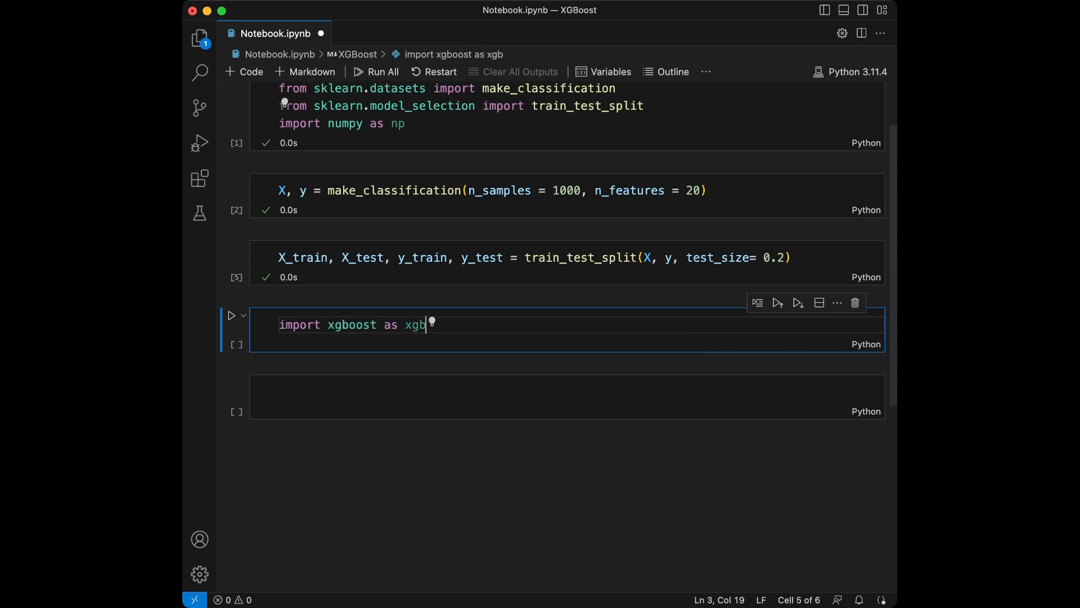
text(clf)
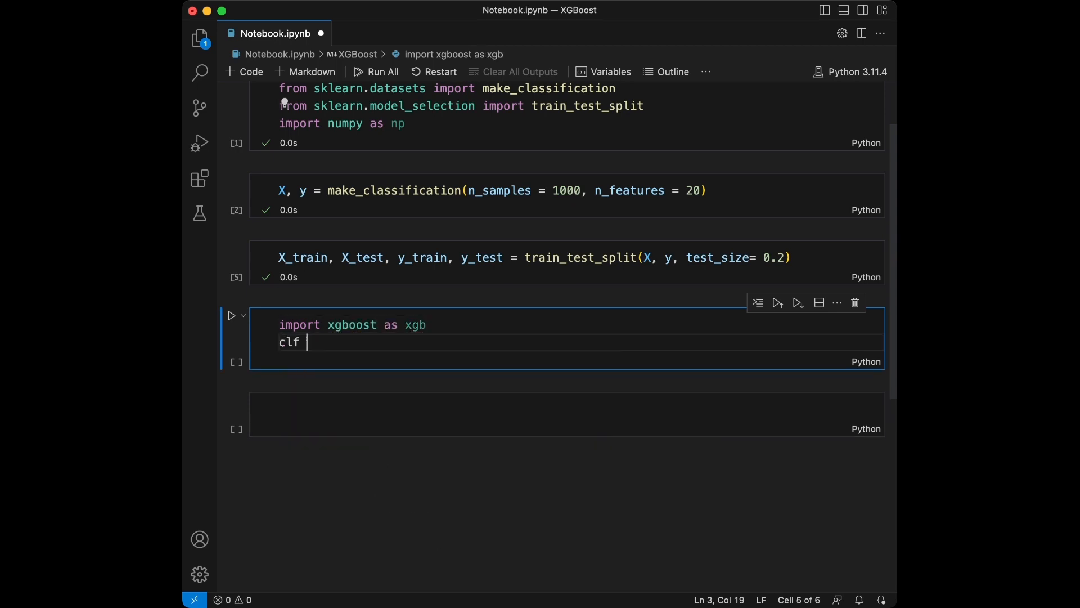
text(= xg)
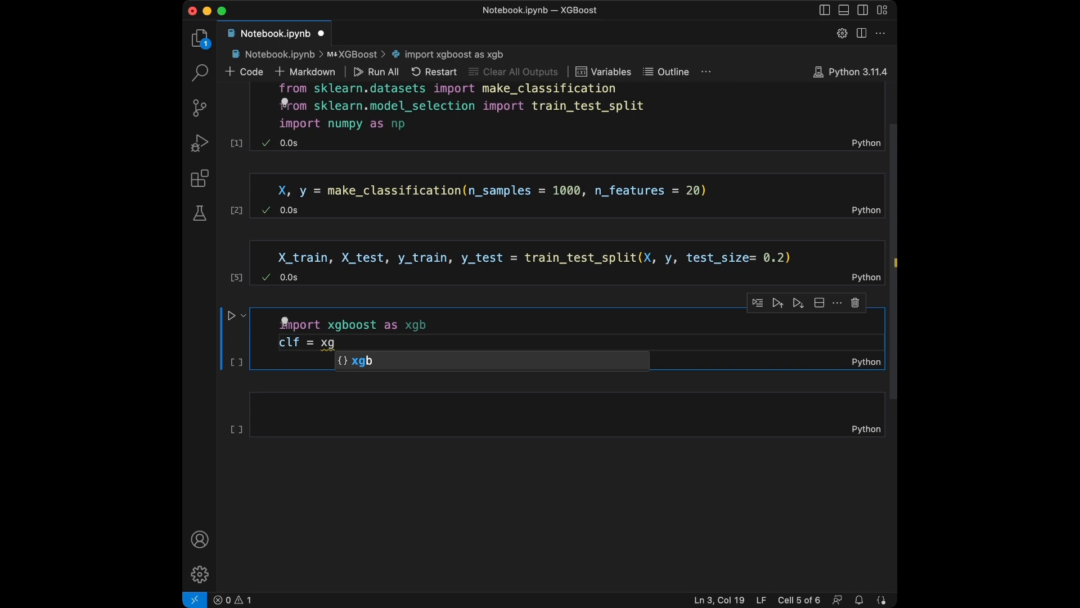
text(.C)
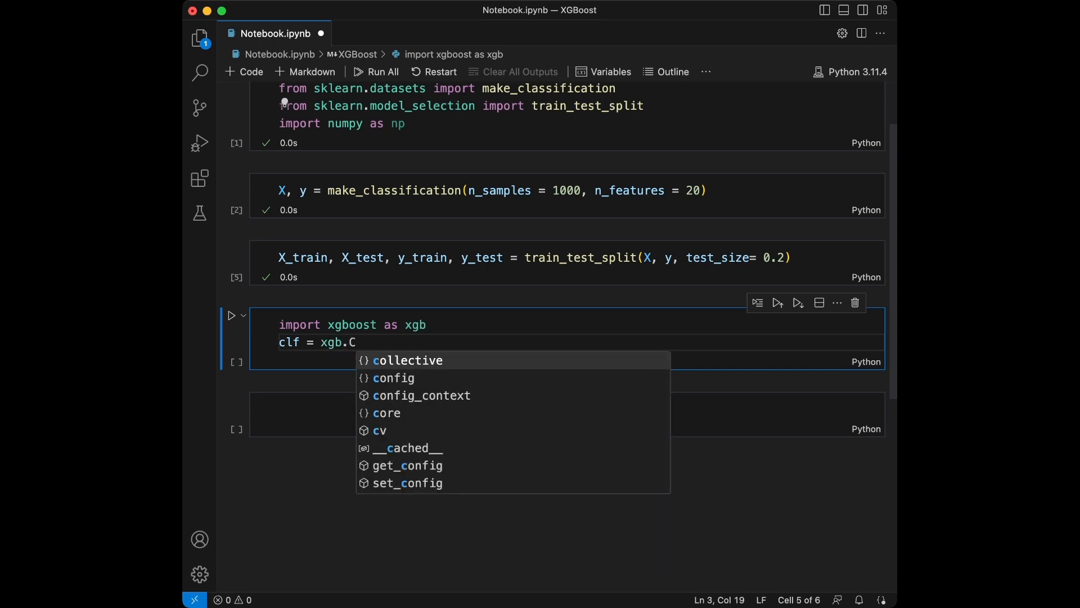
text(XGBC)
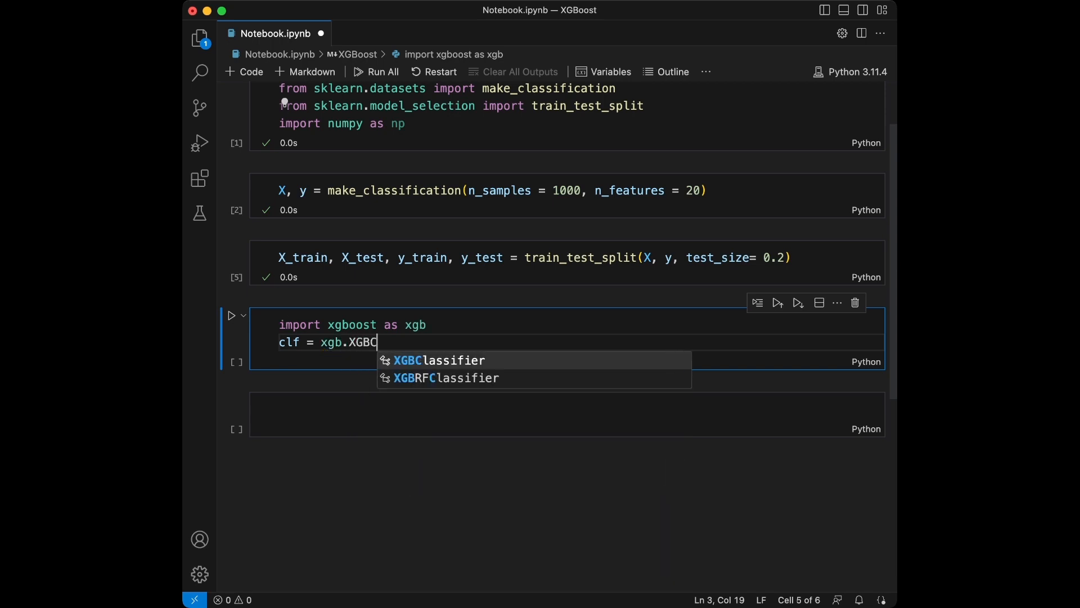
click(437, 360)
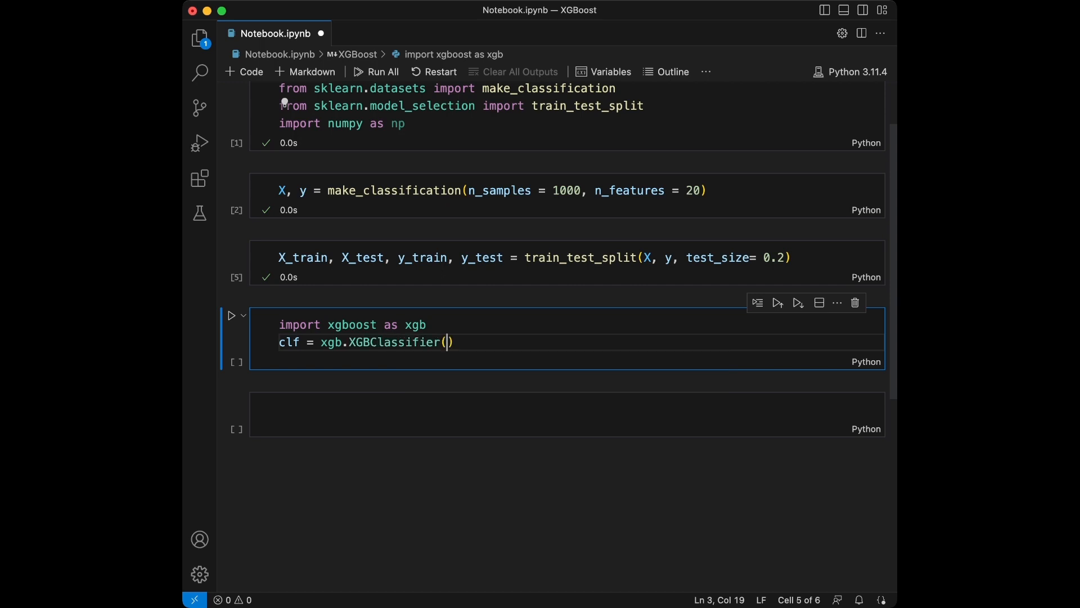
Step: Fit clf on X_train and y_train and run the cell to show the model summary
text(cl)
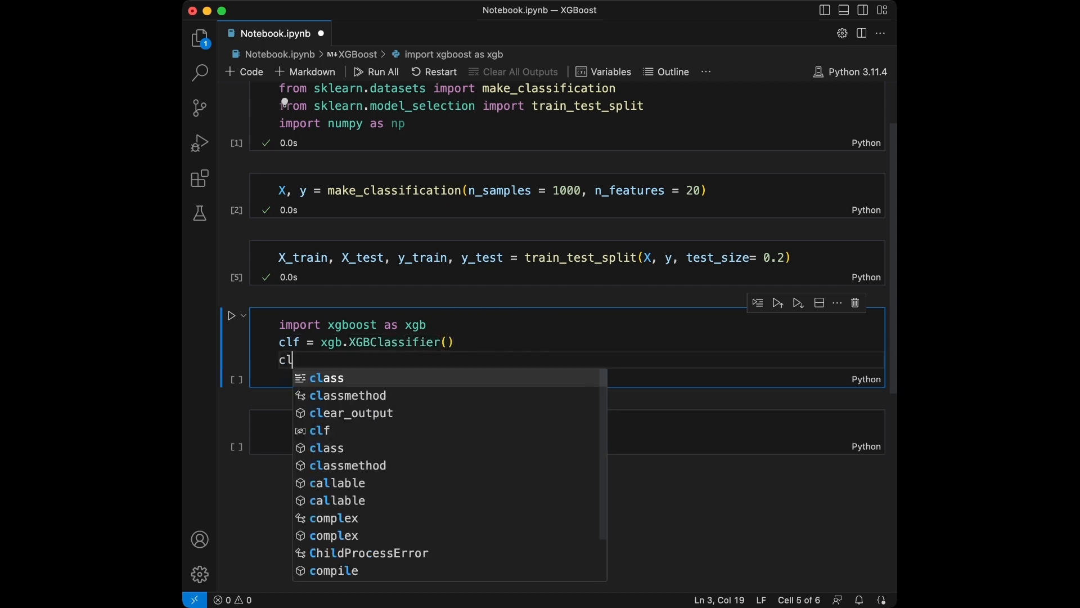
text(f.fit(x_train, y_train)
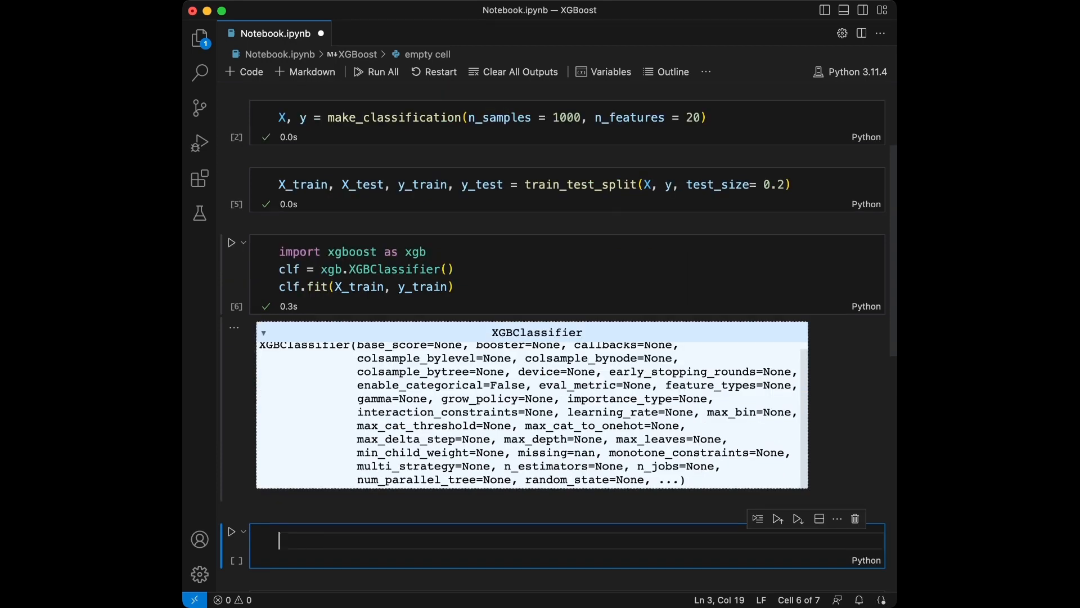
scroll(down, 3)
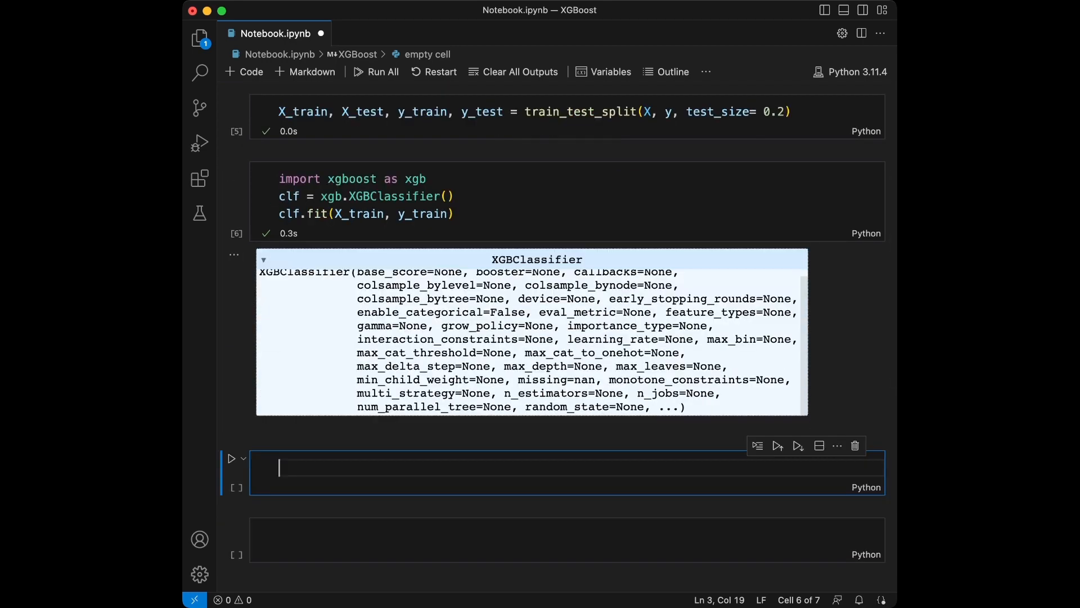
scroll(down, 3)
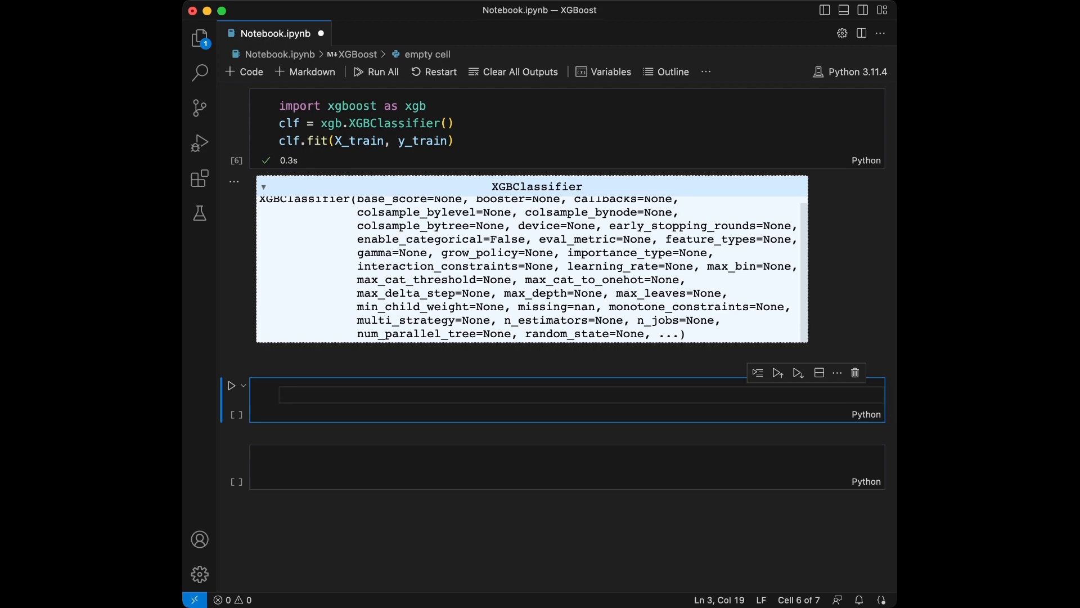
Step: Import accuracy_score and predict y_pred = clf.predict(X_test)
text(from sklearn)
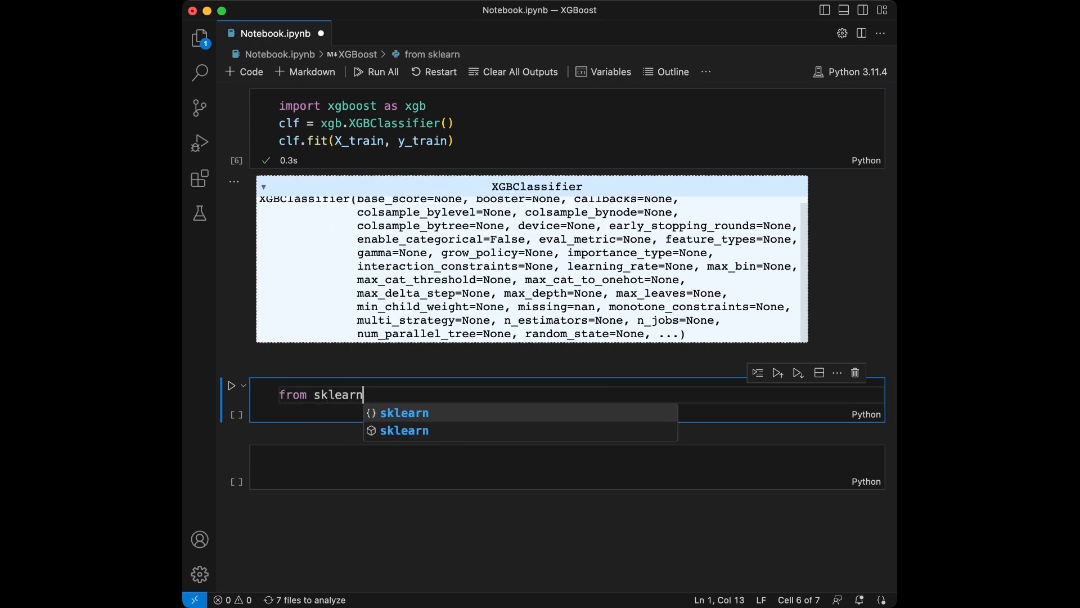
text(.metrics impor)
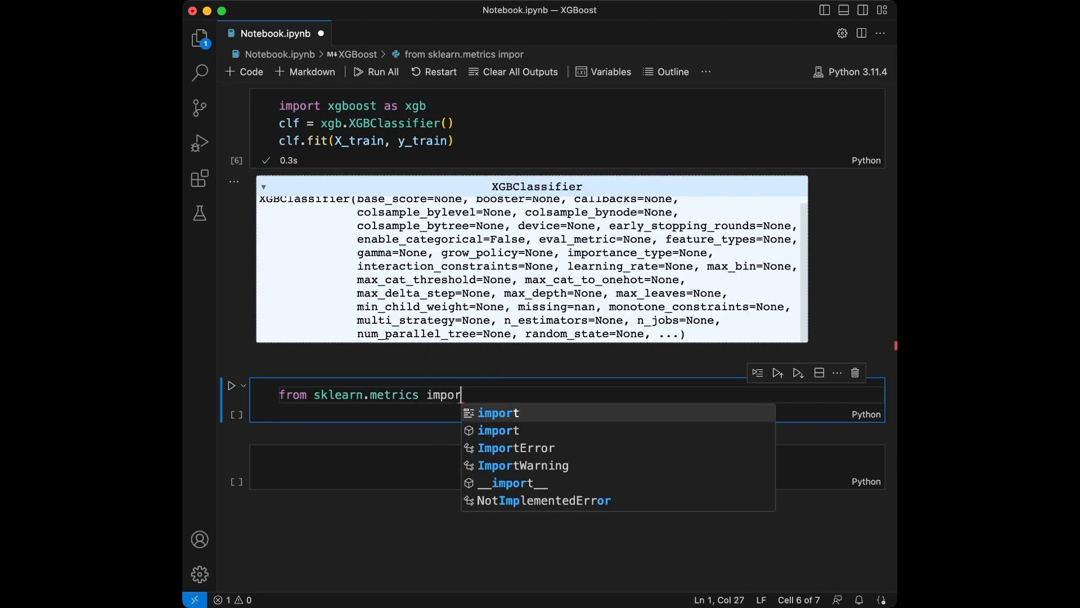
text(accuracy_score)
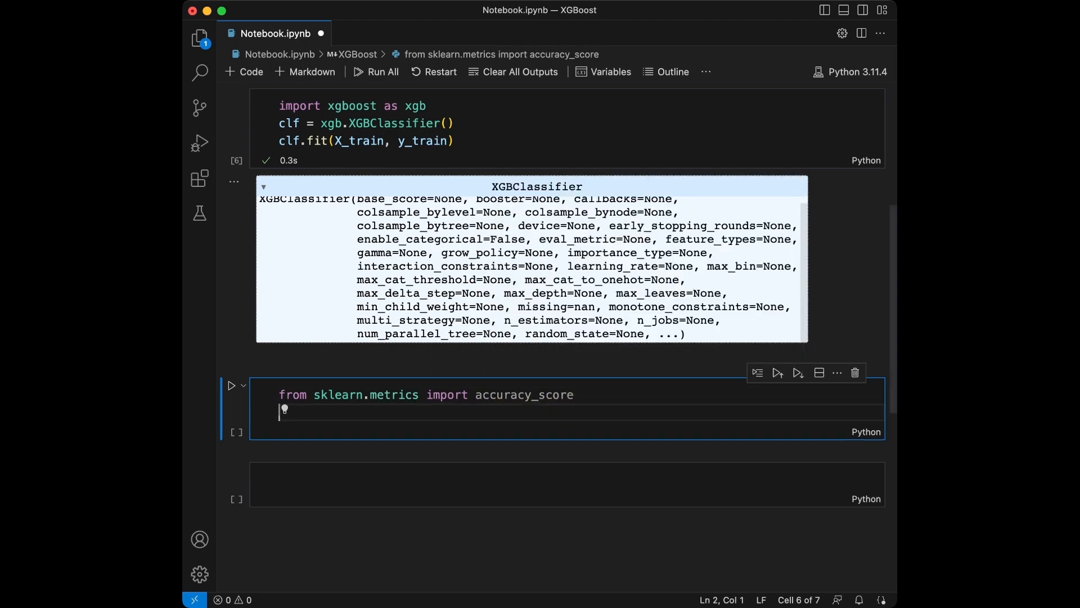
text(y_pred =)
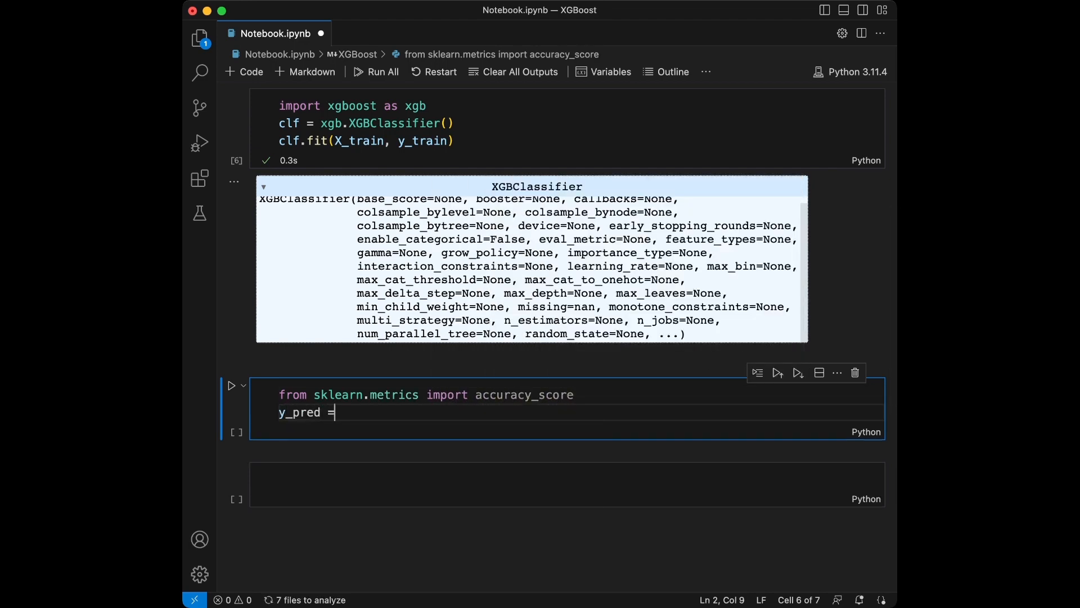
text(clf.)
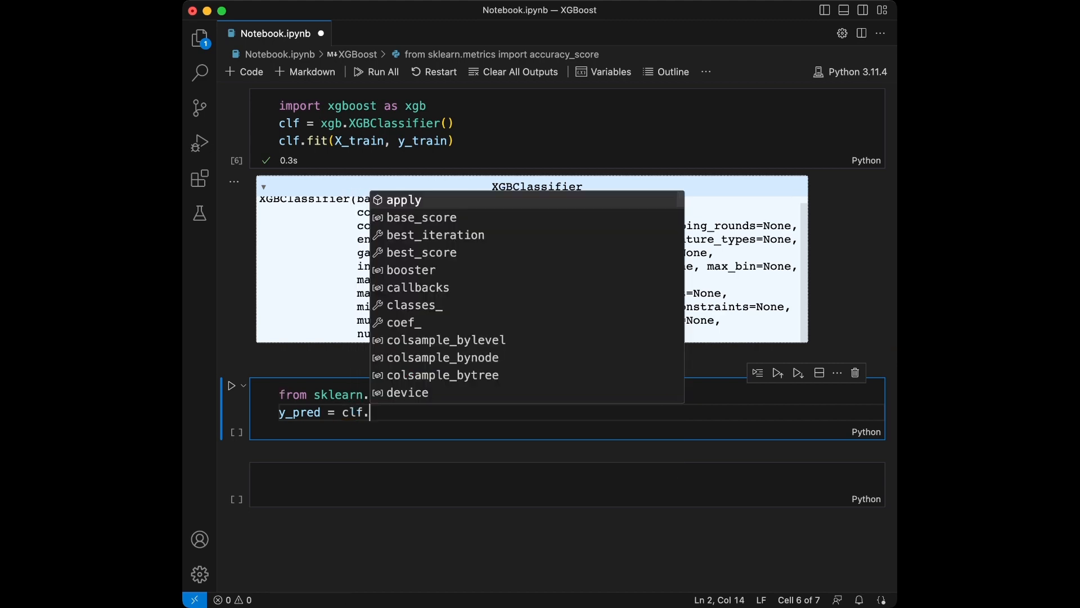
text(predict(X)
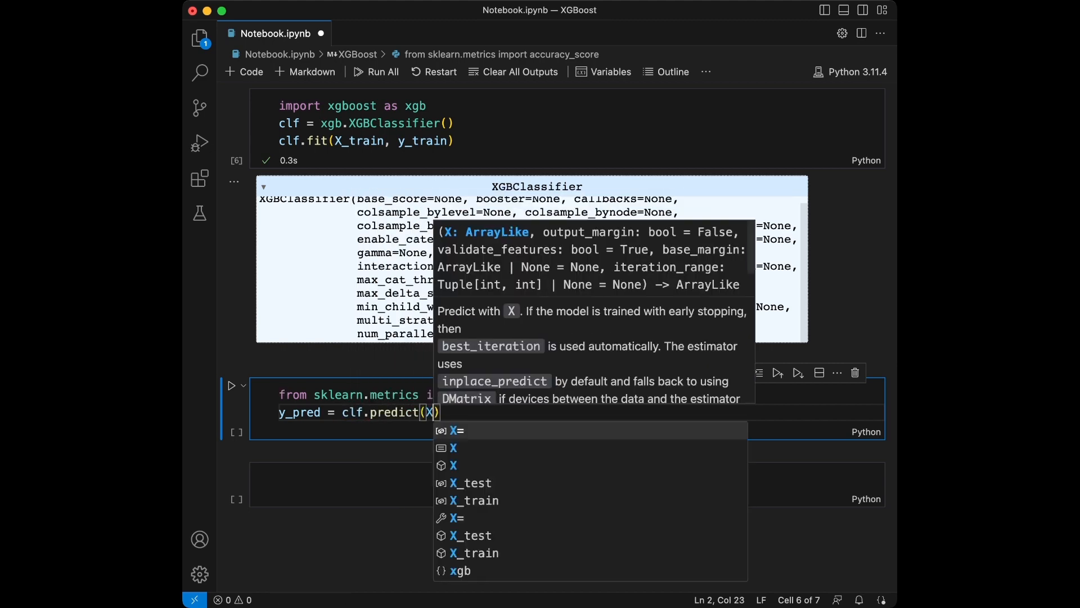
click(470, 483)
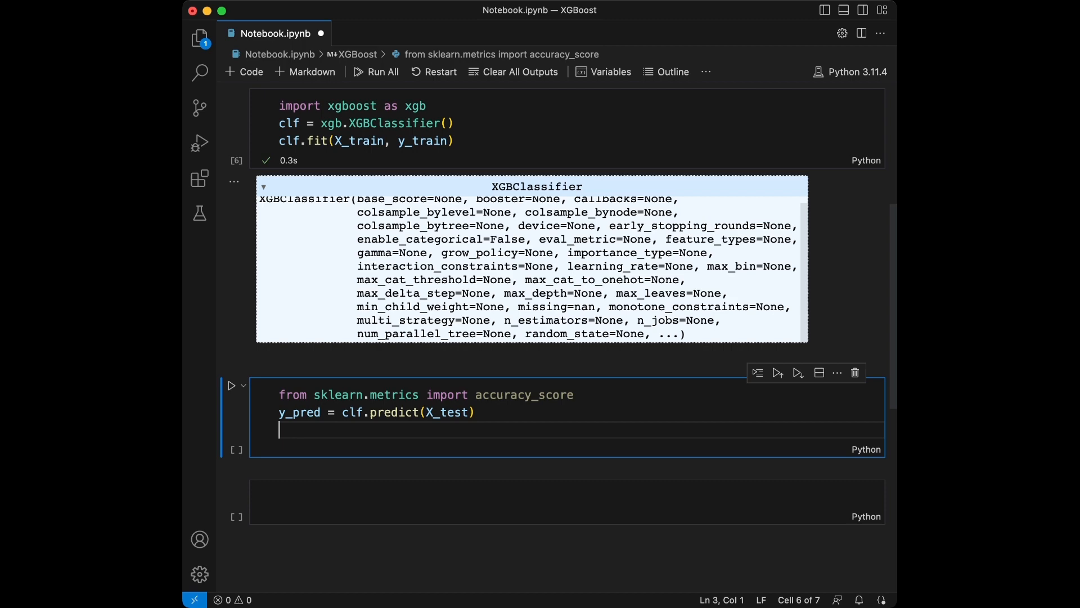
Step: Compute accuracy_score(y_test, y_pred) and print it with an f-string, showing Accuracy: 0.885
text(accuracy_score()
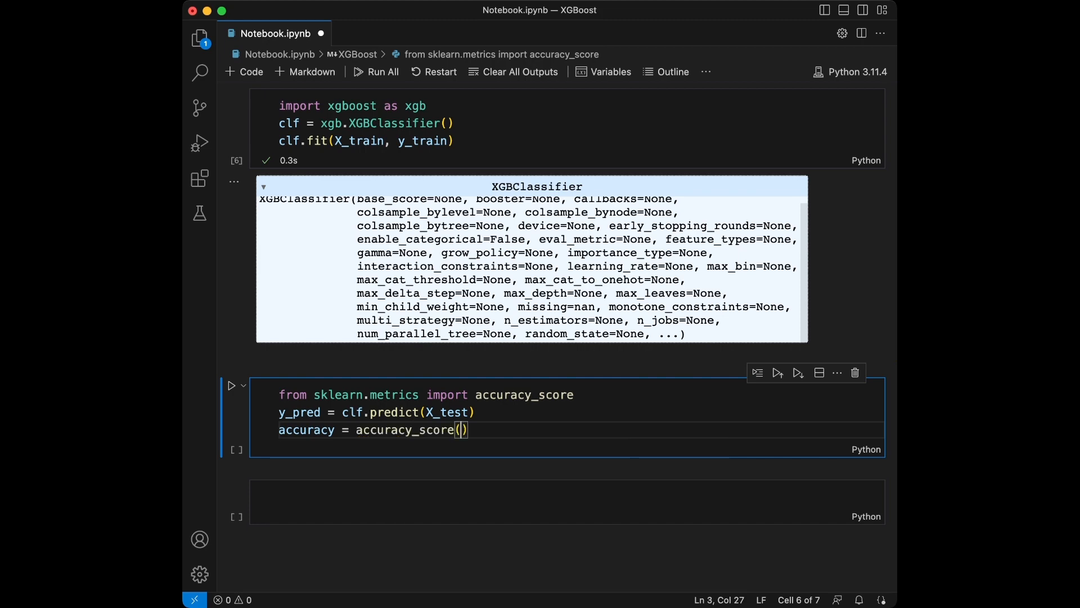
text(y_test, y)
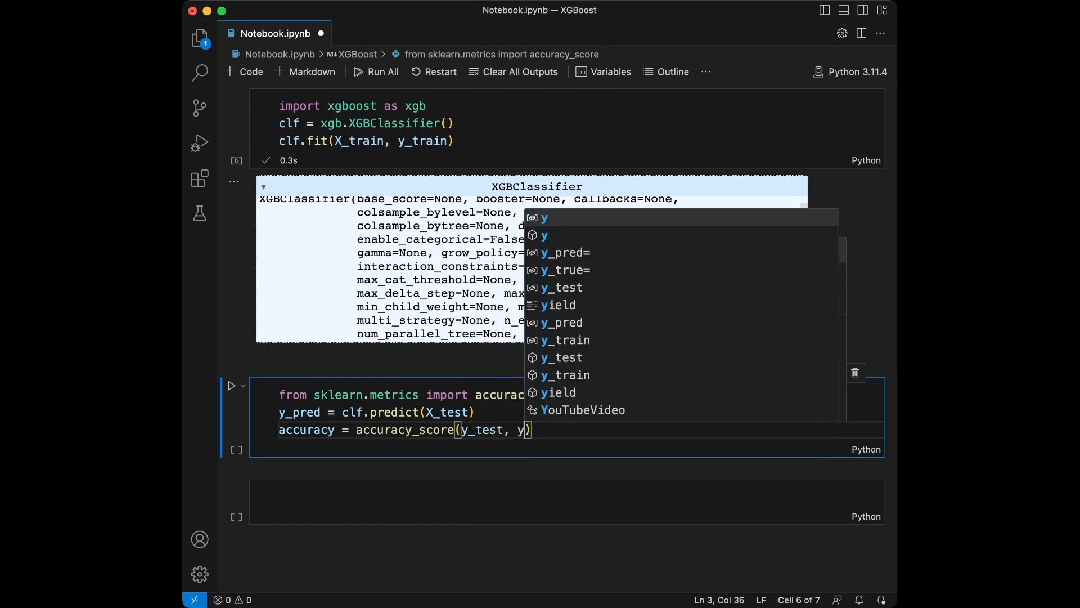
text(_p)
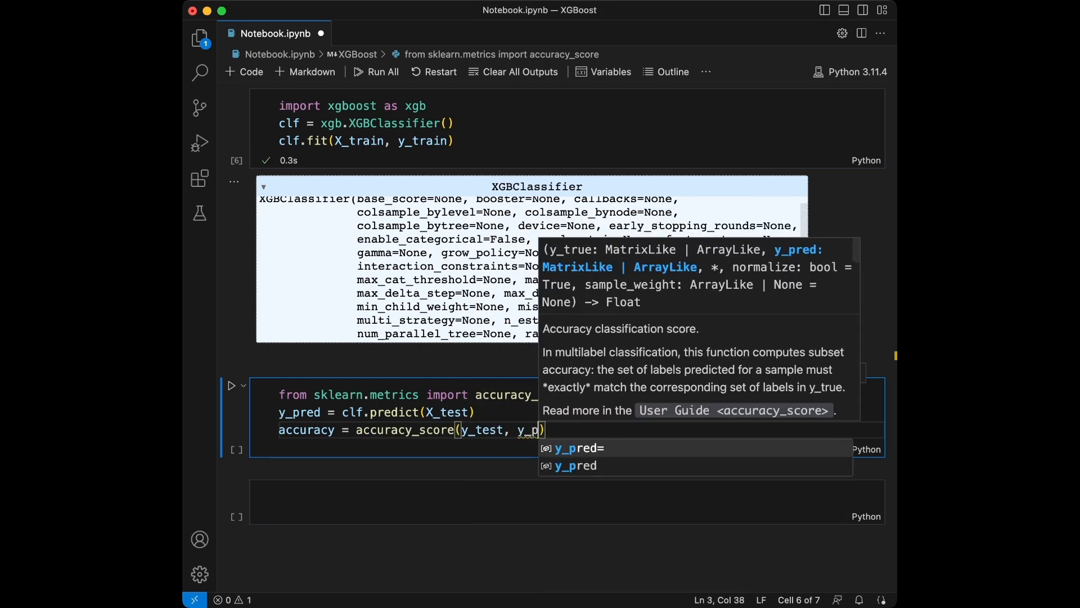
text(red)
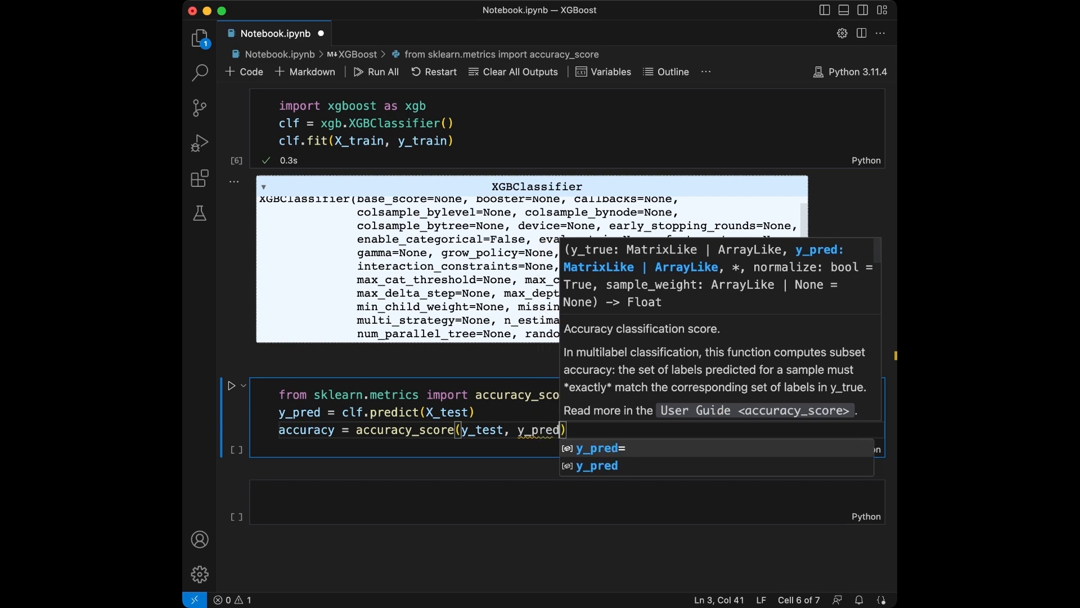
text(print(f")
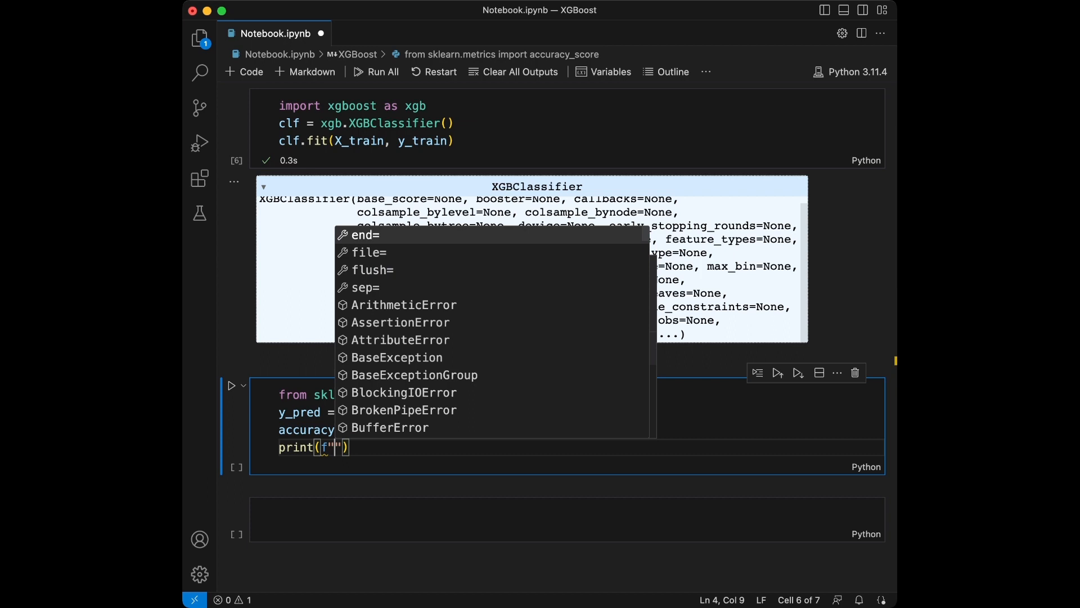
text(Accuracy:)
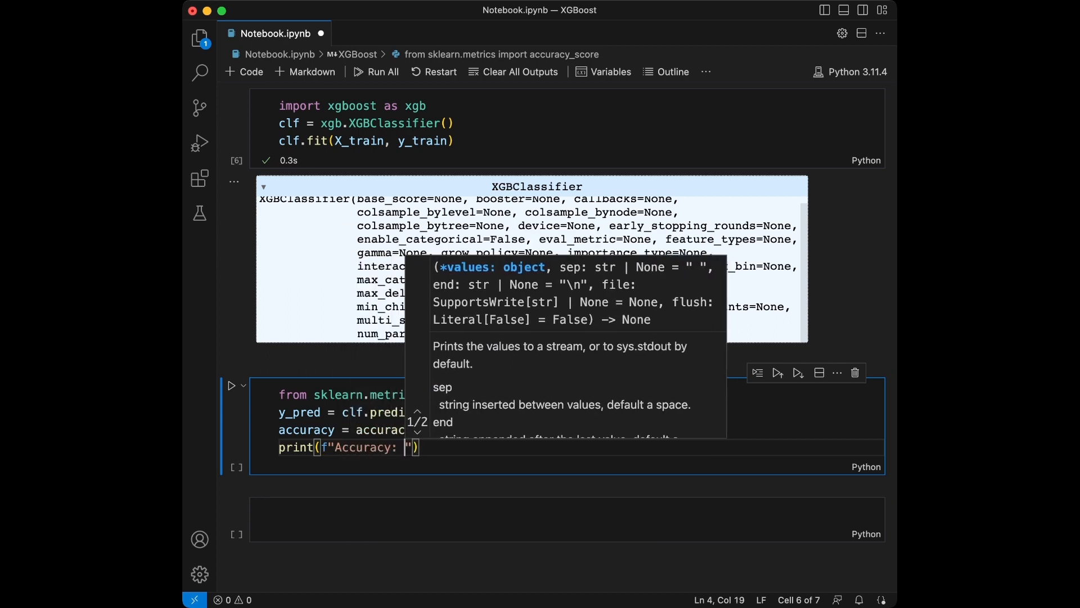
text({accuracy)
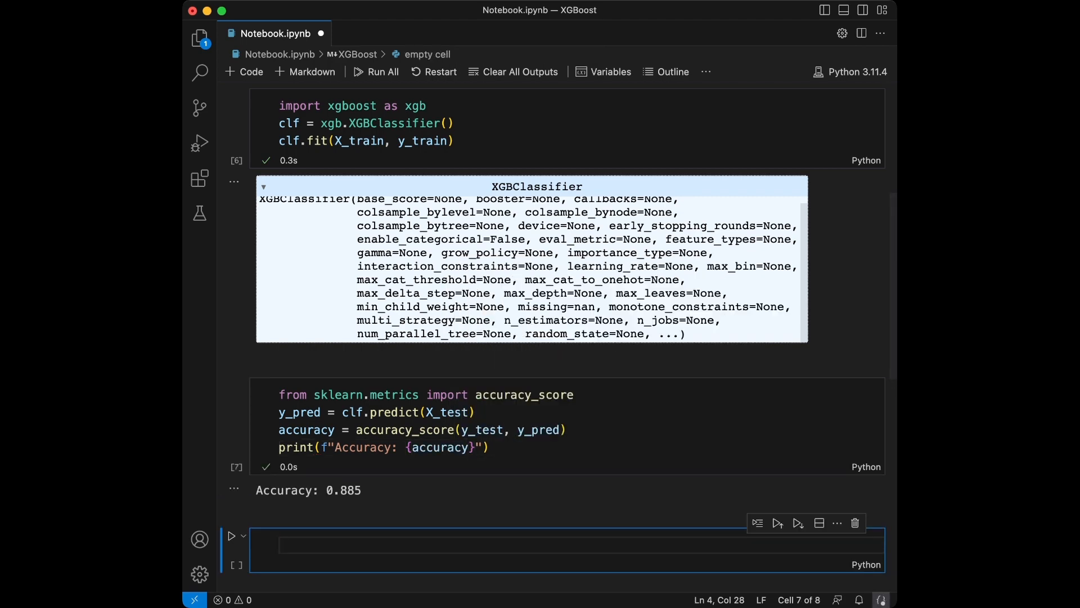
scroll(down, 3)
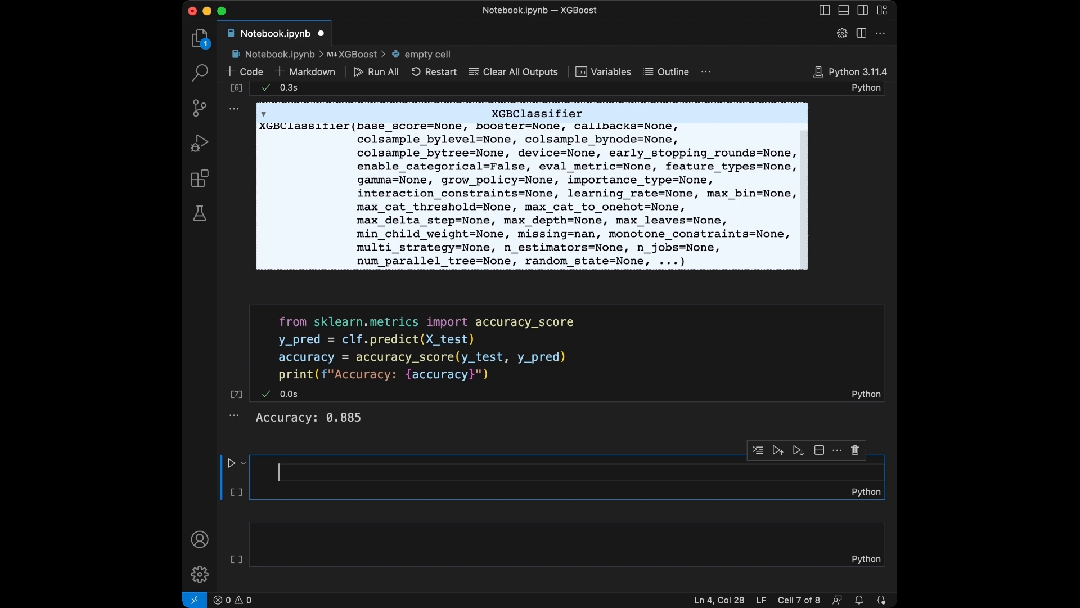
Step: Import make_regression and generate X, y with 1000 samples, 20 features and noise 0.1
text(f)
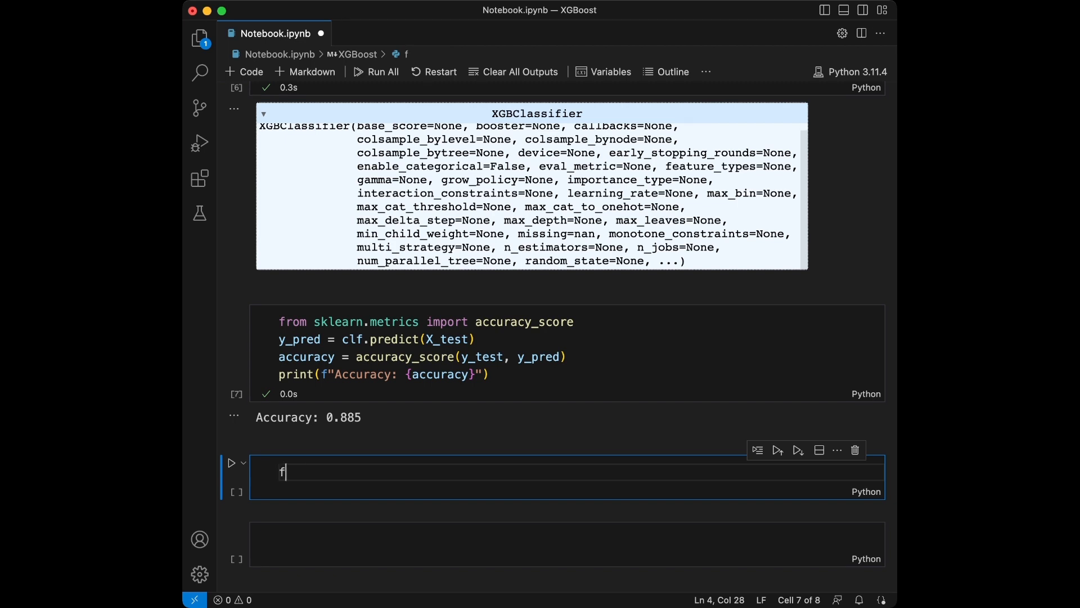
text(rom sklearn.datasets i)
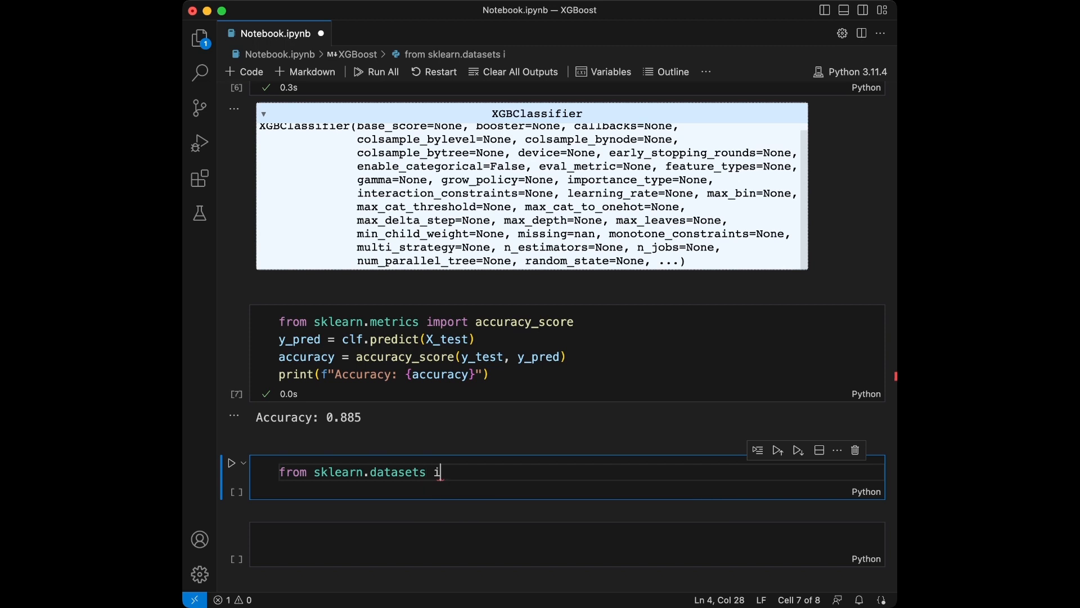
text(mport make_)
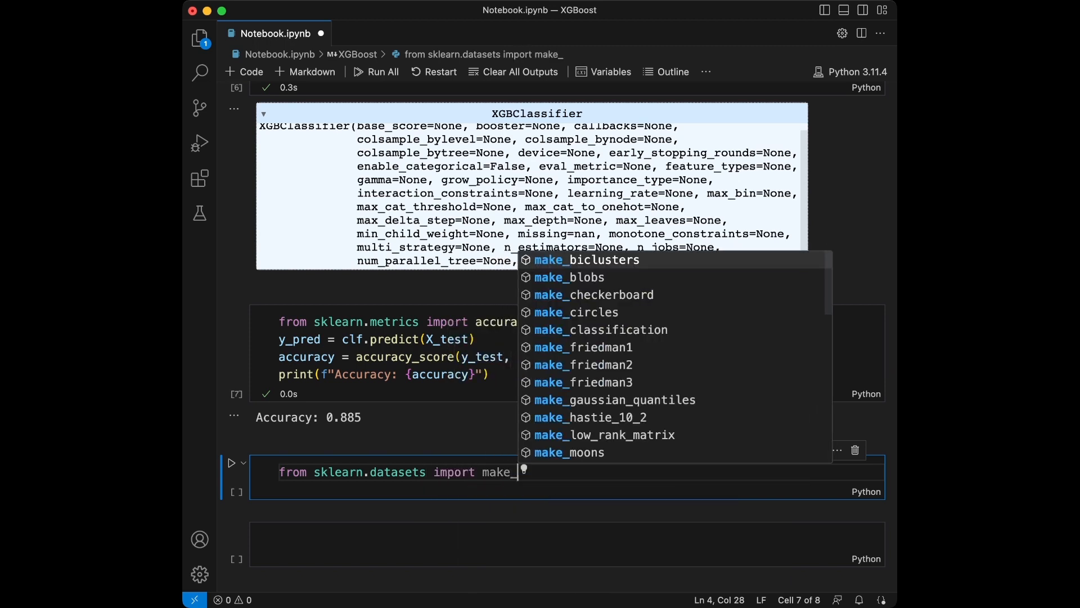
text(regression)
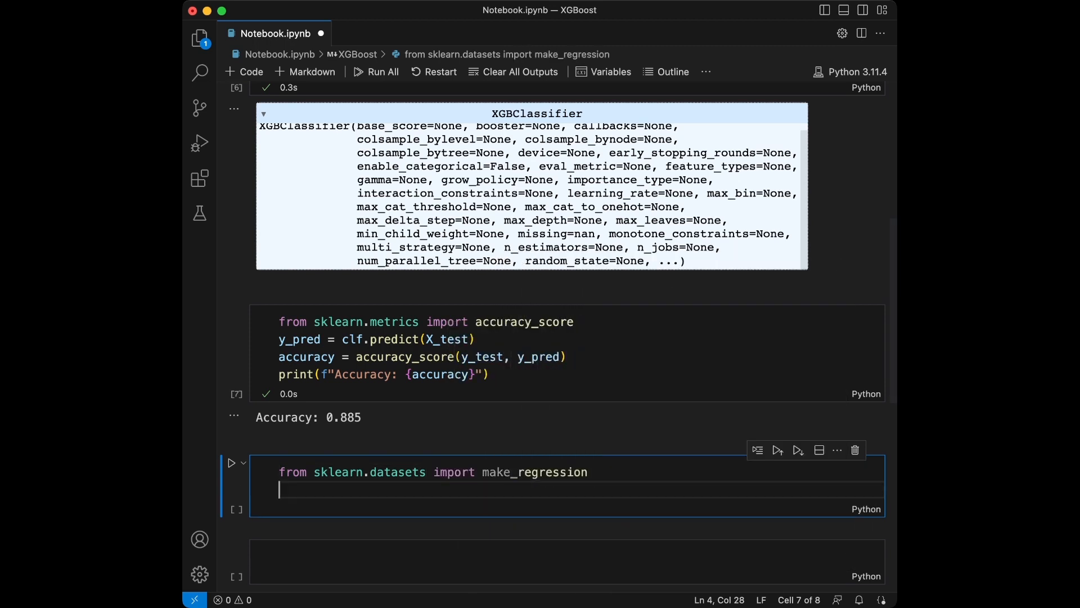
text(x, y)
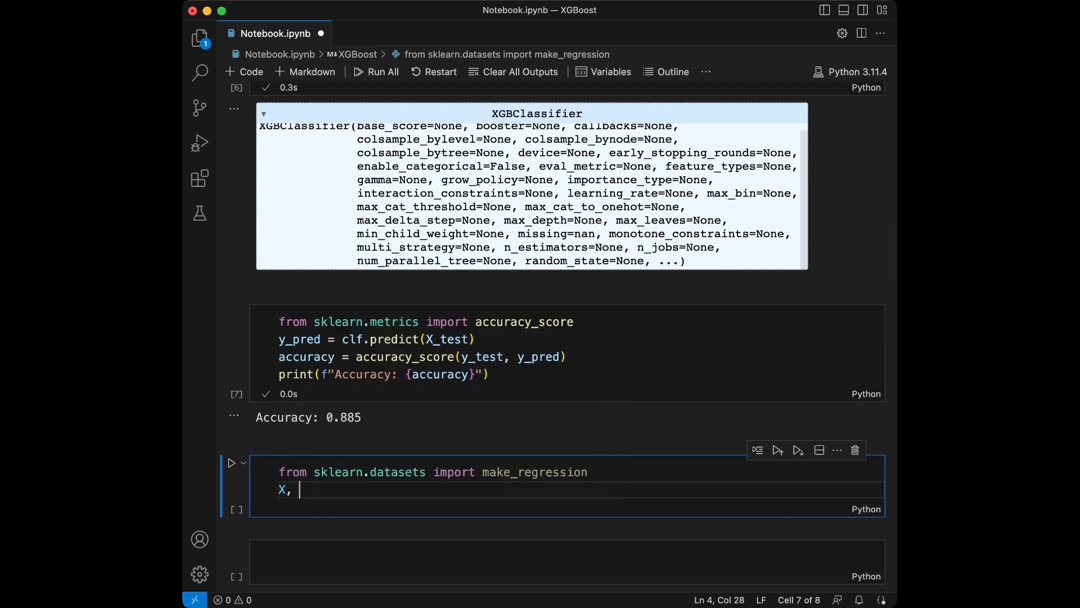
text(y = make_regression(n_samp)
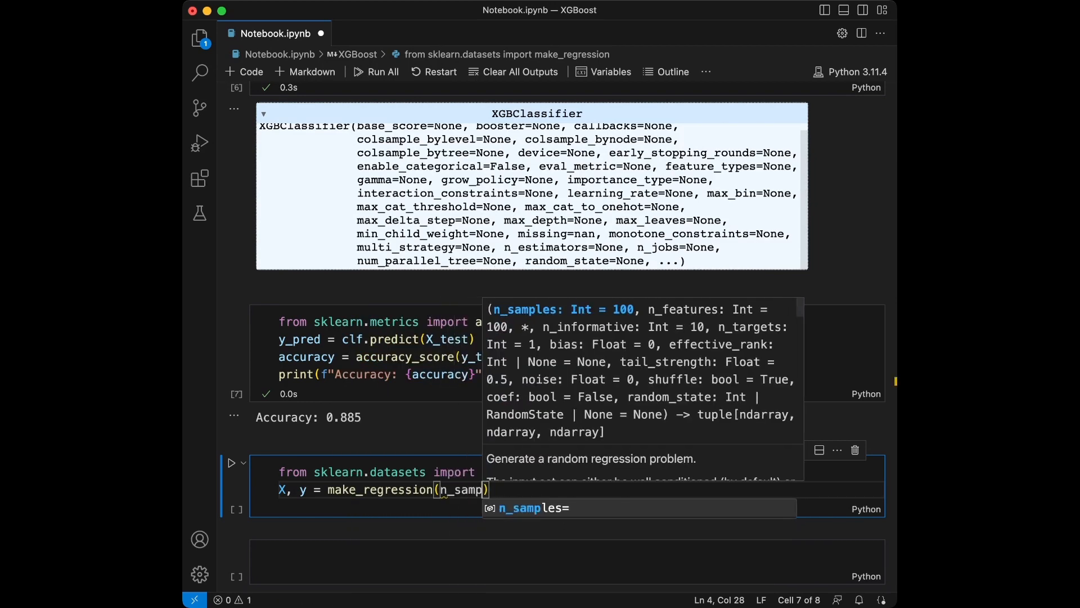
text(= 1000,)
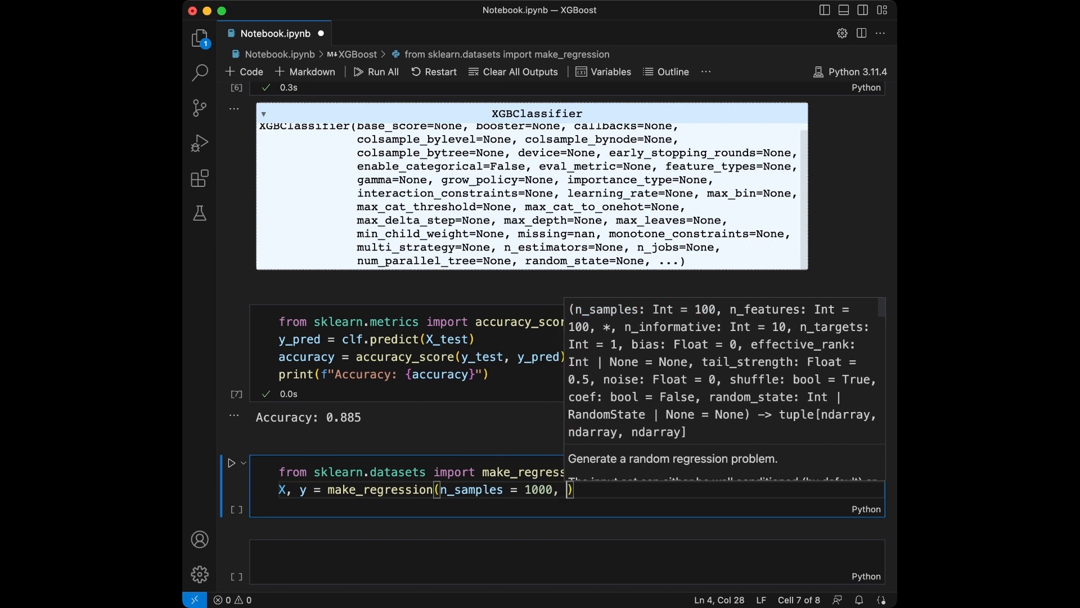
text(n_features = 20,)
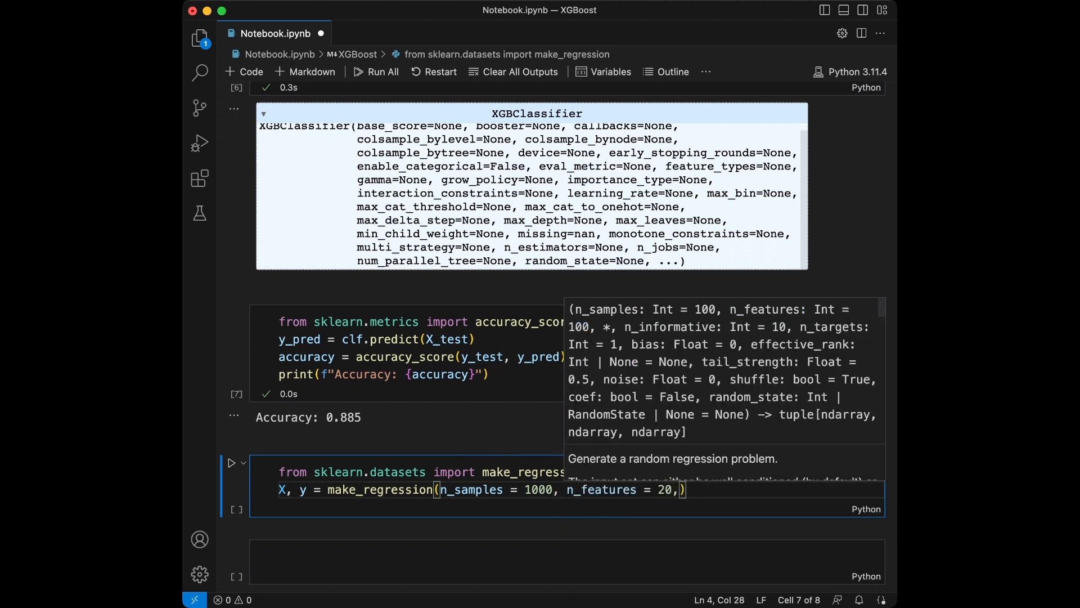
text(noise)
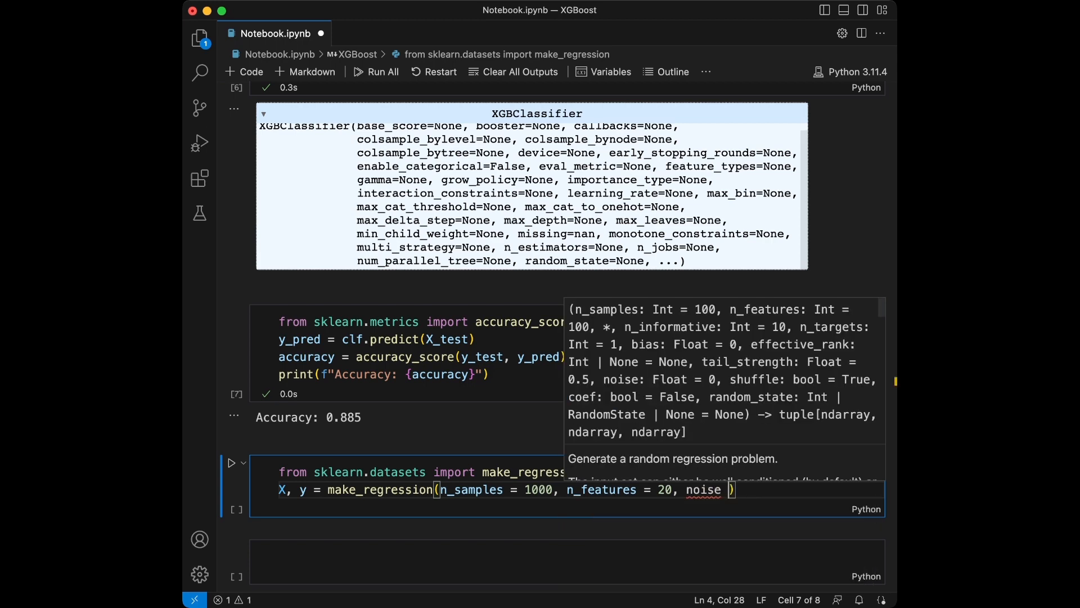
text(0.1)
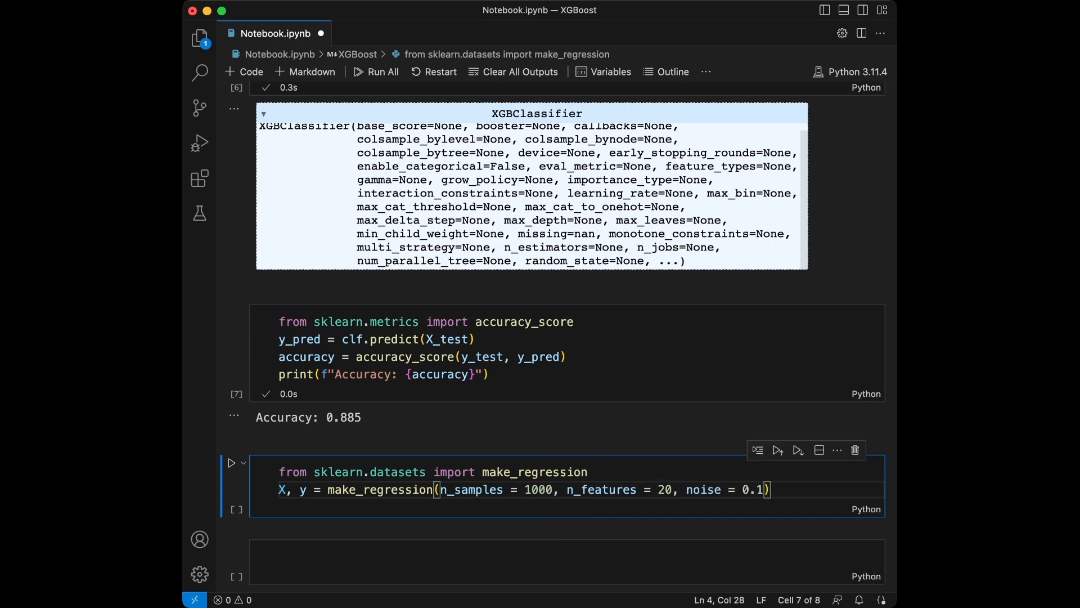
Step: Split the regression data into X_train, X_test, y_train, y_test with test_size=0.2 and run it
text(X_train)
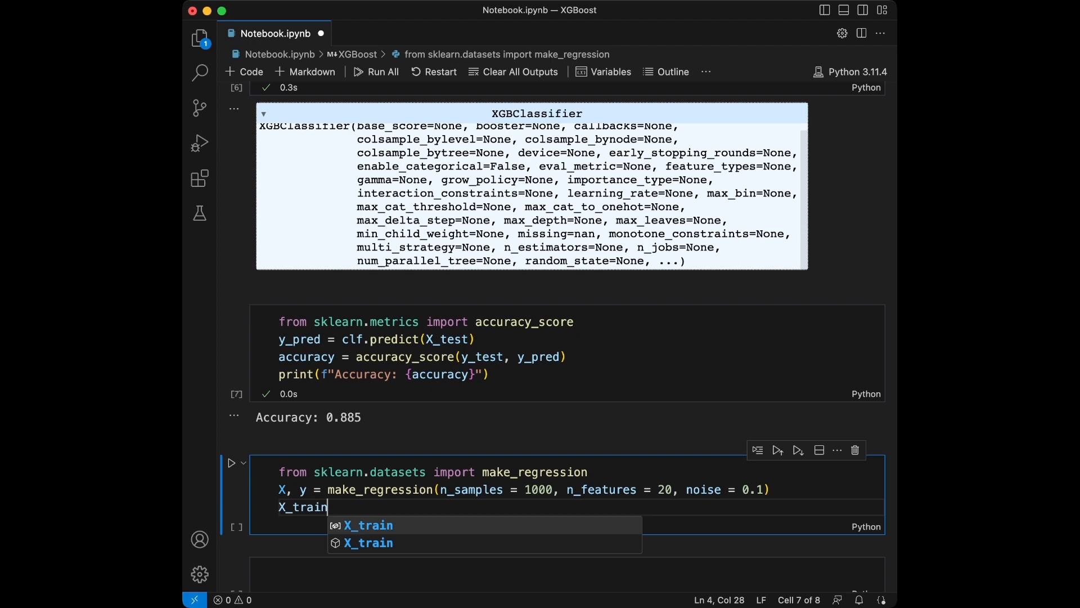
text(, X_tes)
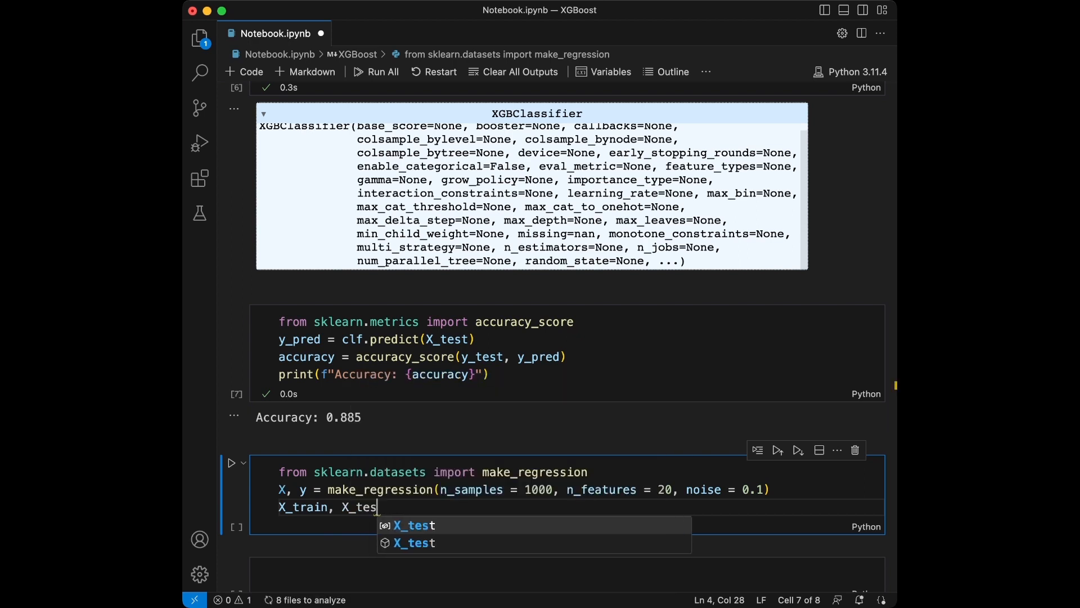
text(t, y_train, y)
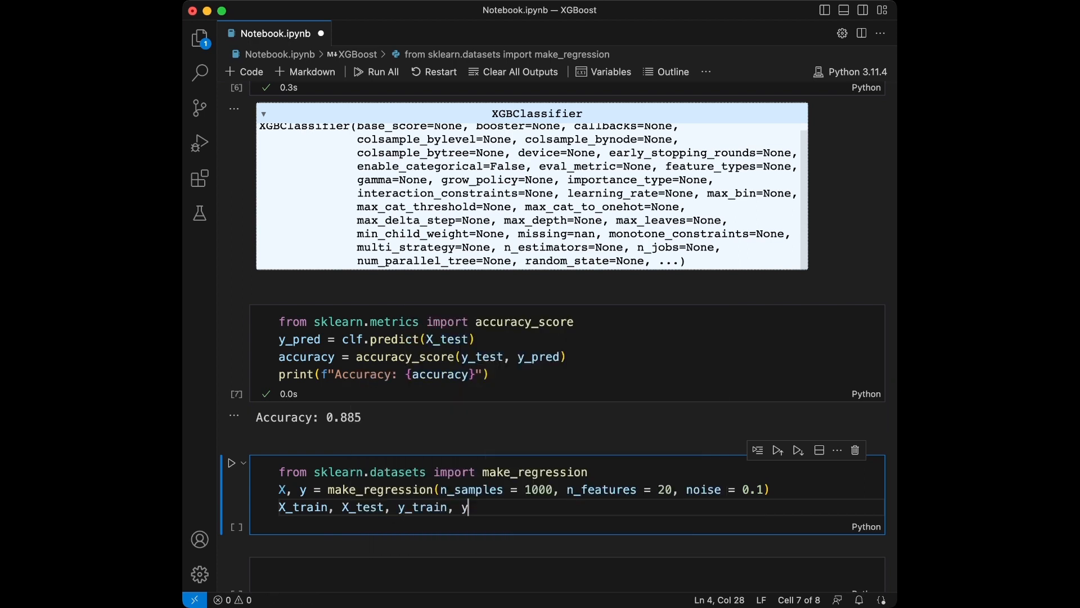
text(_test = train_test_split(X, y,)
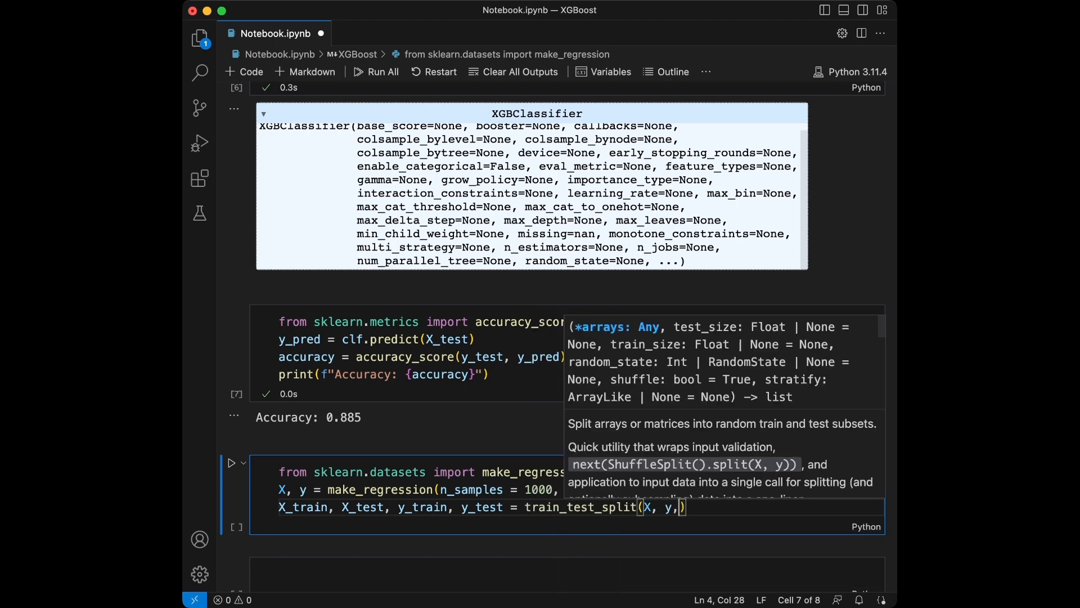
text(test_size)
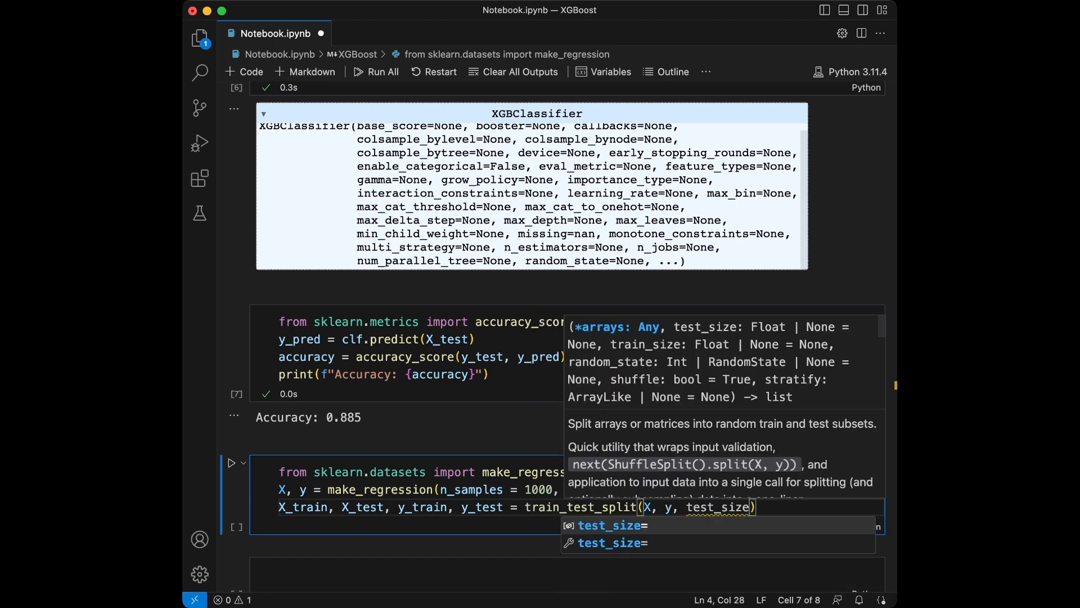
text(=0.2)
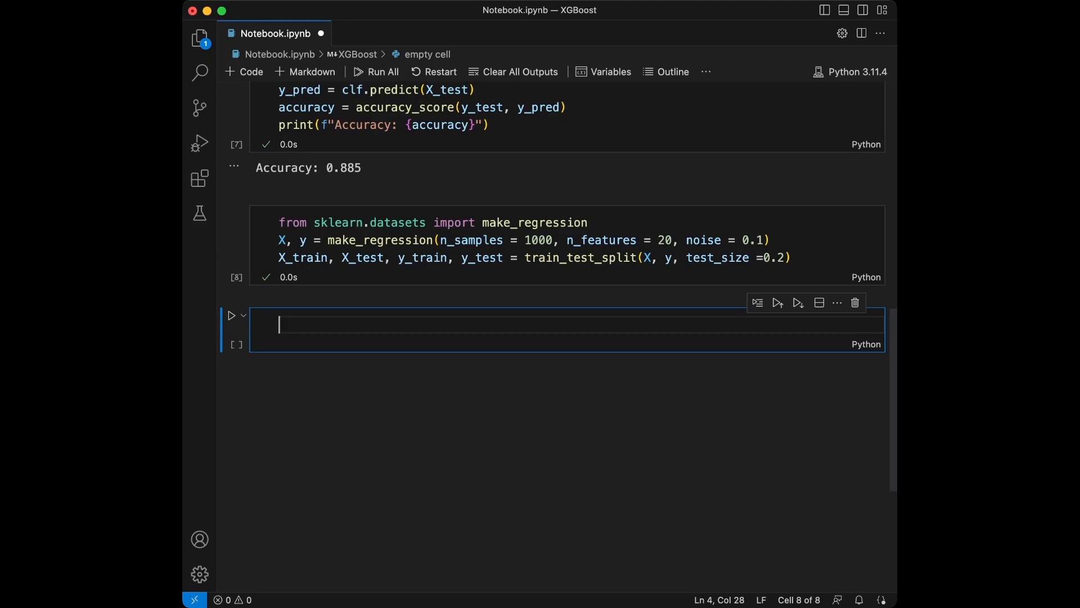
Step: Create regressor = xgb.XGBRegressor(), fit it on X_train and y_train, and run the cell
text(res)
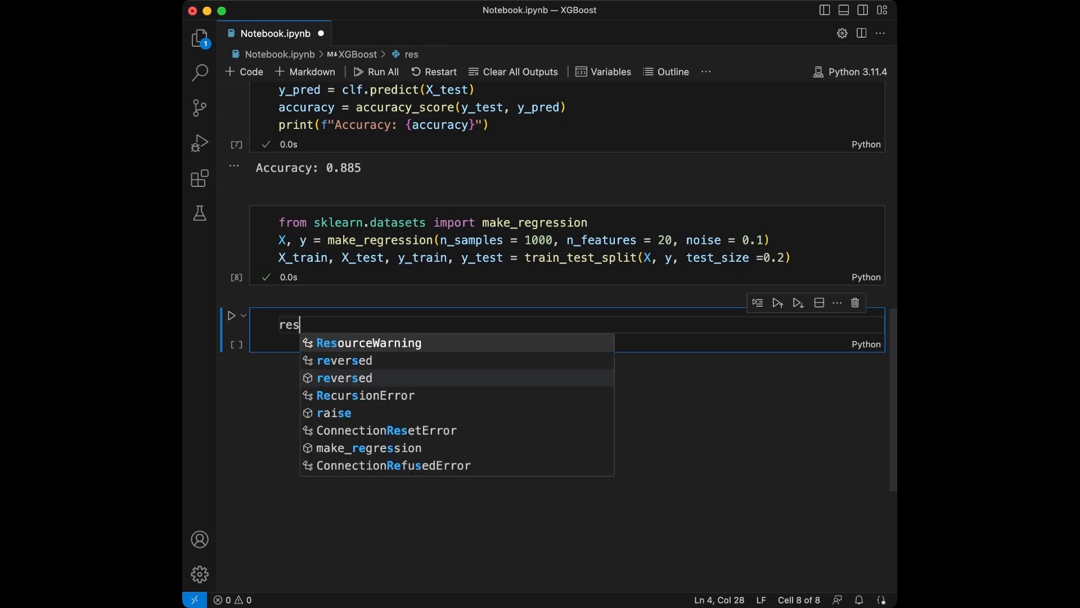
text(regressor =)
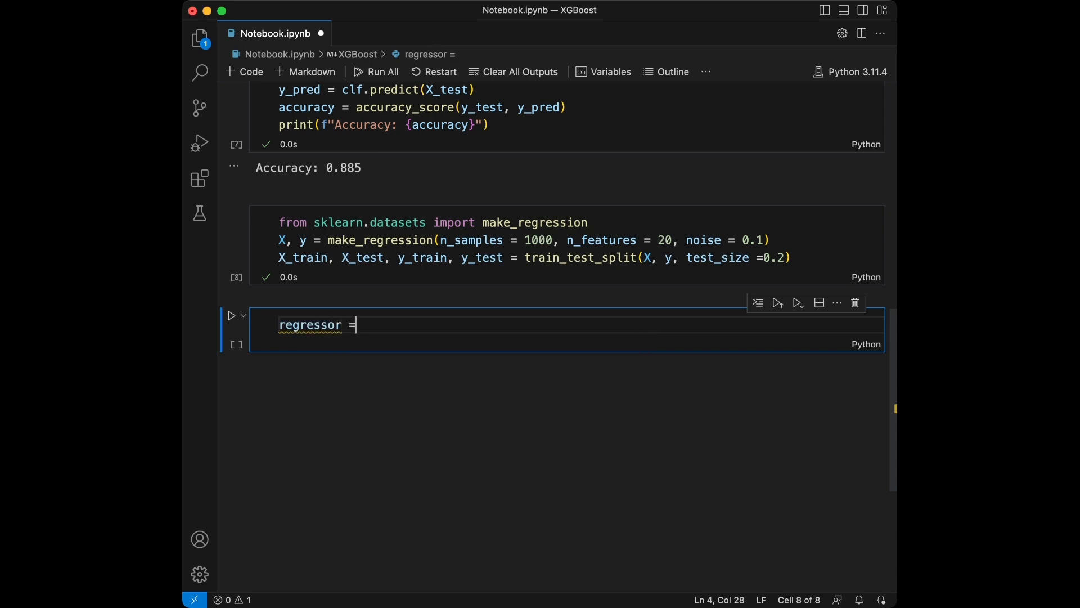
text(xgb.)
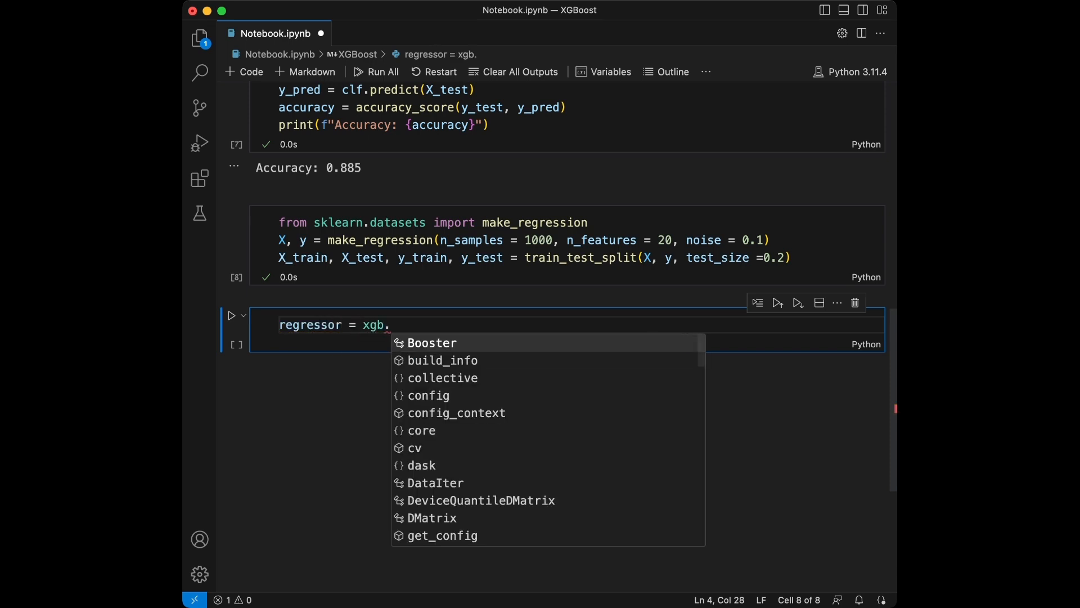
text(XGBre)
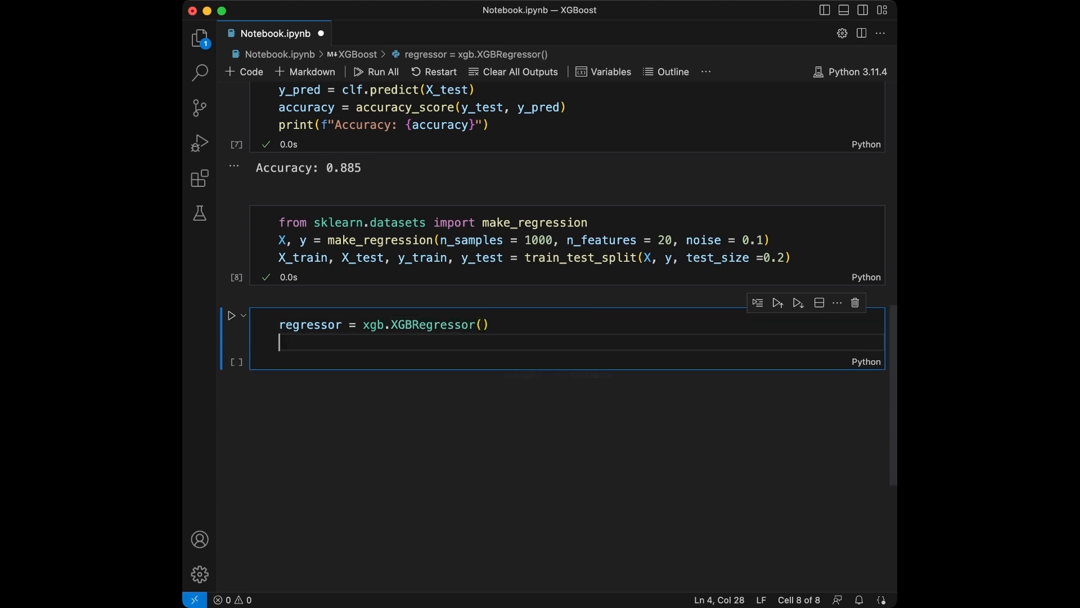
text(regressor.fit)
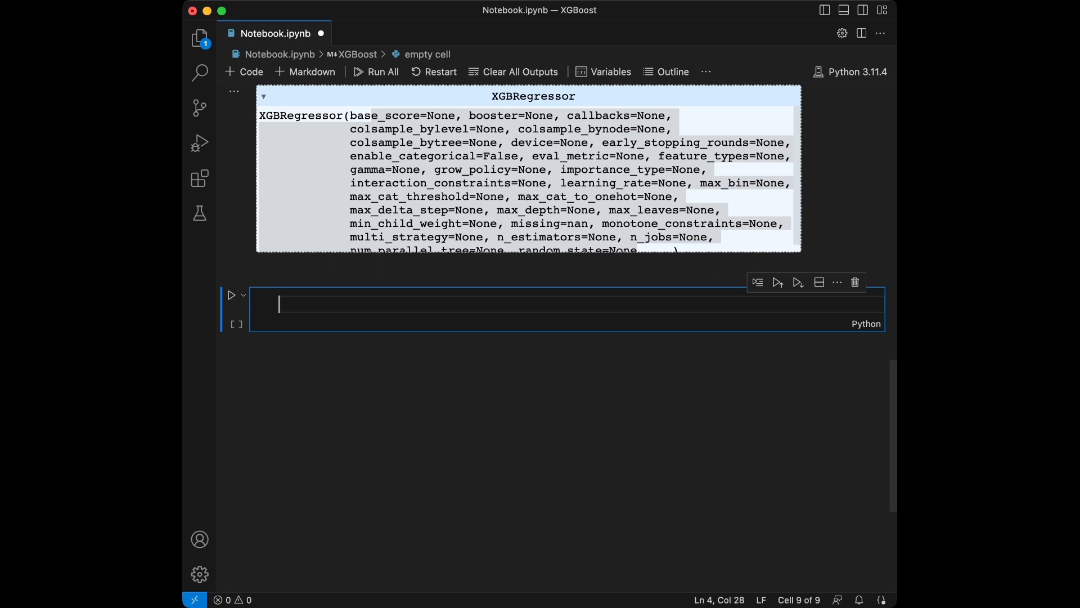
Step: Import mean_squared_error and predict y_pred = regressor.predict(X_test)
text(from)
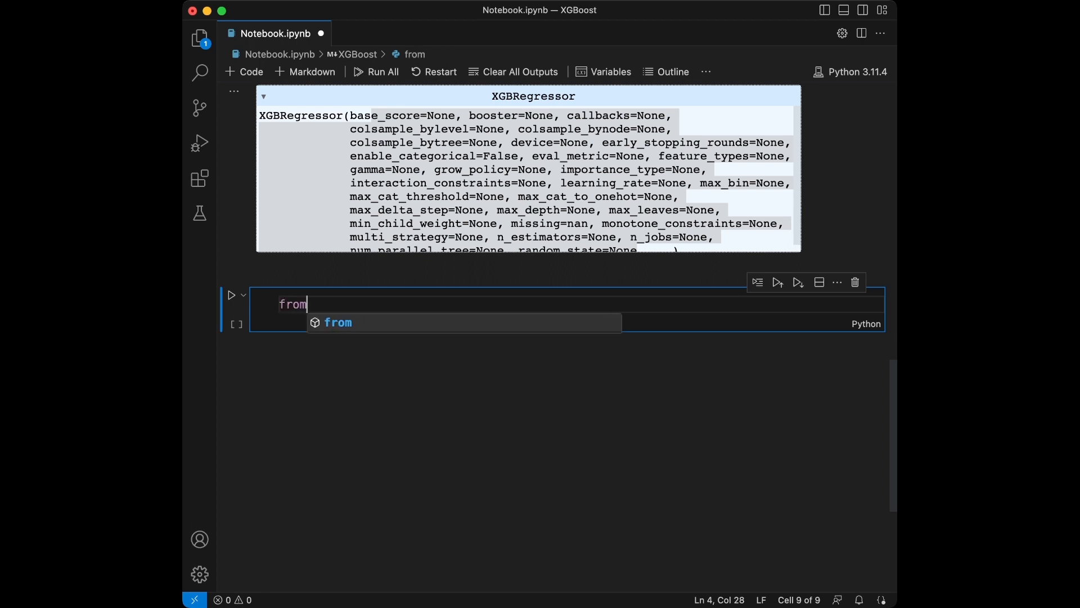
text(sklearn.metrics i)
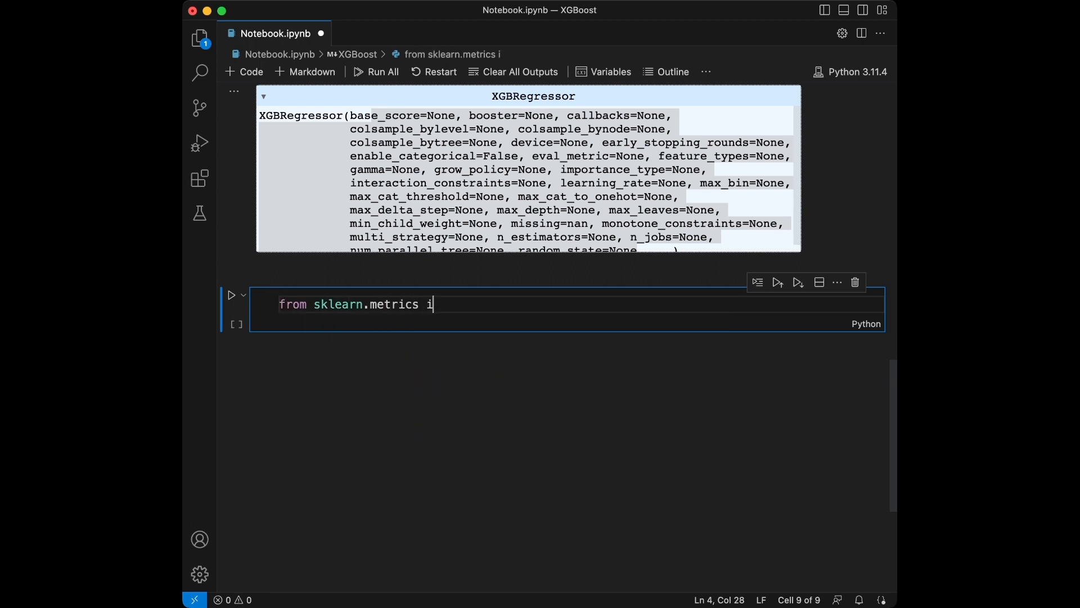
text(mport mean_squared_error)
text(y_pred = regressor)
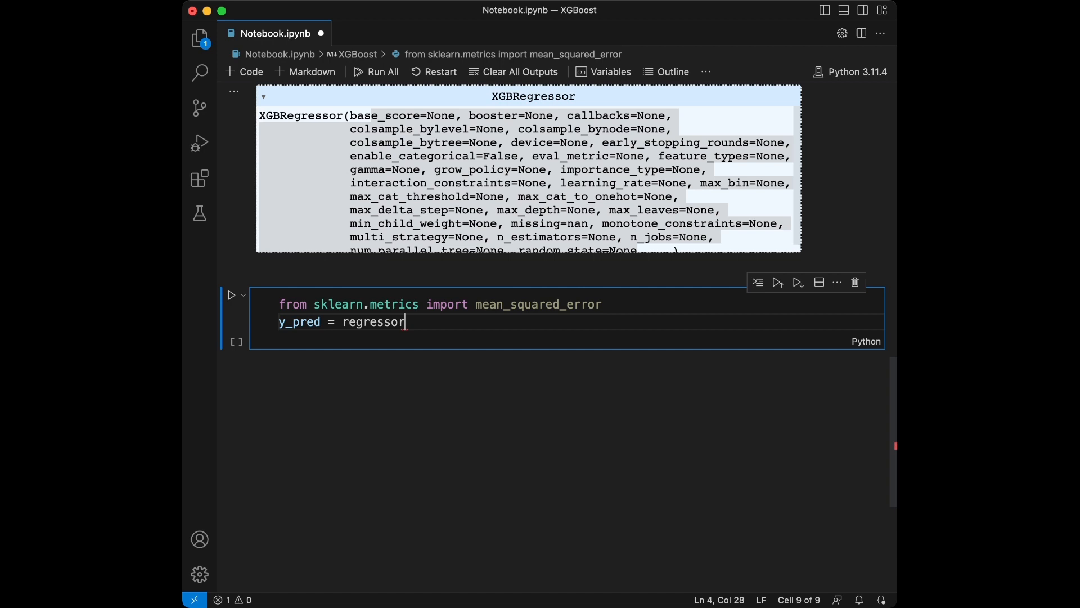
text(.predict)
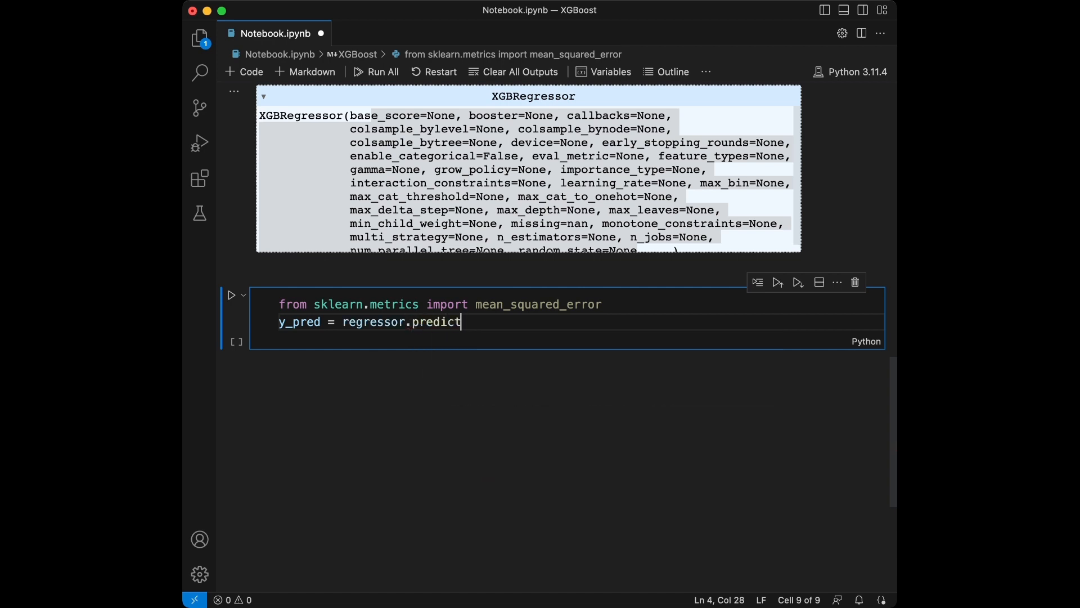
text((X_test)
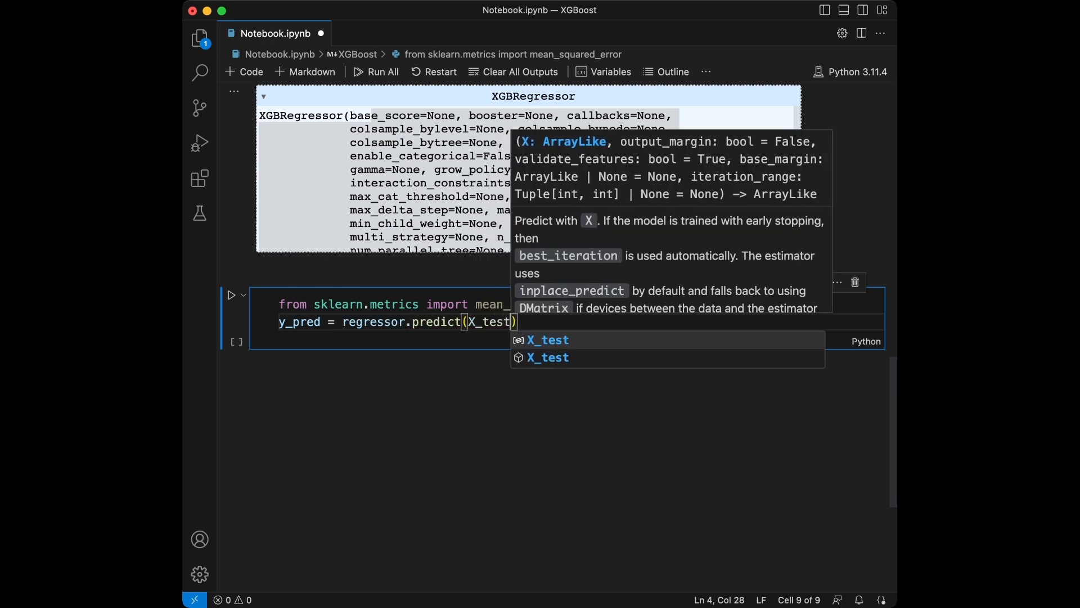
Step: Compute rmse = np.sqrt(mean_squared_error(y_test, y_pred)) and print it with an f-string
text(rmse)
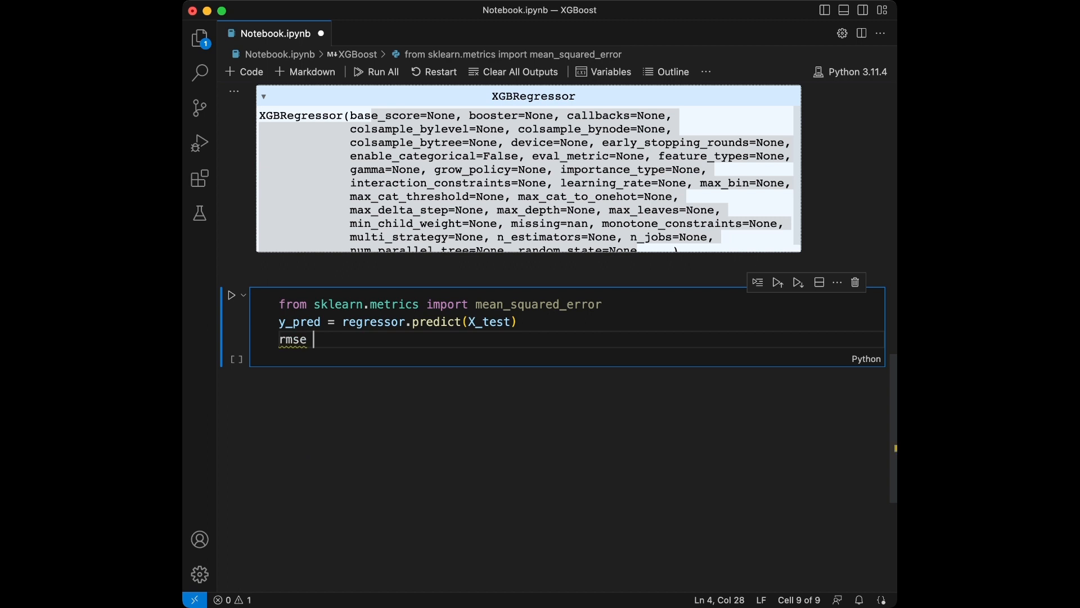
text(= np.)
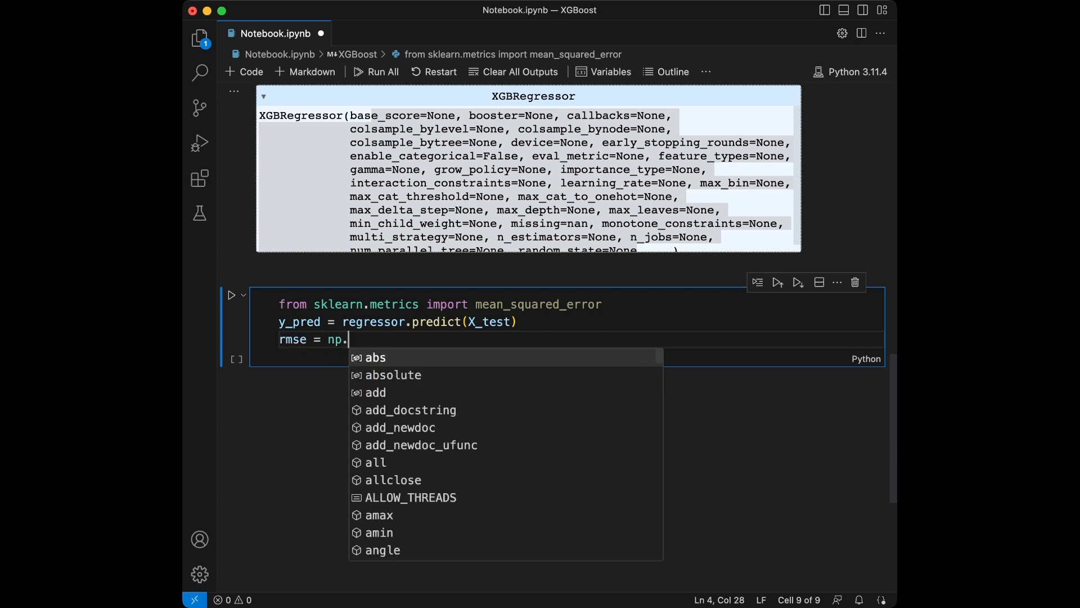
text(sqrt(mean_squared_error)
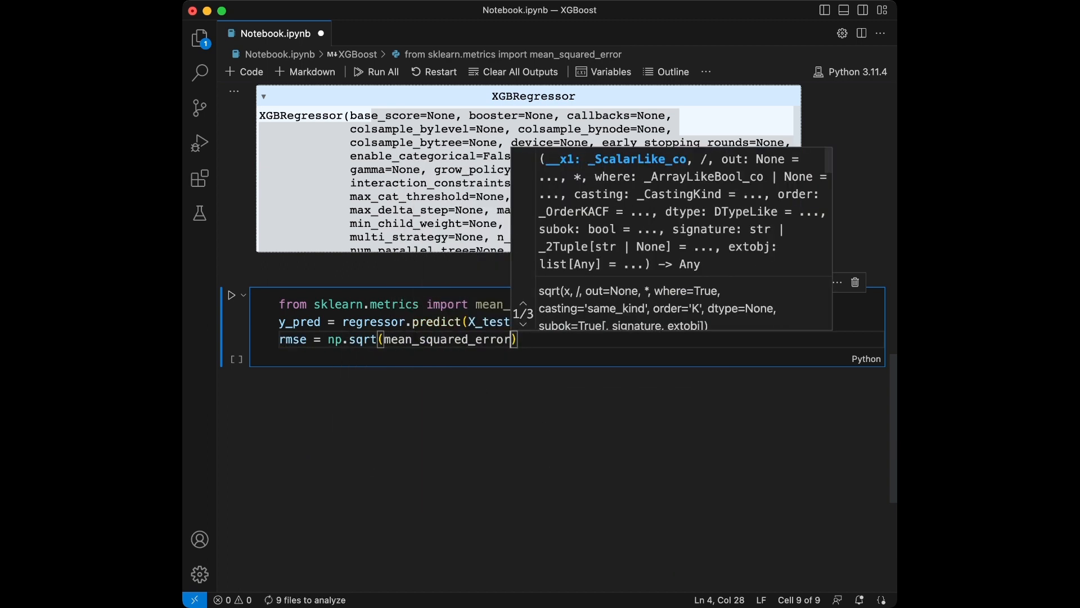
text(y_test,)
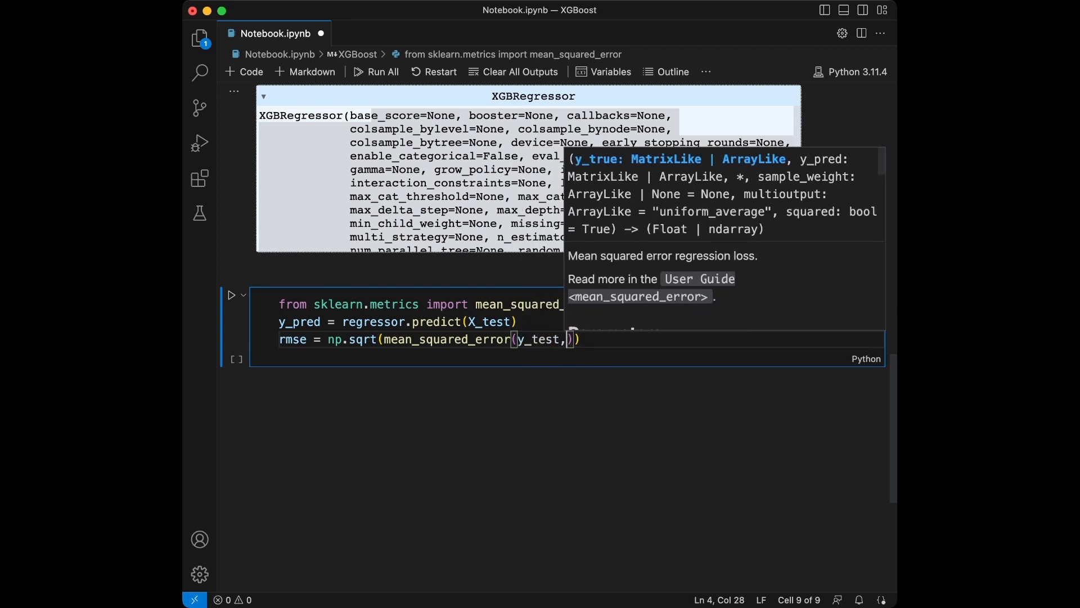
text(y_pred)
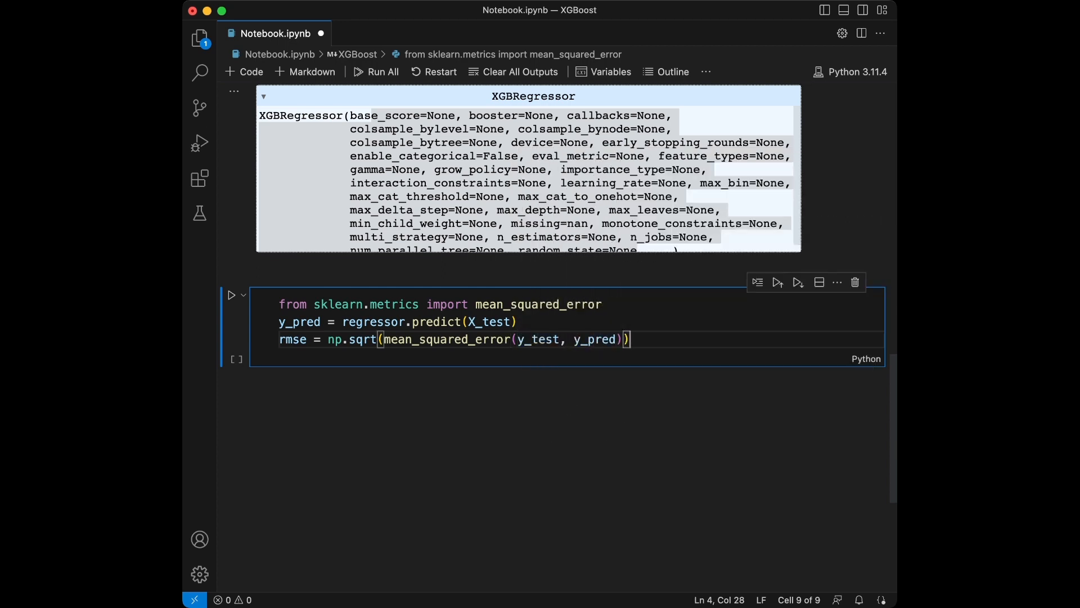
text(print(""))
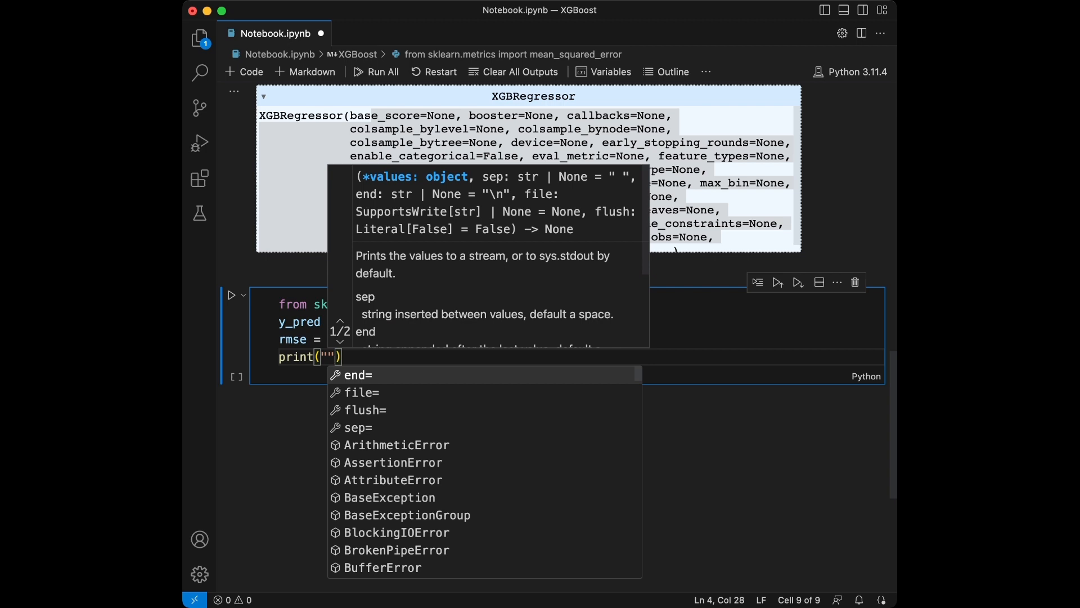
text(f)
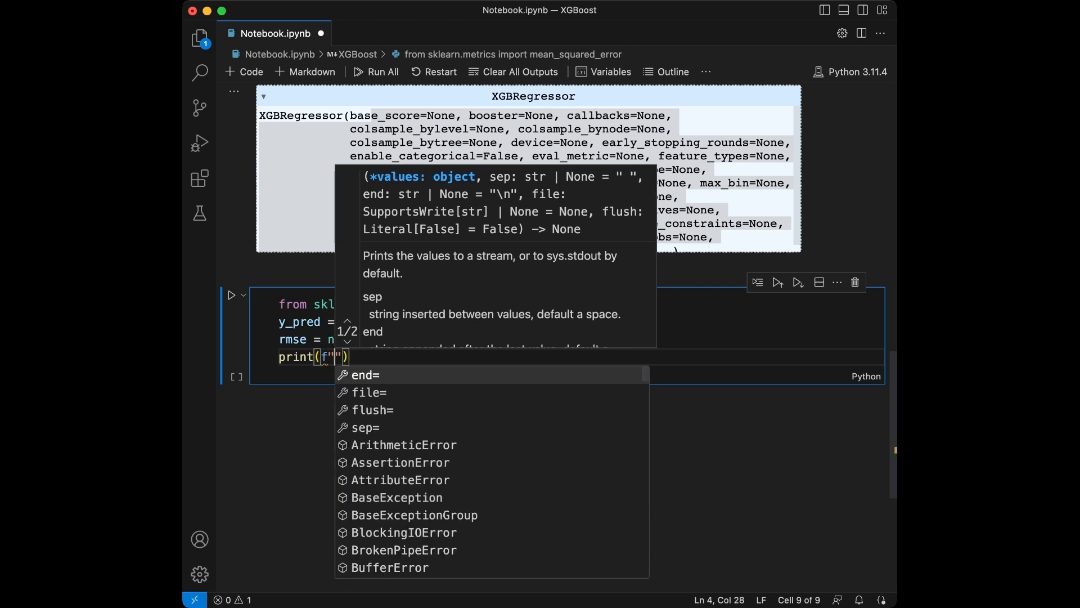
text(RMSE :)
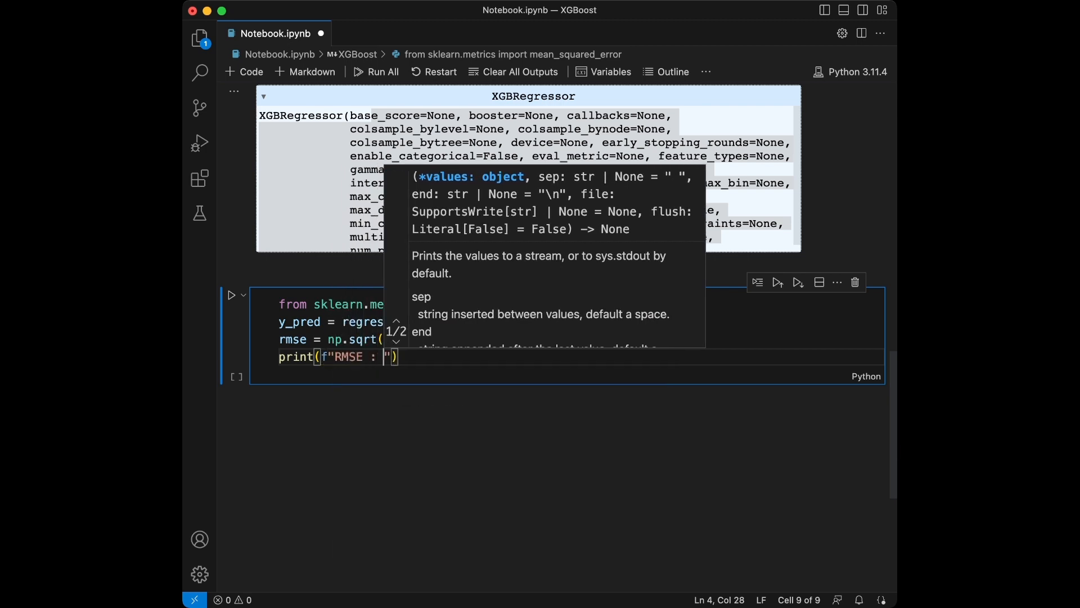
text({rmse)
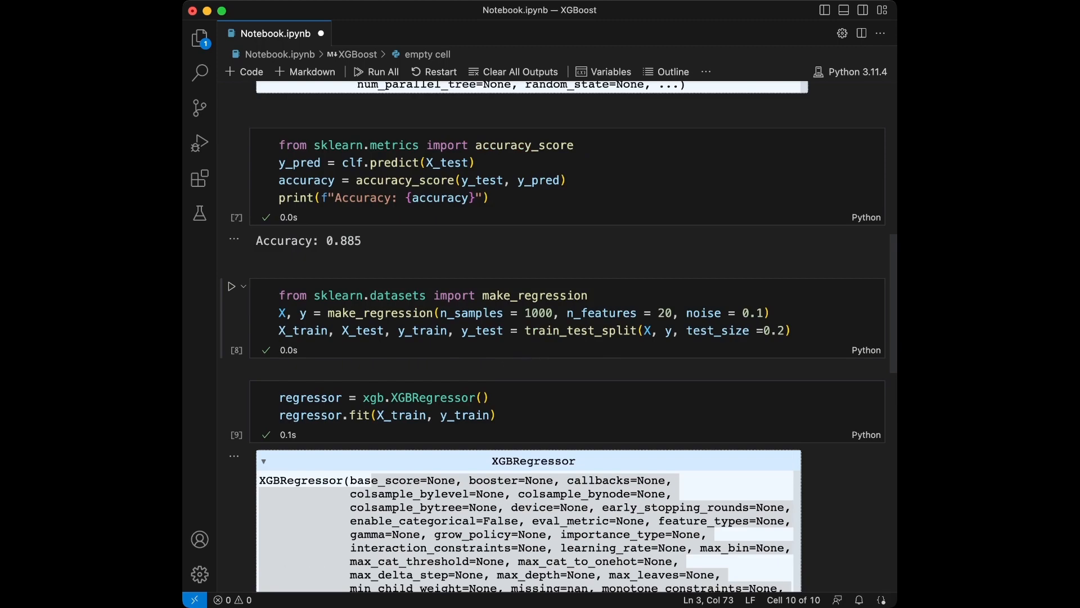
Step: Scroll up, re-execute the classification cells so accuracy prints 0.94, then scroll back down
scroll(up, 3)
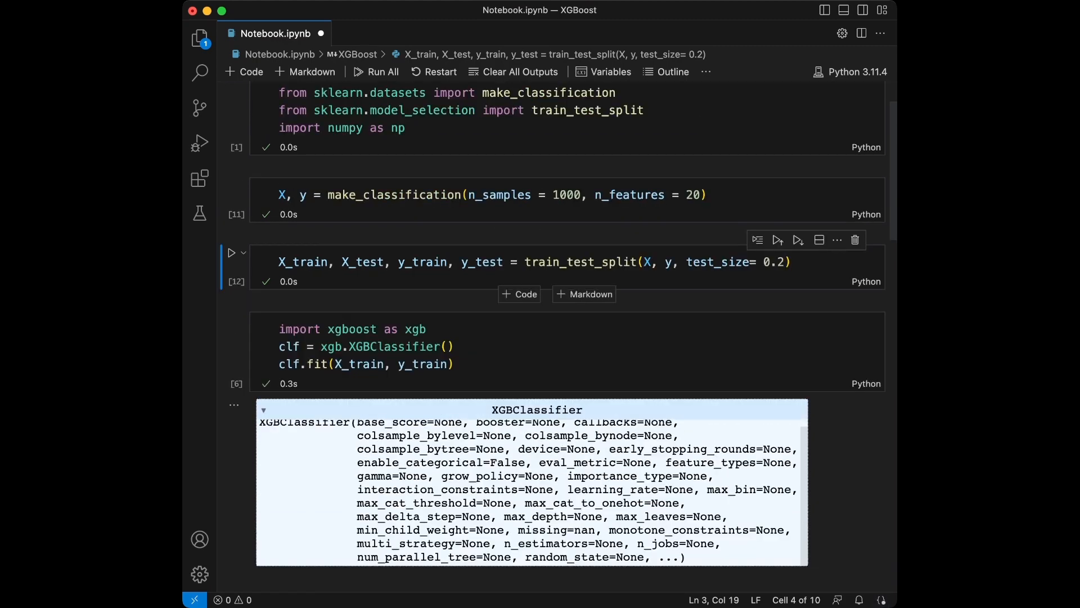
scroll(down, 3)
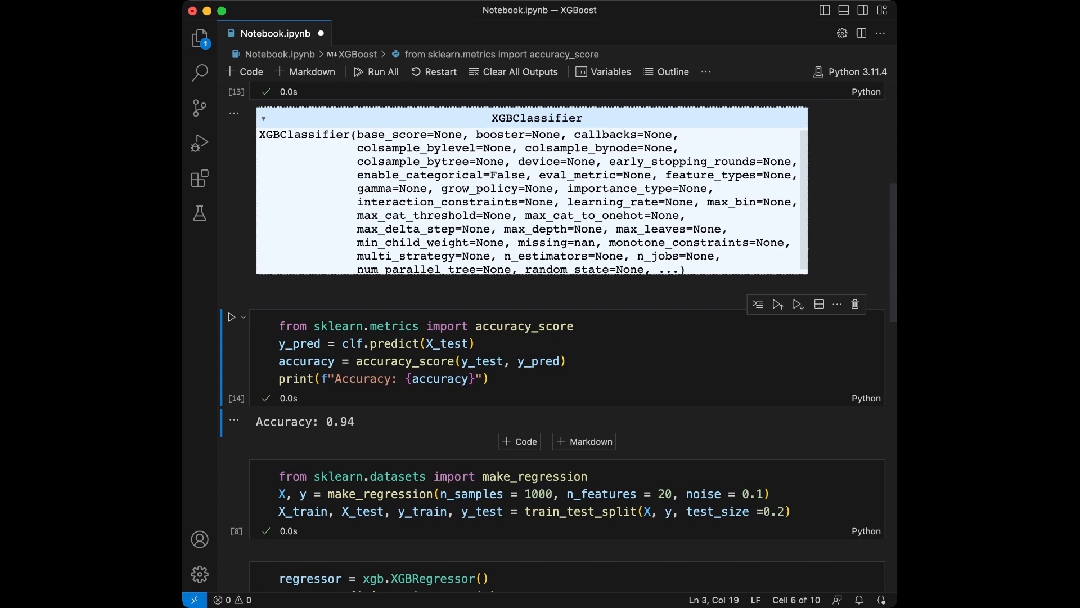
scroll(down, 3)
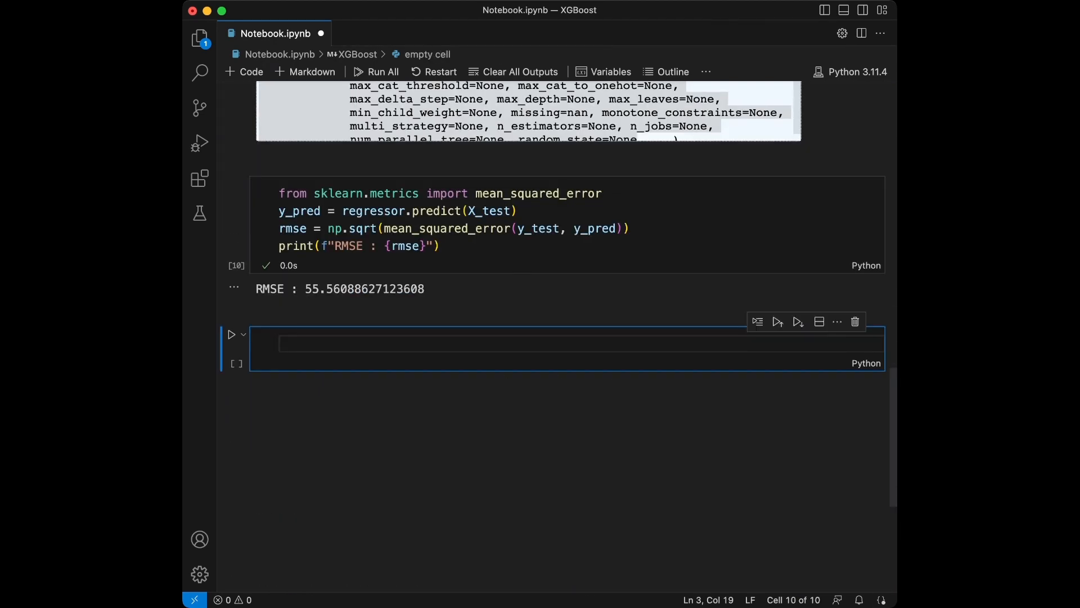
Step: Import GridSearchCV and start param_grid with learning_rate [0.01, 0.1, 0.2]
text(from sklearn.model)
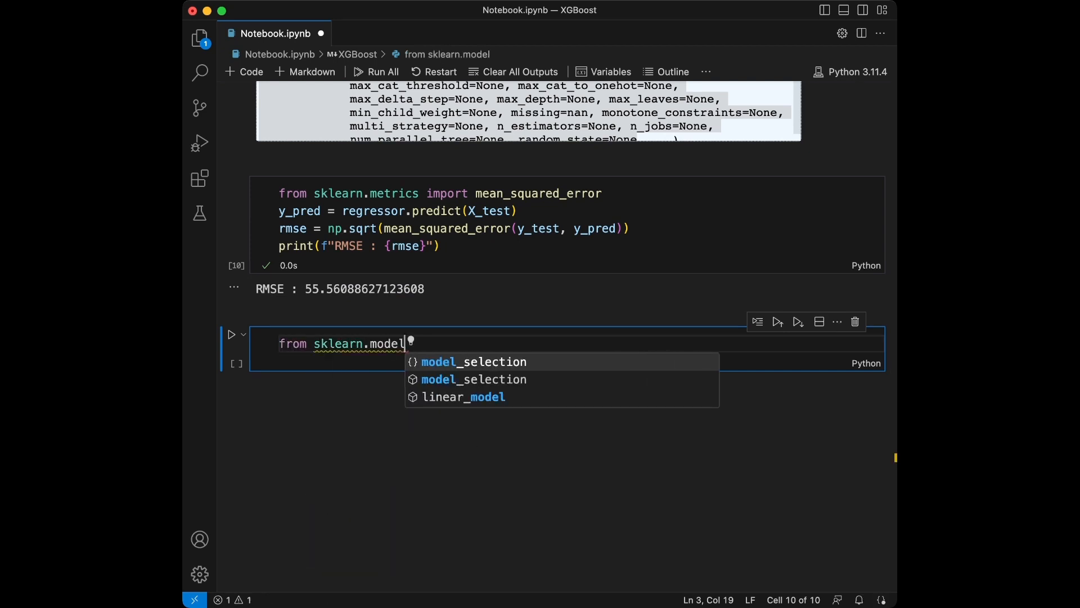
text(_selection import G)
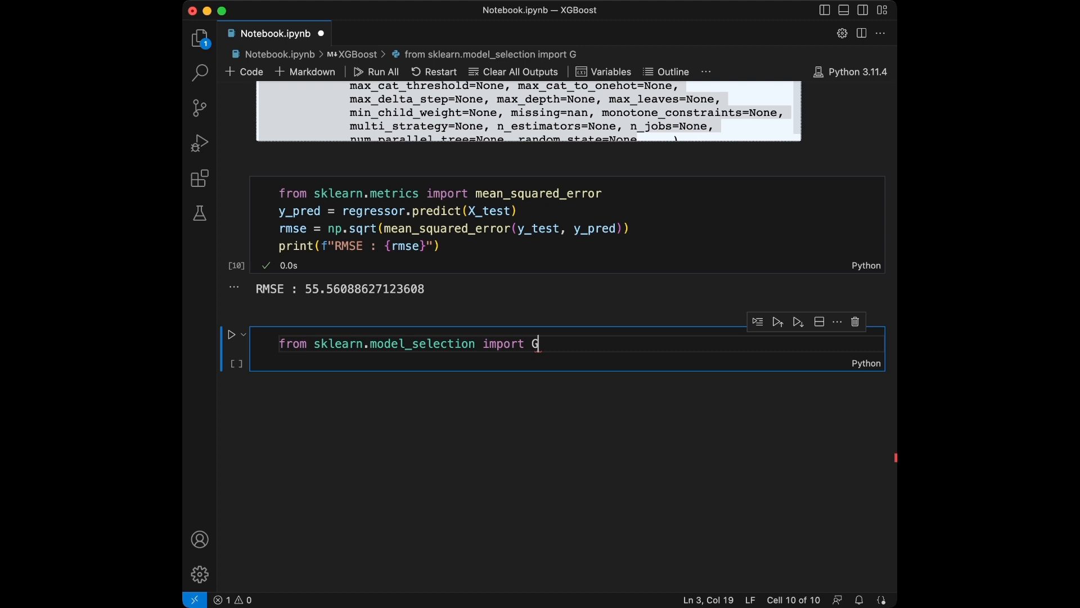
text(ridSearchCV)
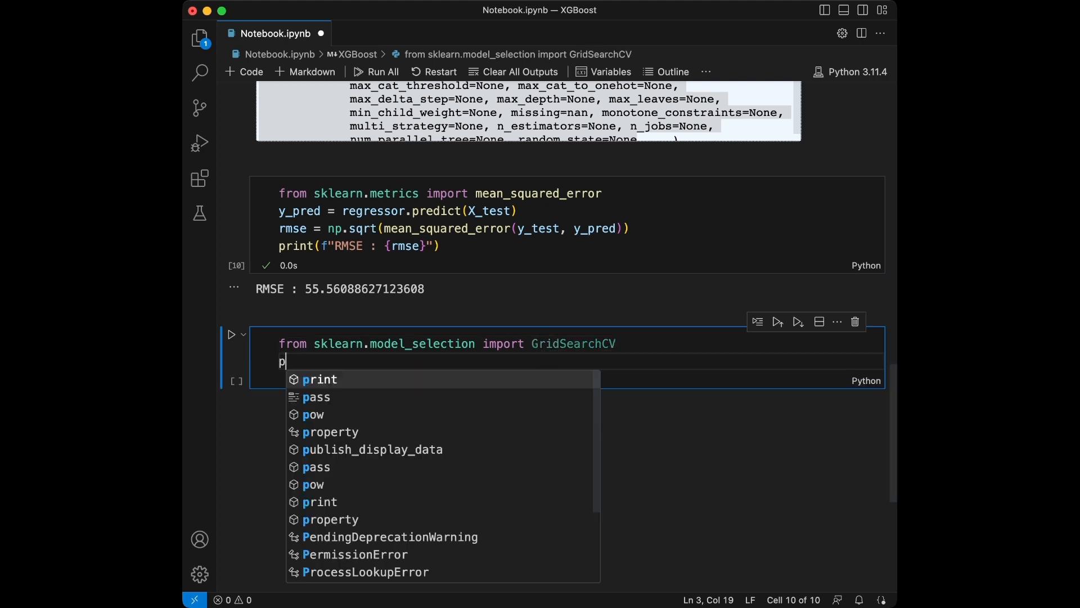
text(aram_grid =)
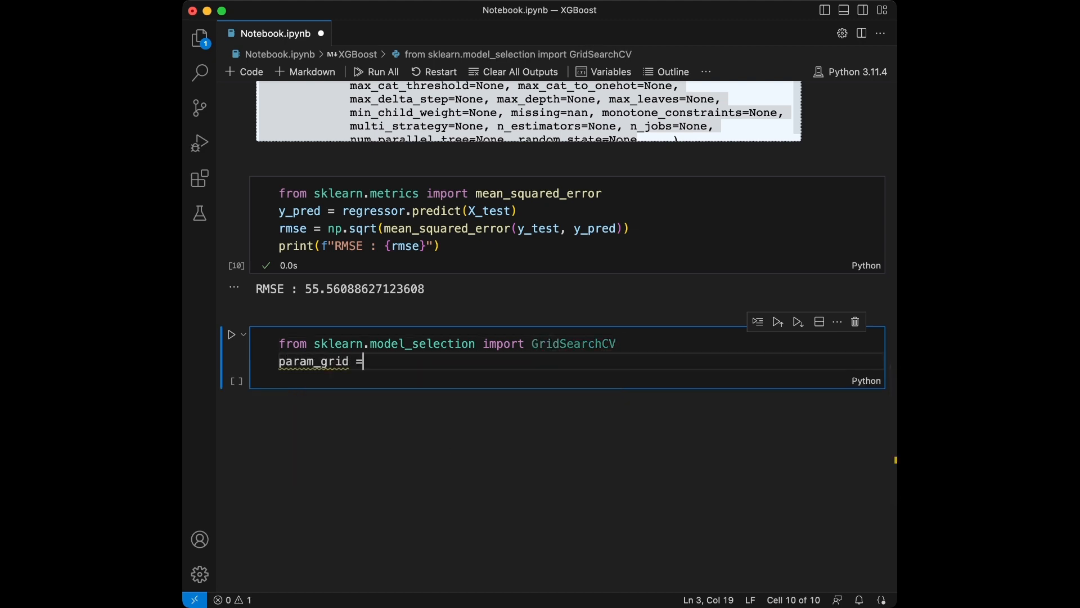
text({)
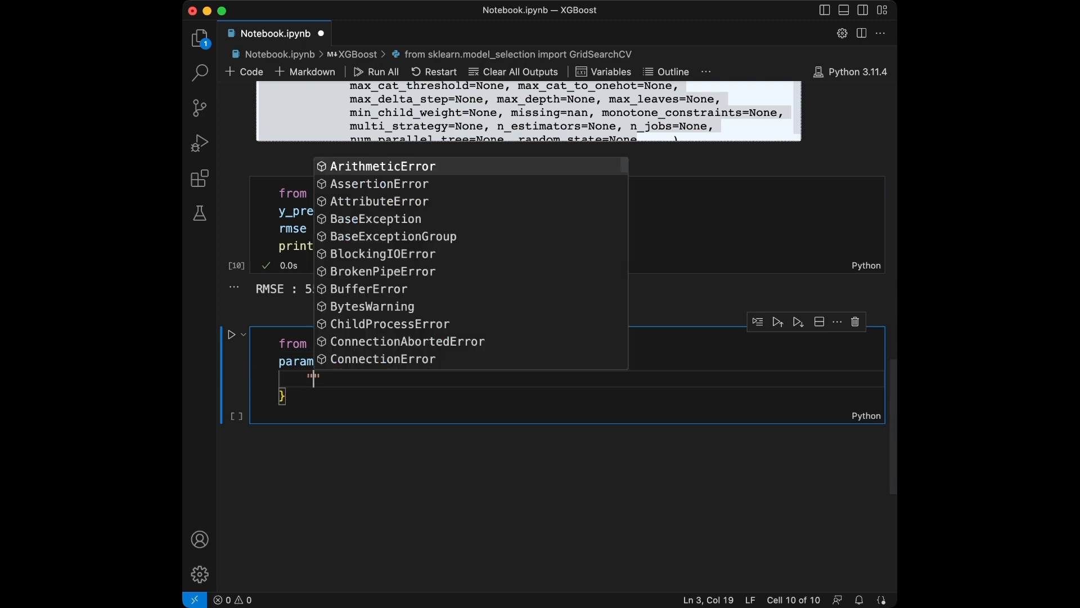
text("learning_rate")
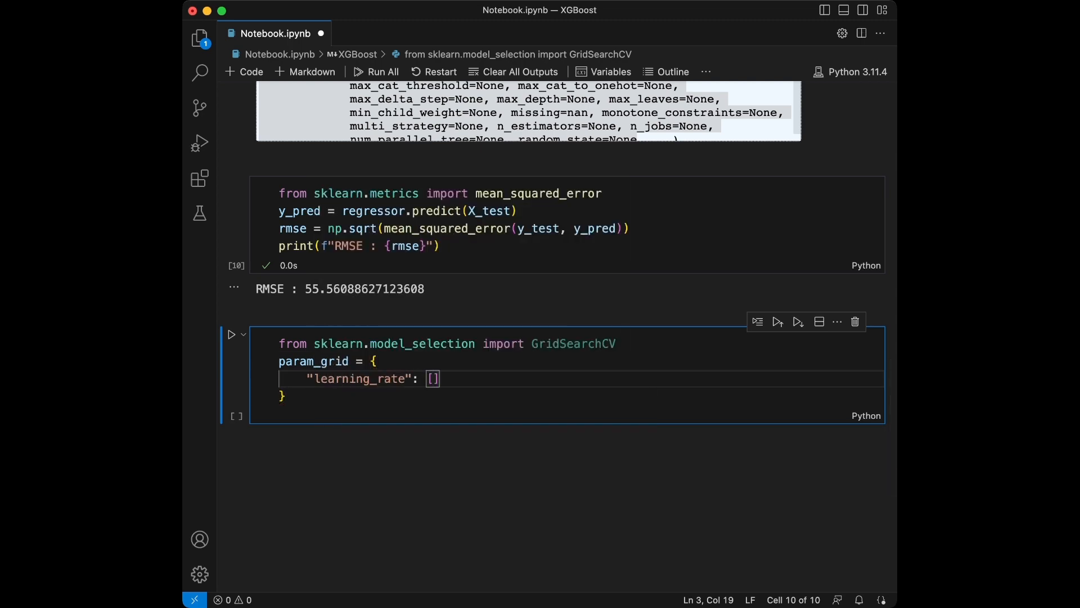
text(0.01, 0.1, 0.2)
text("max)
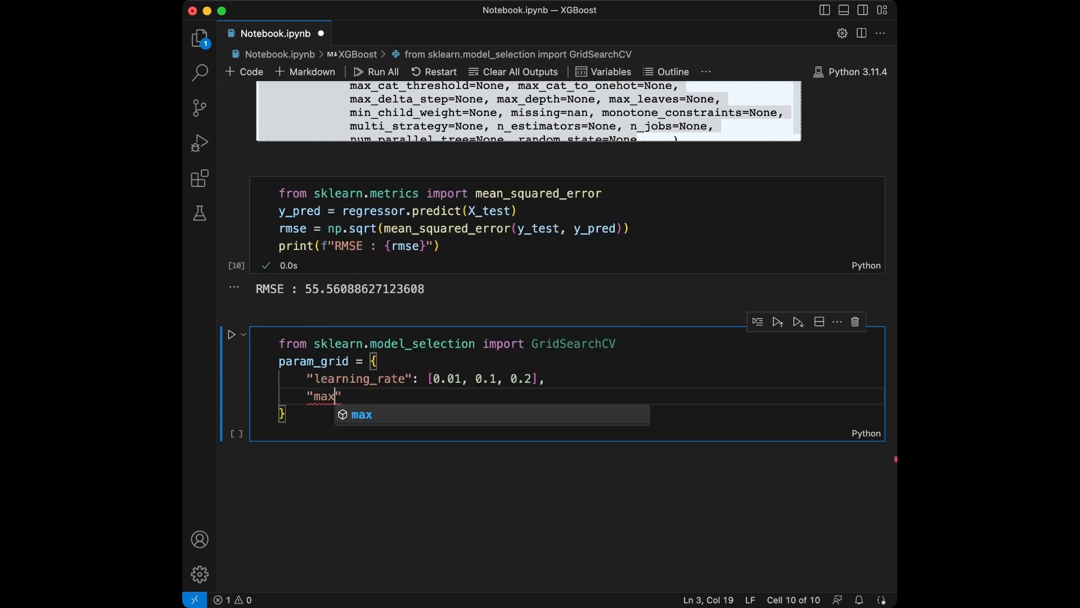
Step: Add max_depth [3,4,5] and n_estimators [50,100,200] to param_grid
text(_depth)
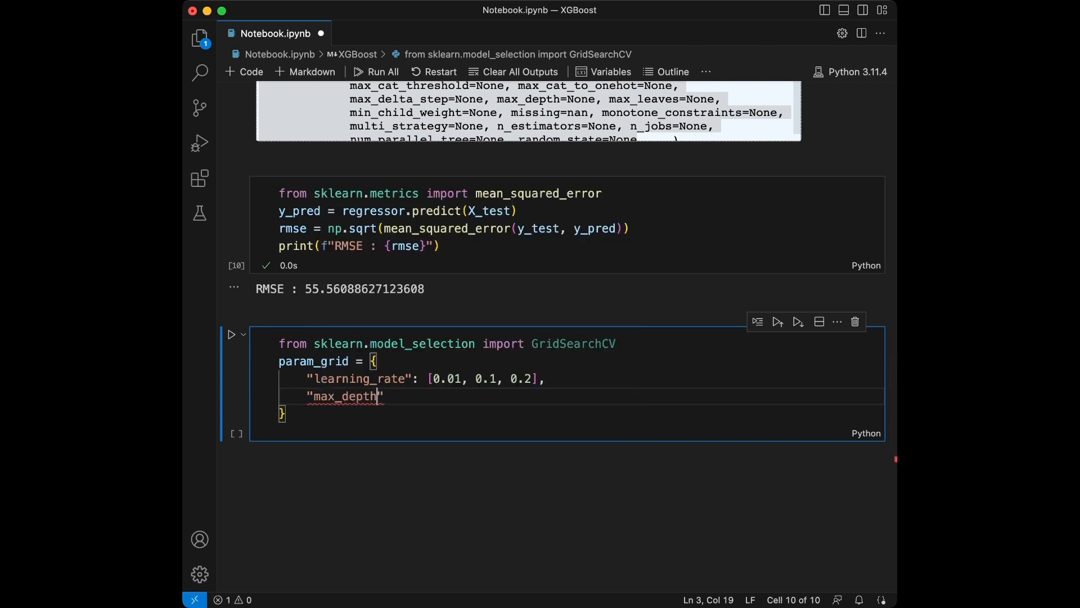
text(:)
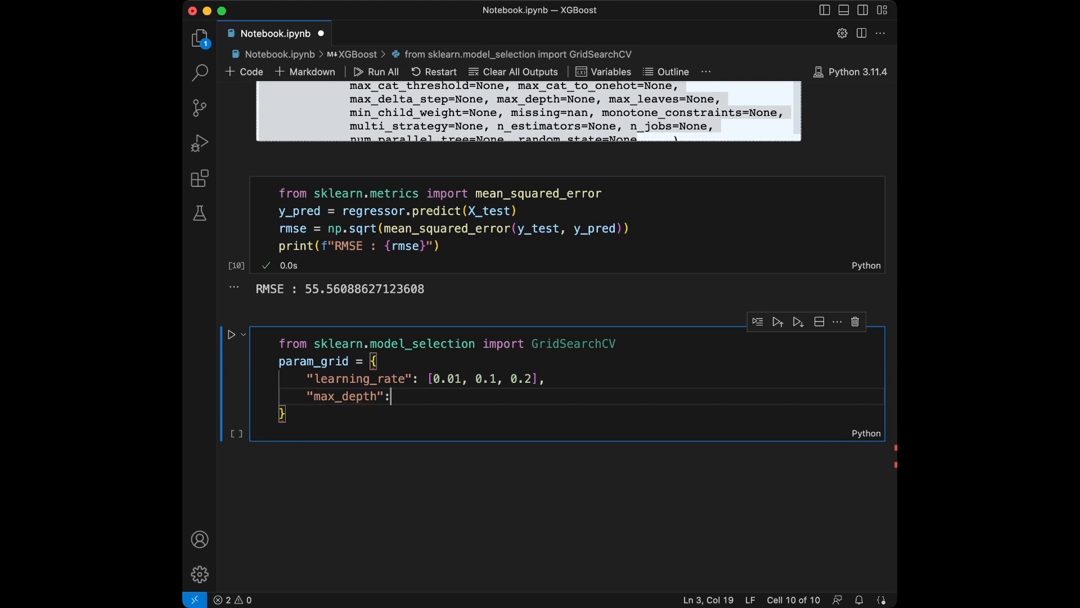
text([3,4,])
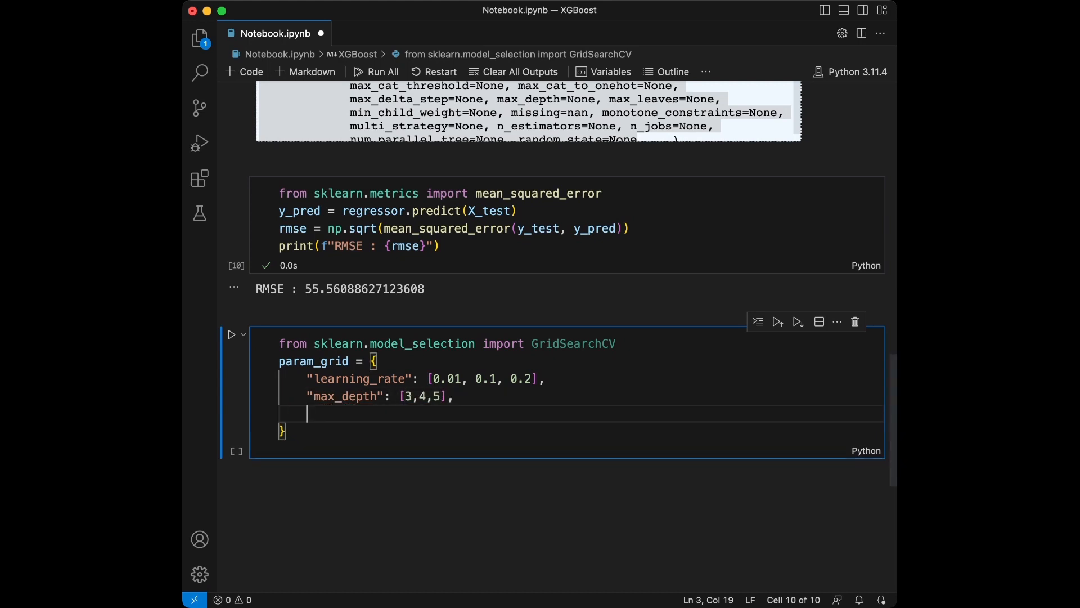
text("n_esmi")
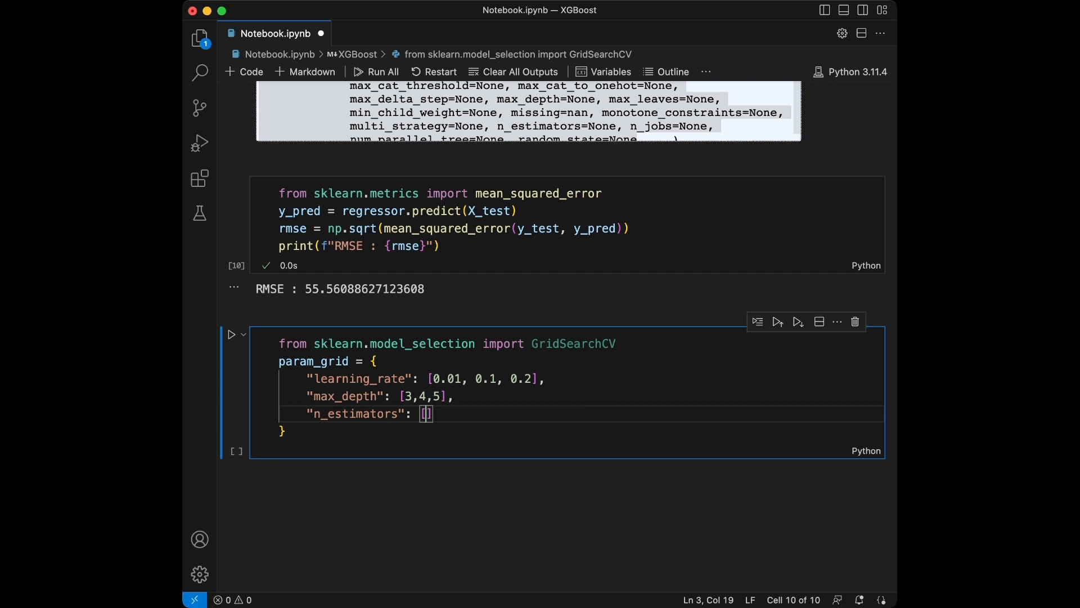
text(50,100)
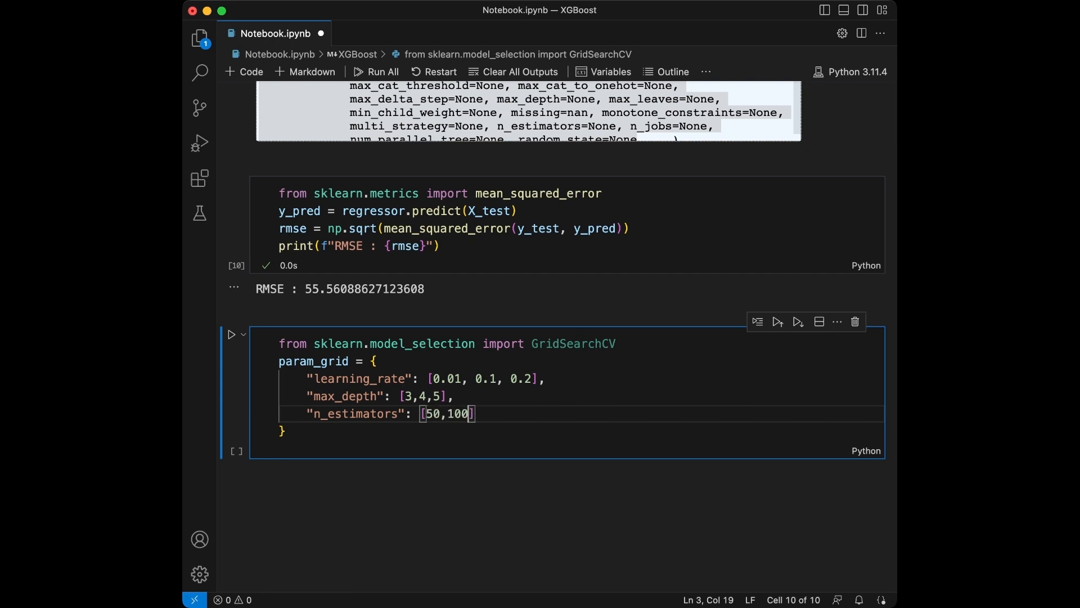
text(,200)
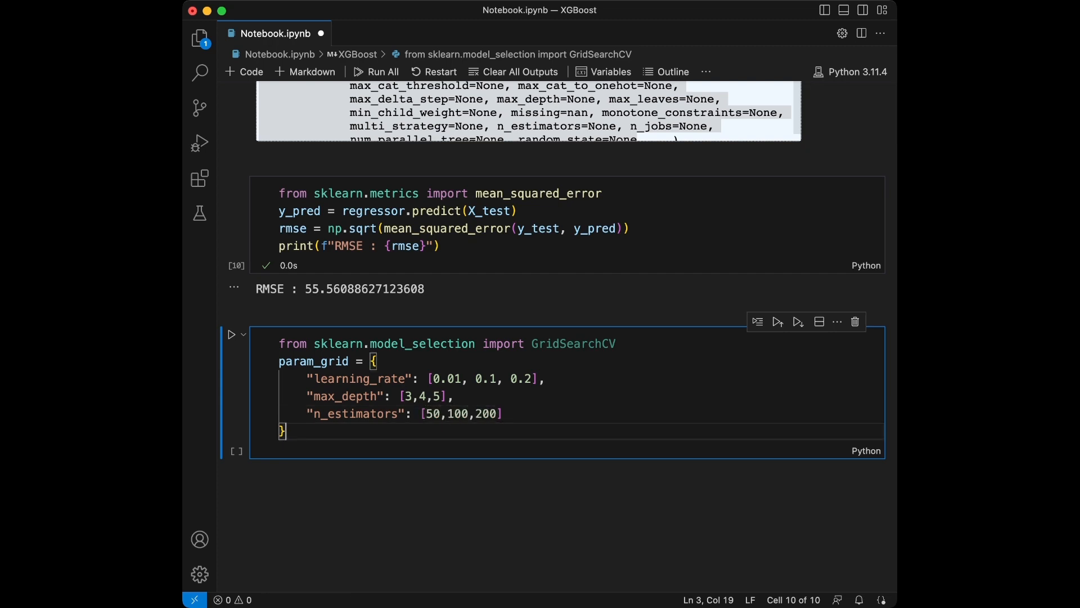
text(clf)
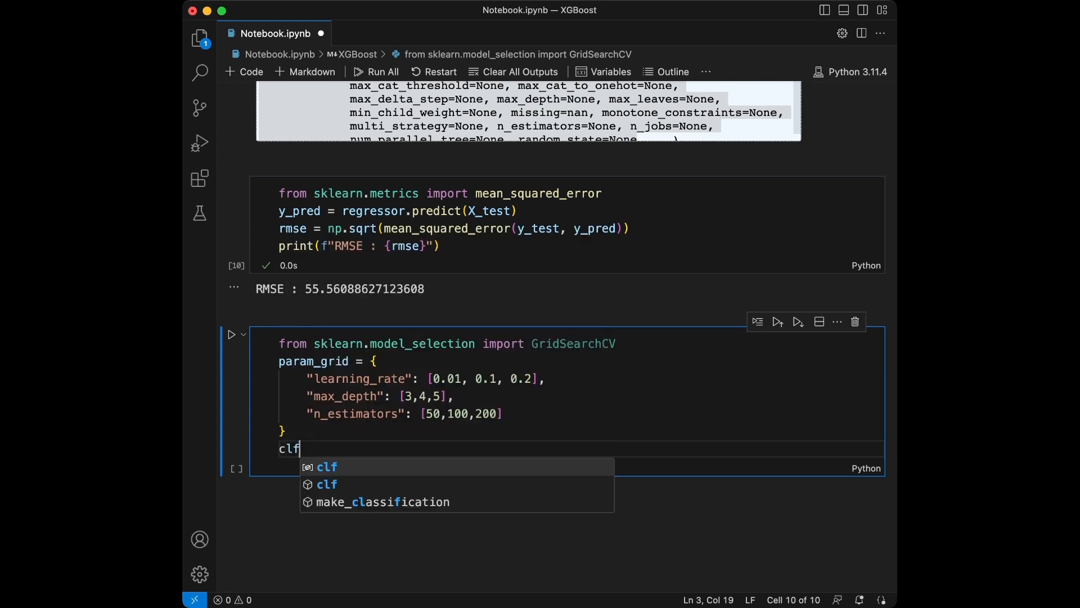
Step: Define clf as an xgb.XGBClassifier() in the new cell
text(= xgb)
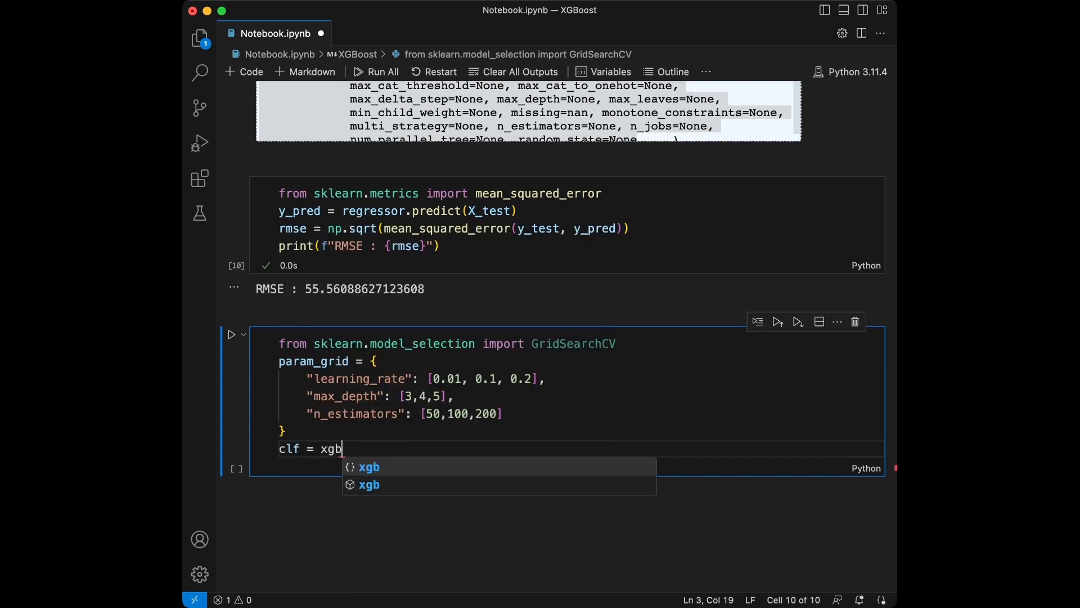
text(.GG)
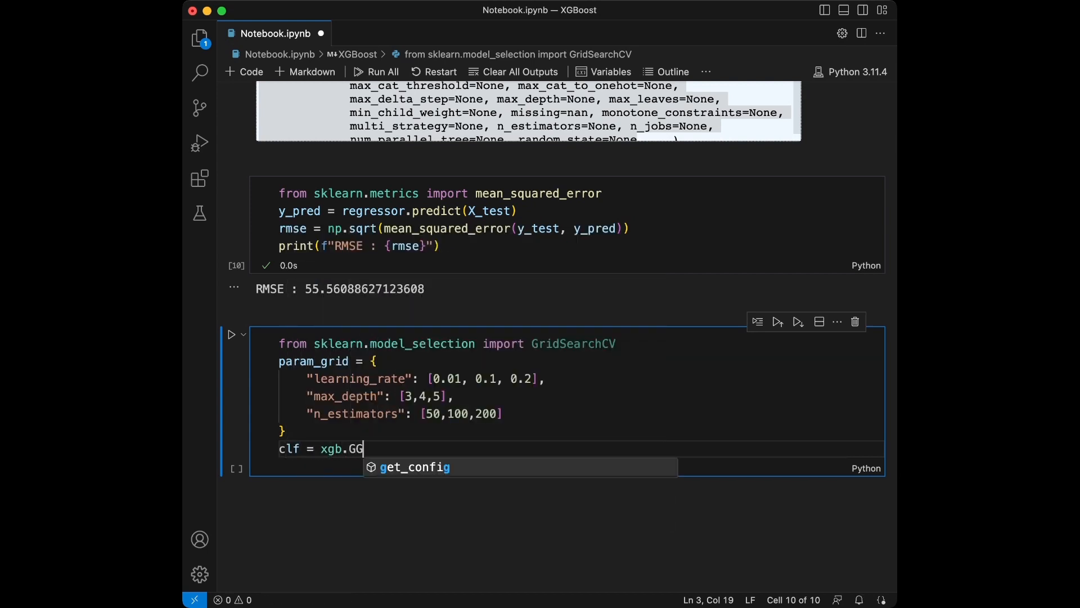
text(XGBClassifier)
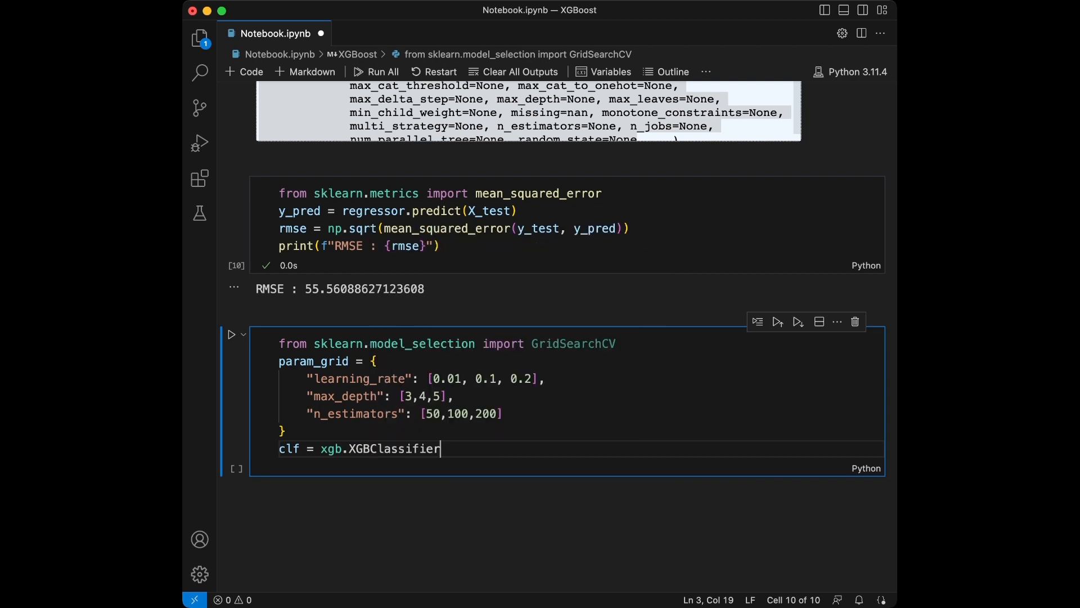
text(())
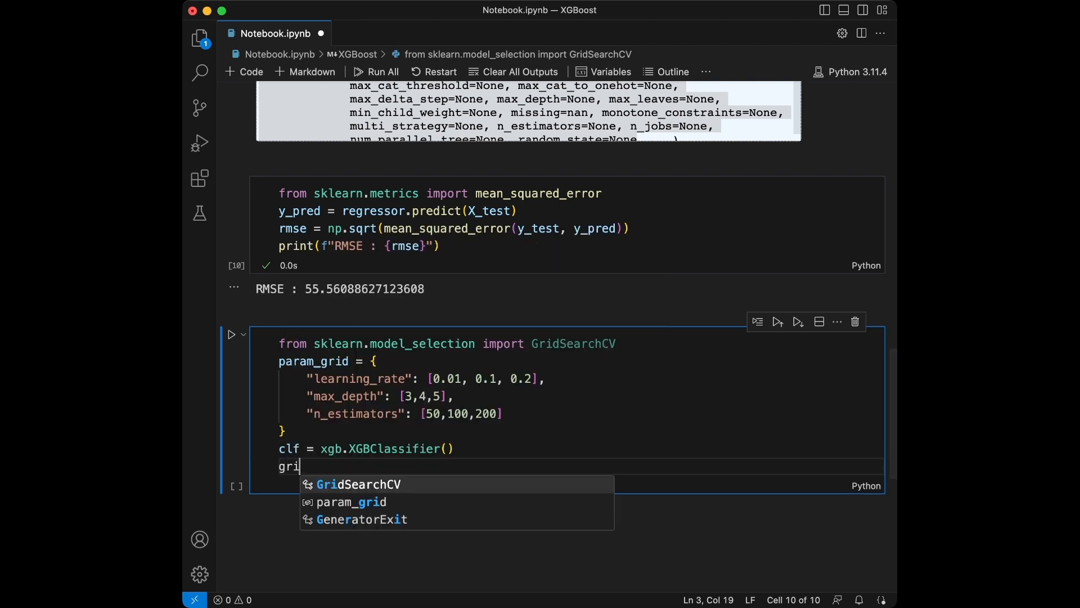
Step: Add grid_clf = GridSearchCV(clf, param_grid, cv=3, scoring="accuracy")
text(d_clf =)
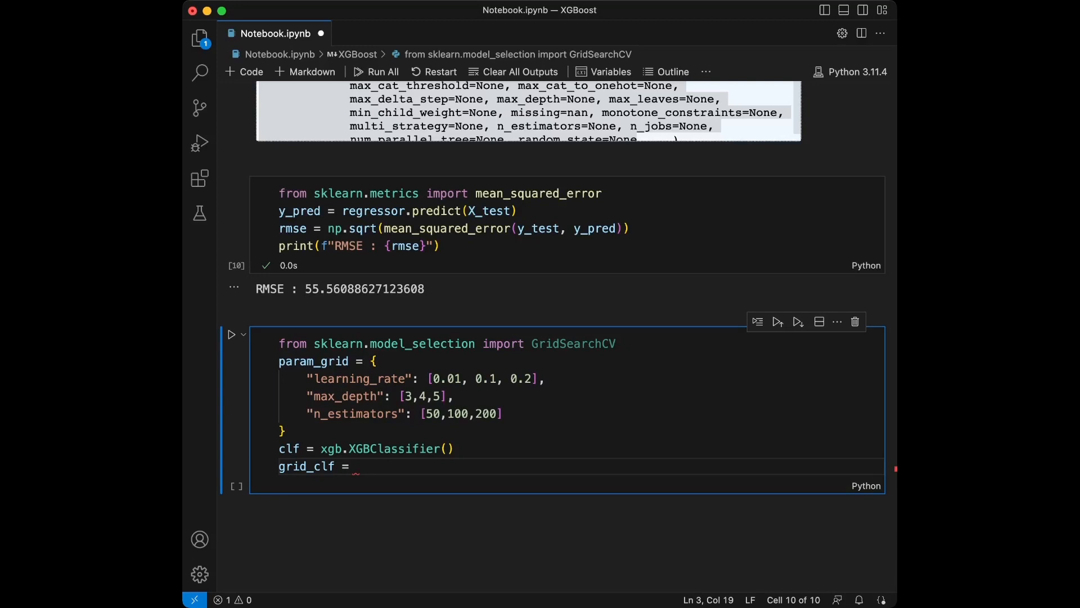
text(GridSearchCV()
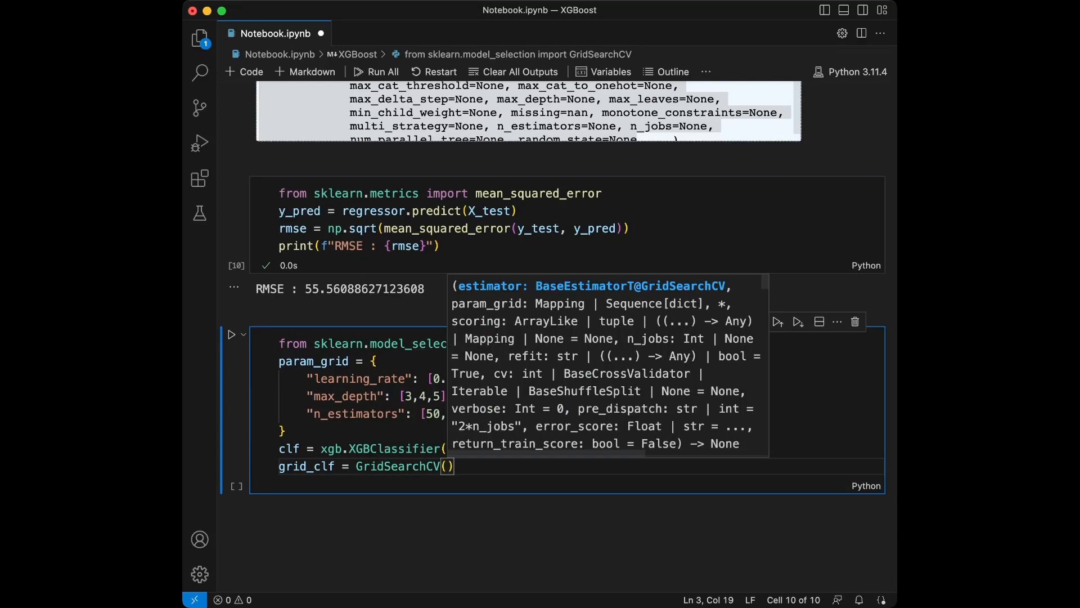
text(clf, ğan)
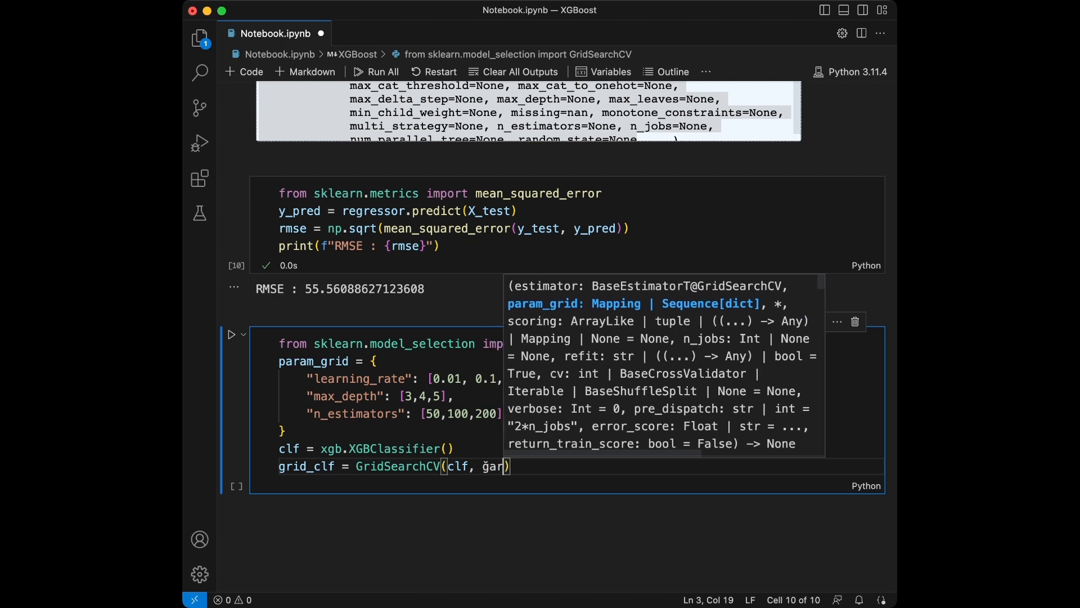
text(param_grid)
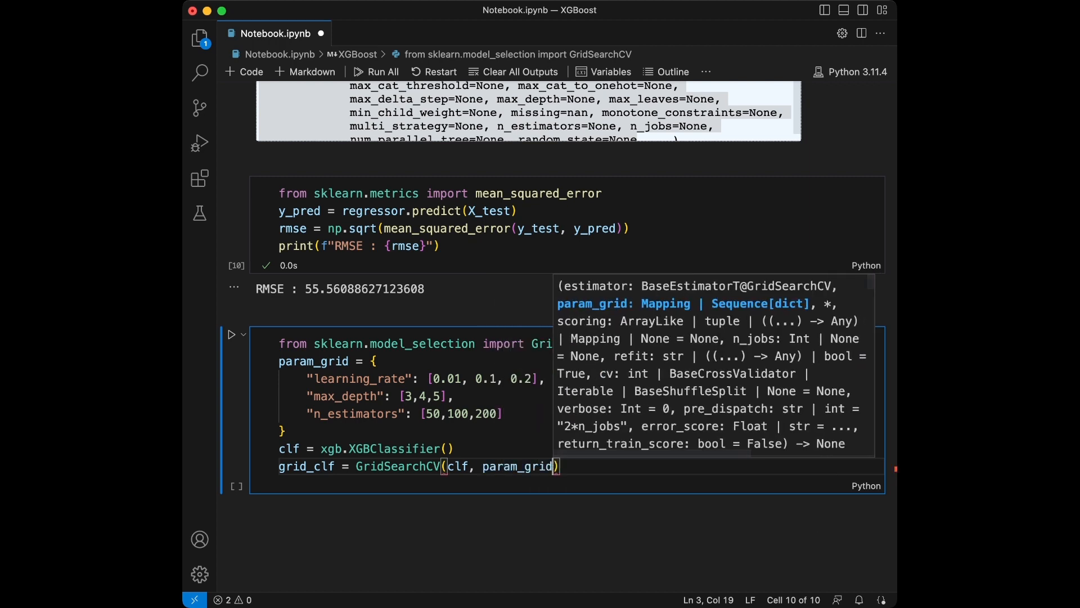
text(, cv)
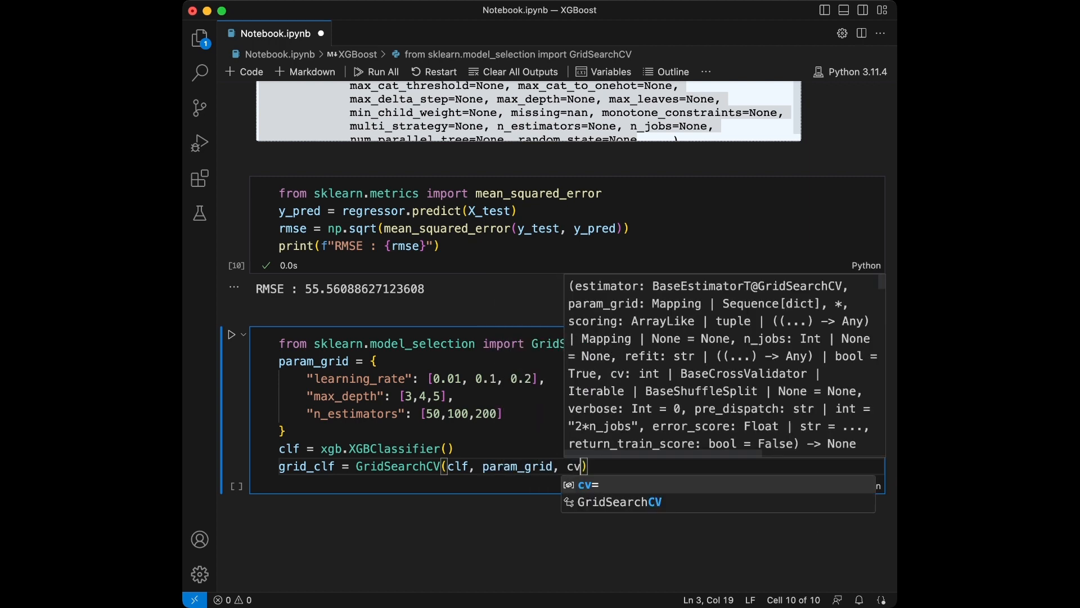
text(= 3)
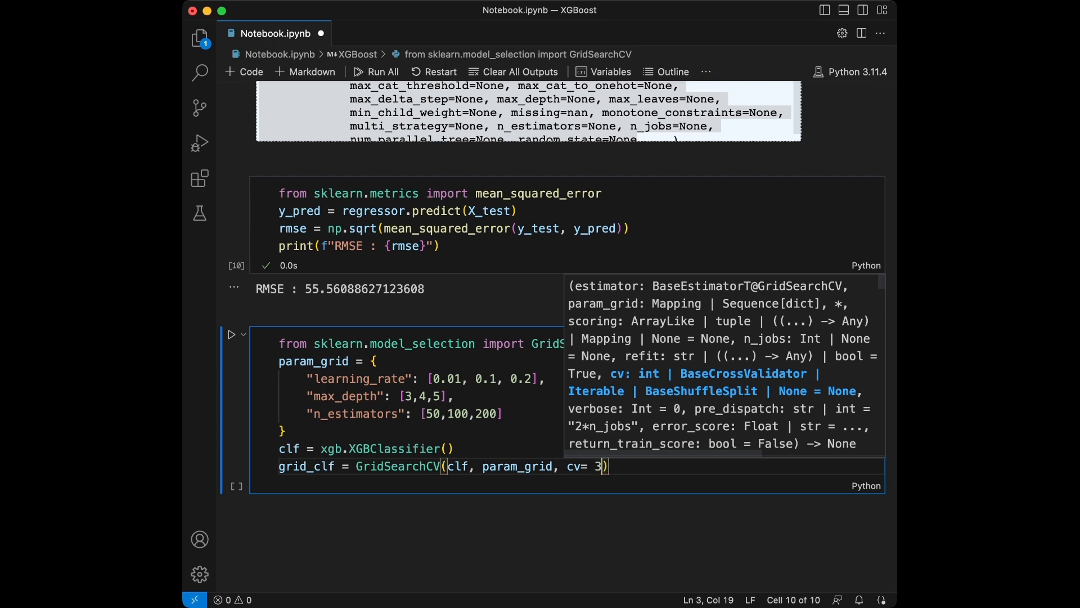
text(, scoring =)
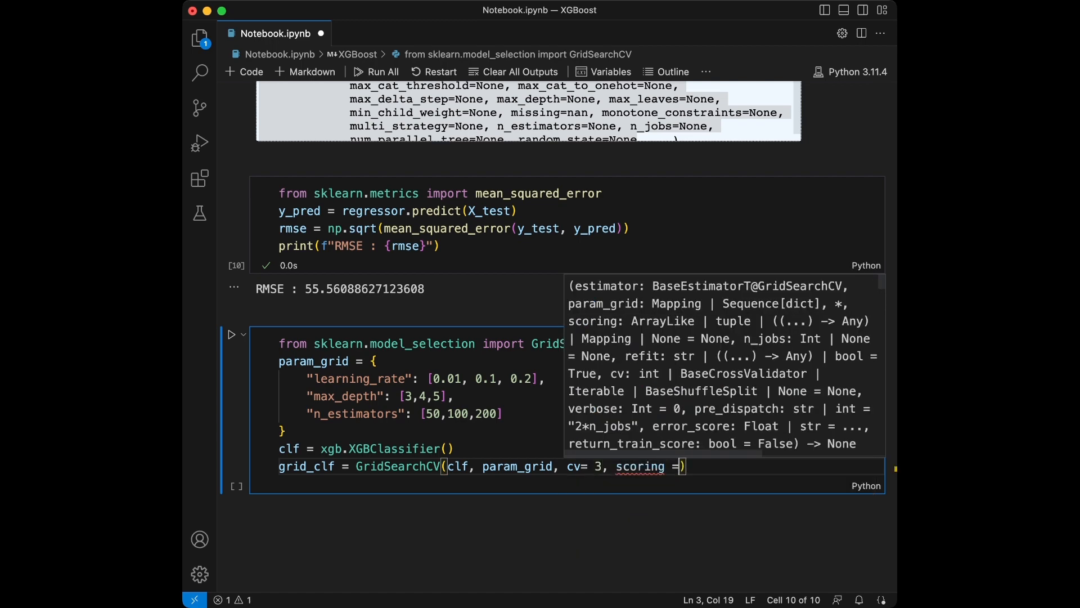
text("accru)
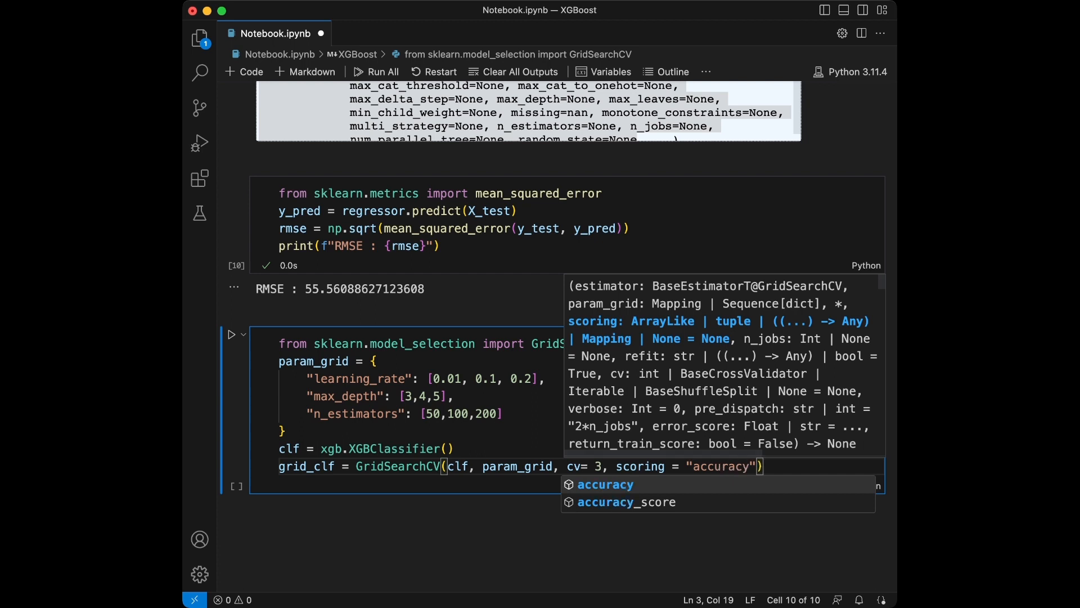
Step: Fit grid_clf on X_train and y_train and run the cell
text(grid)
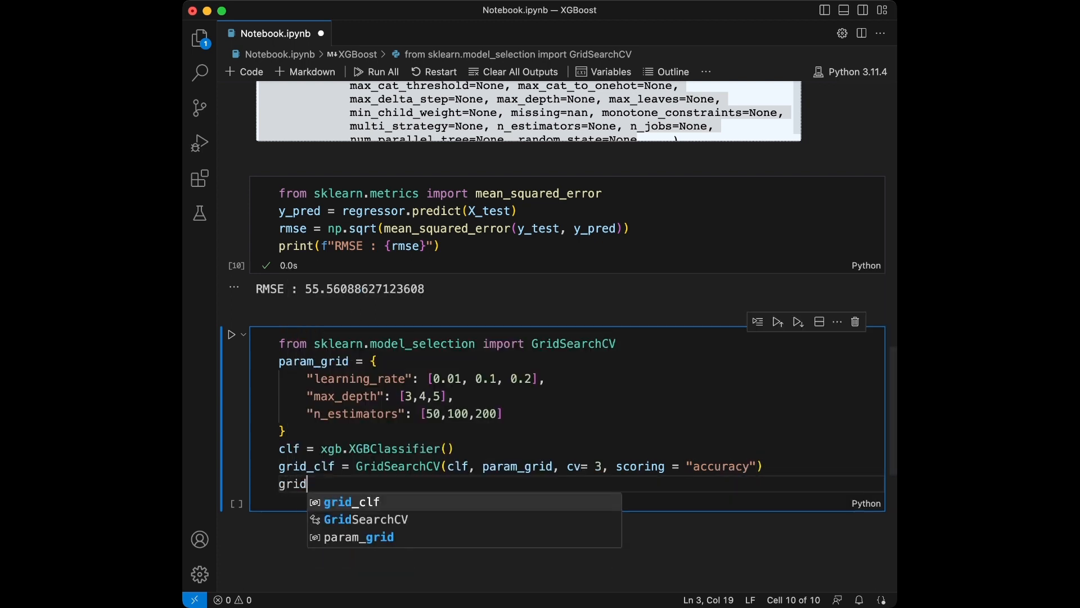
text(_clf.fit(X_train, y_train)
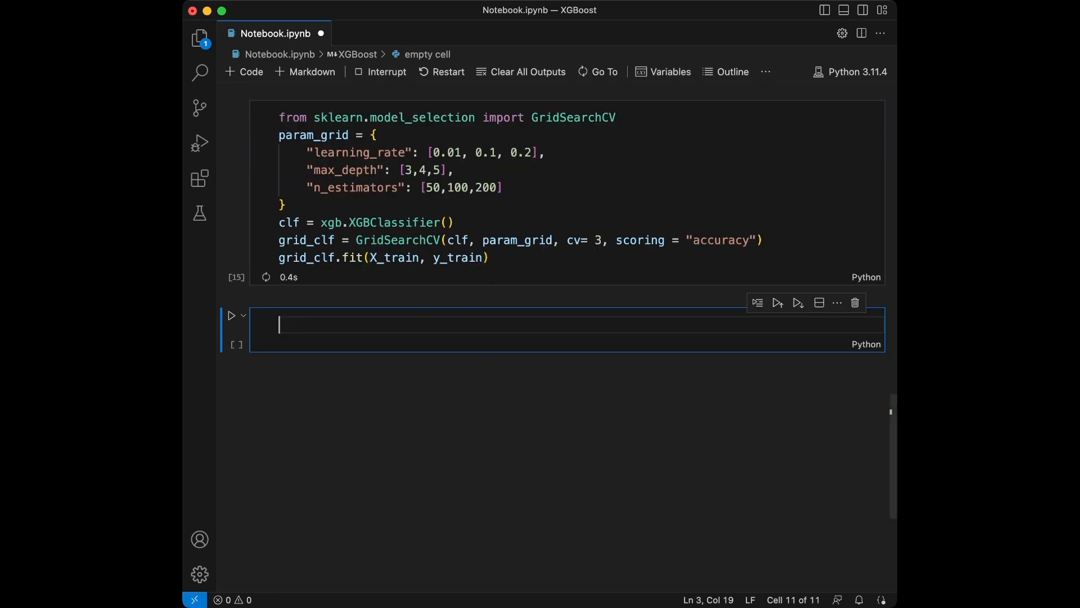
click(777, 301)
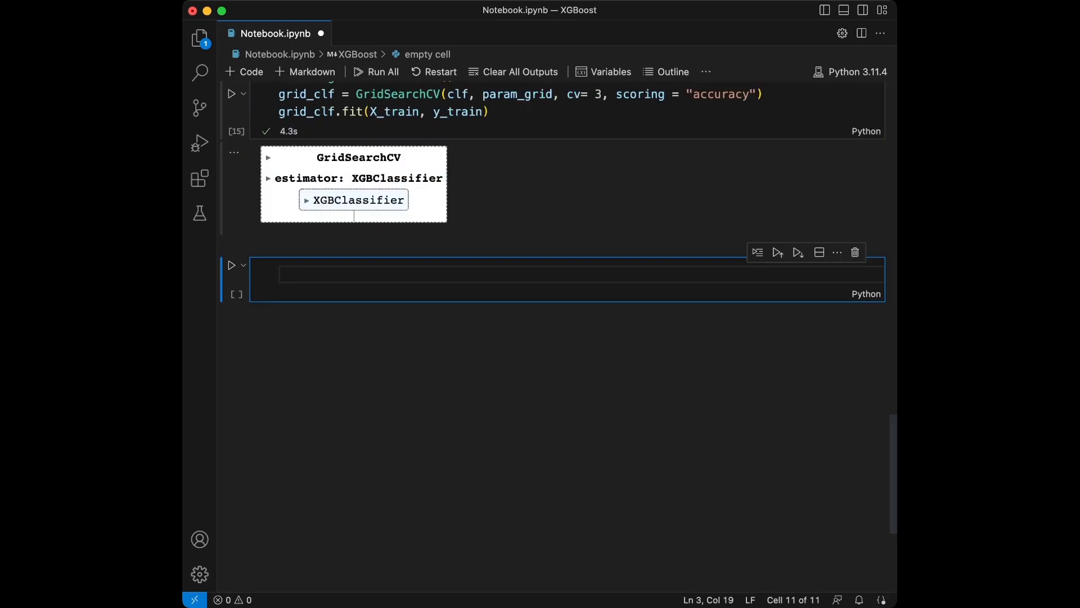
Step: Expand the XGBClassifier estimator in the GridSearchCV output and scroll through its parameters
click(268, 178)
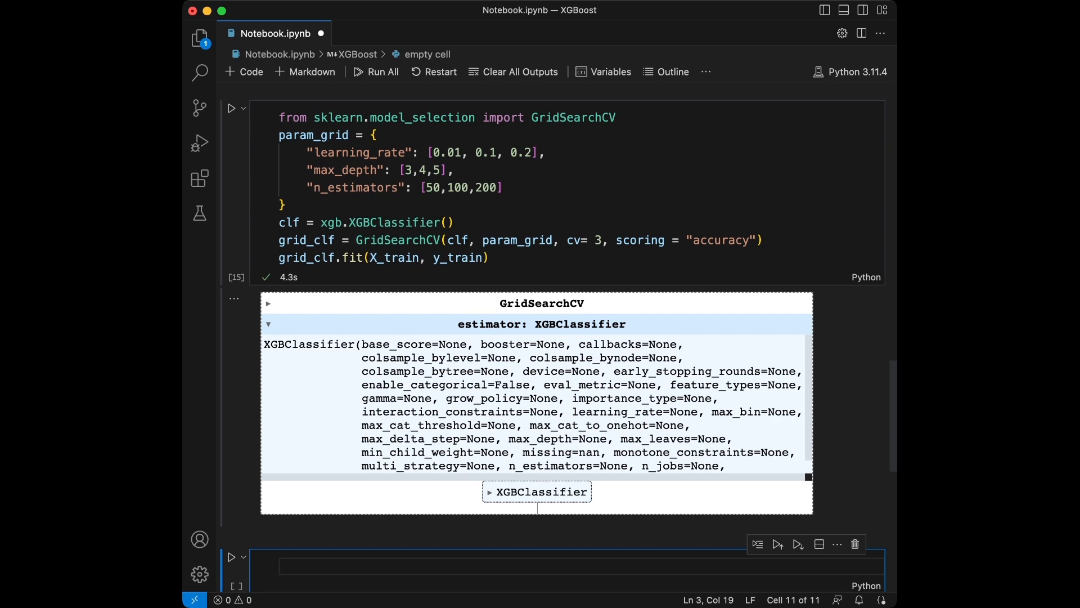
scroll(down, 3)
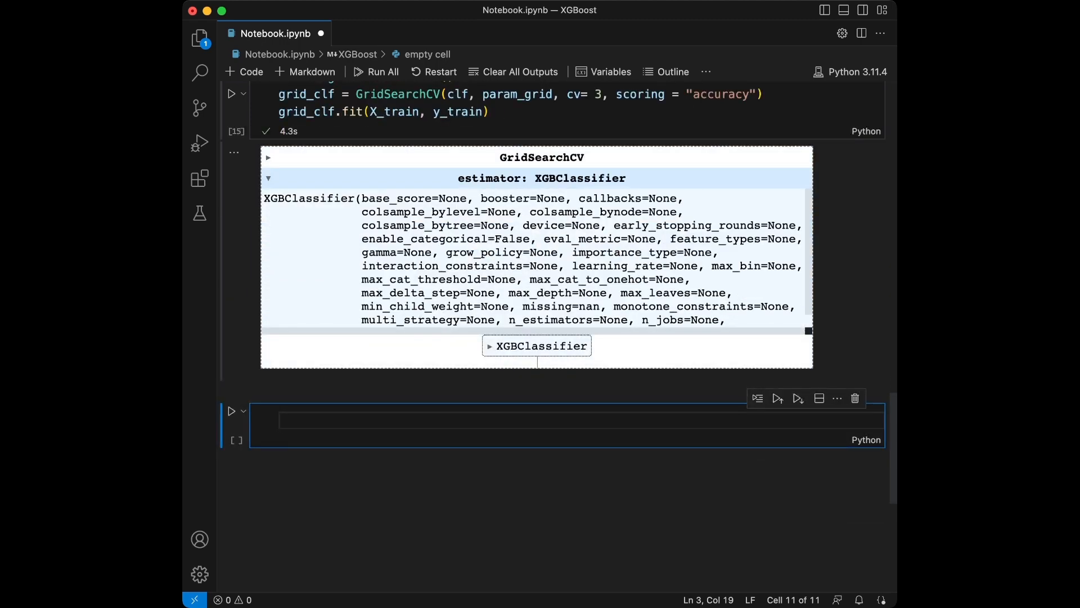
scroll(down, 3)
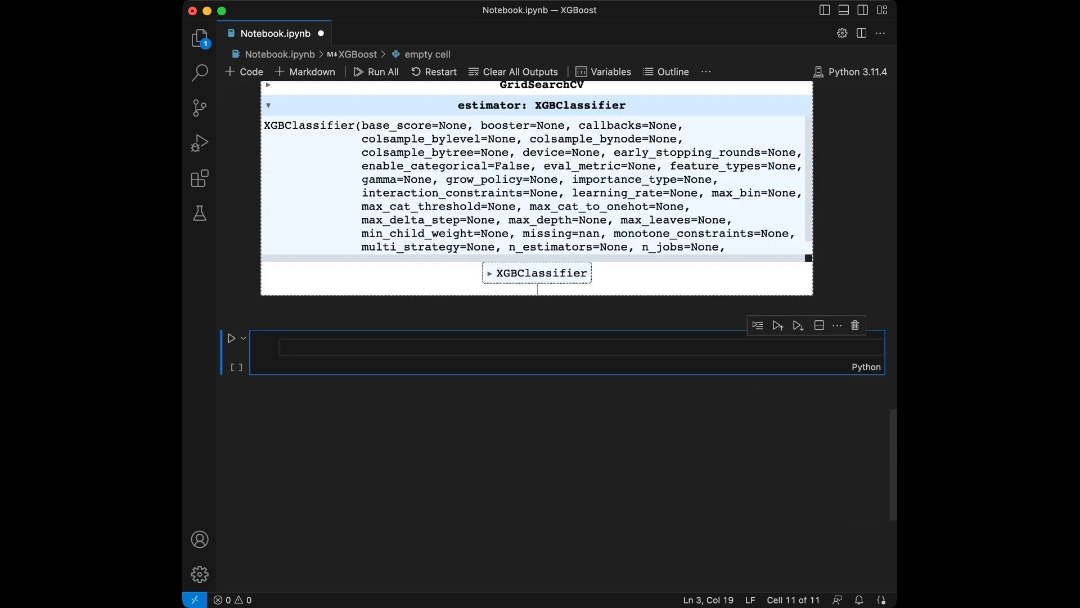
Step: Display grid_clf.best_estimator_ and point out its tuned max_depth and learning_rate
text(grid_clf)
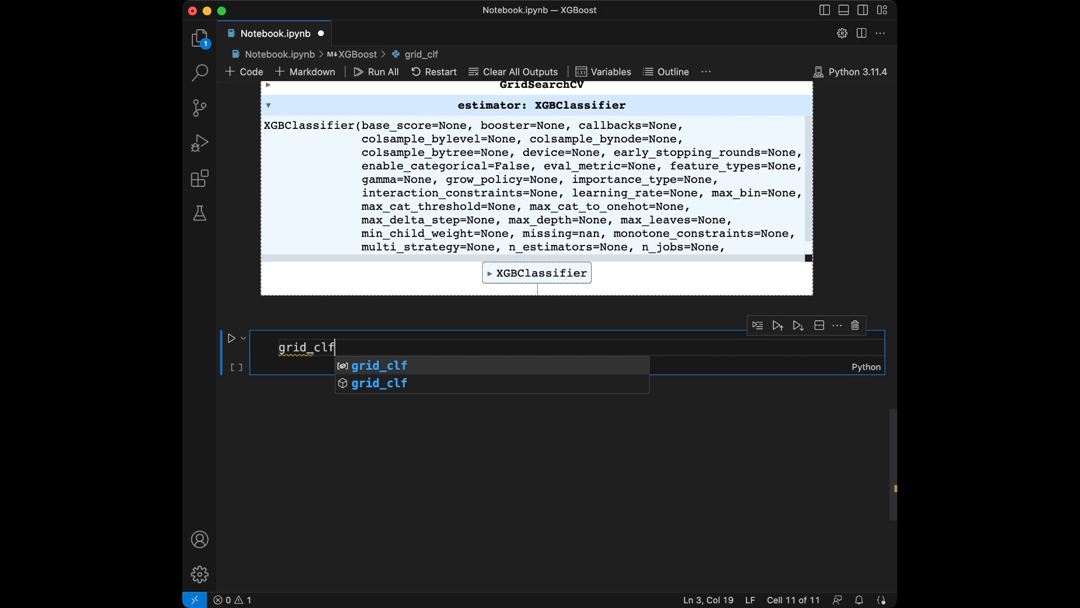
text(.best_estimator_)
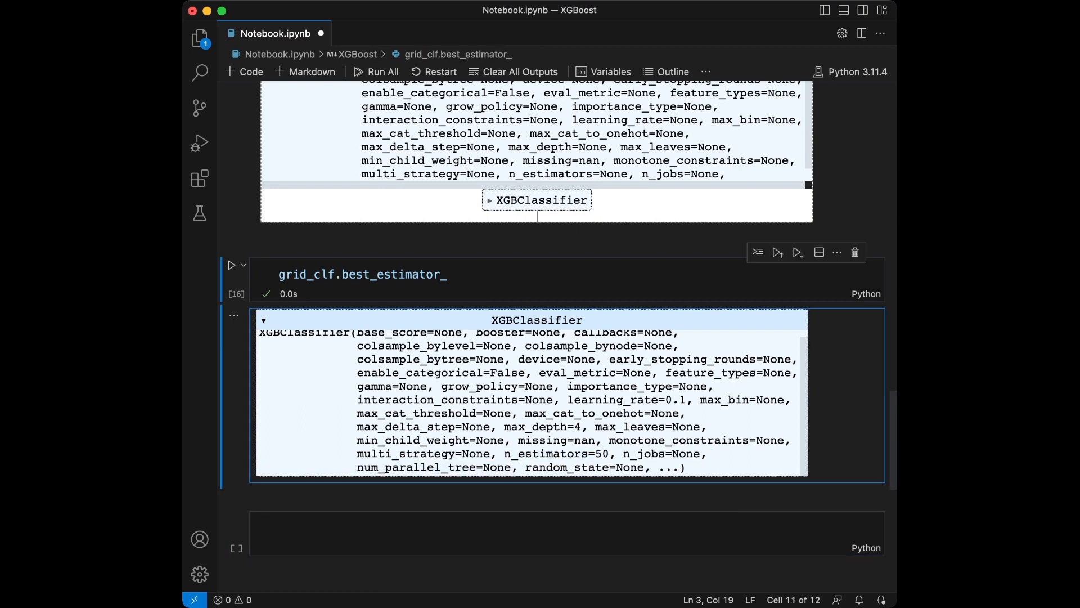
double_click(544, 427)
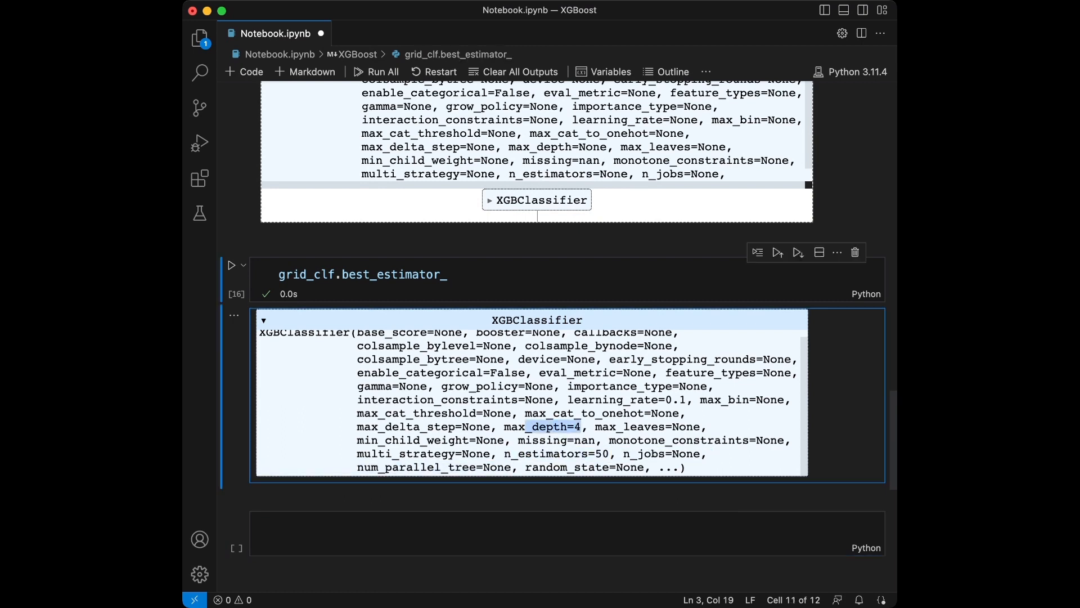
double_click(624, 399)
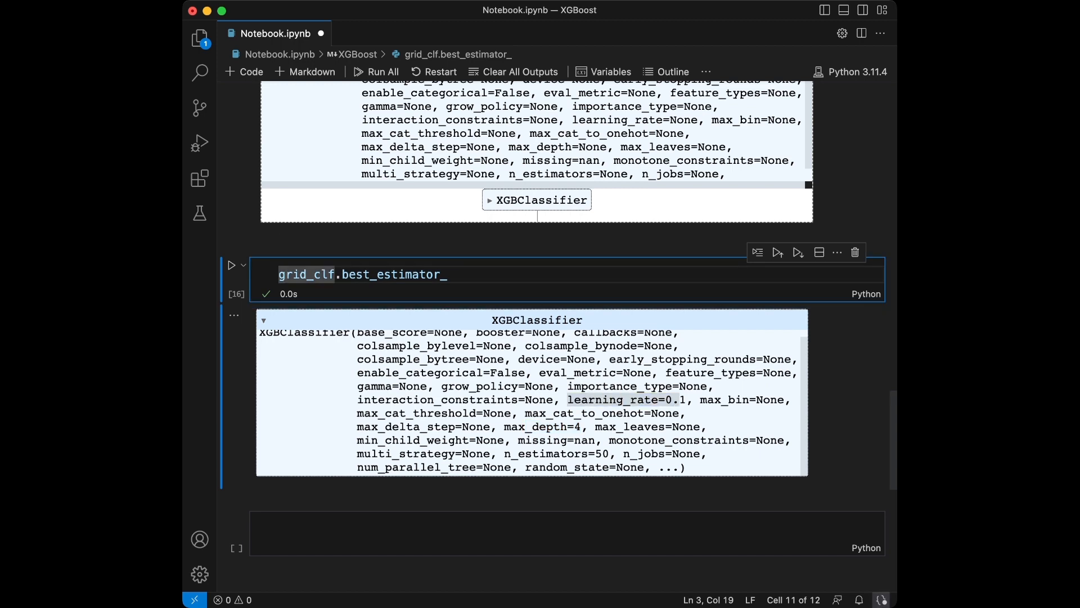
Step: Store the best estimator as best_clf = grid_clf.best_estimator_ and run the cell
text(g)
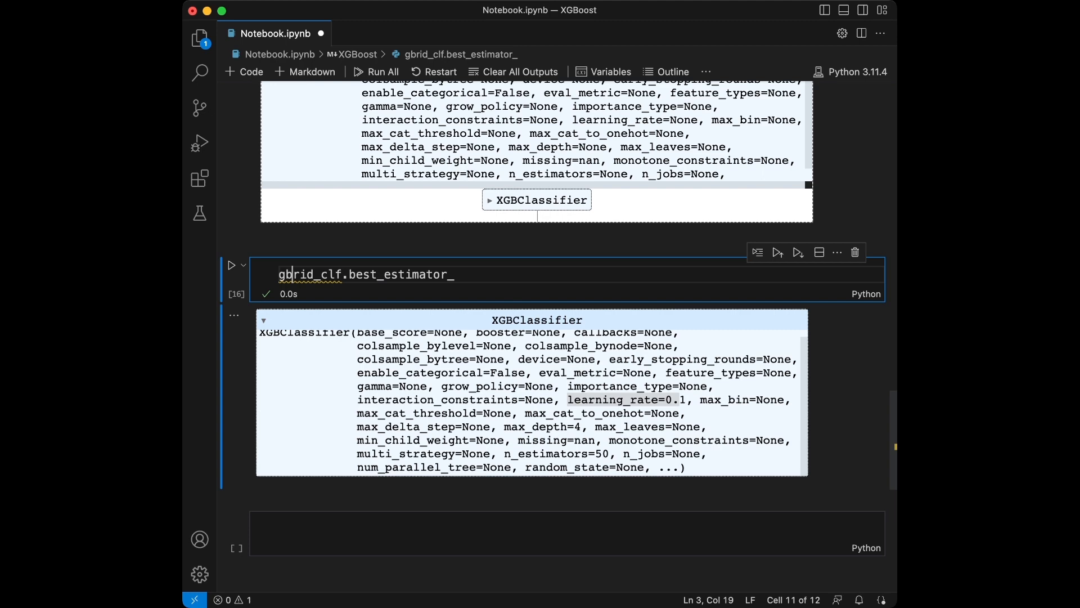
text(bes)
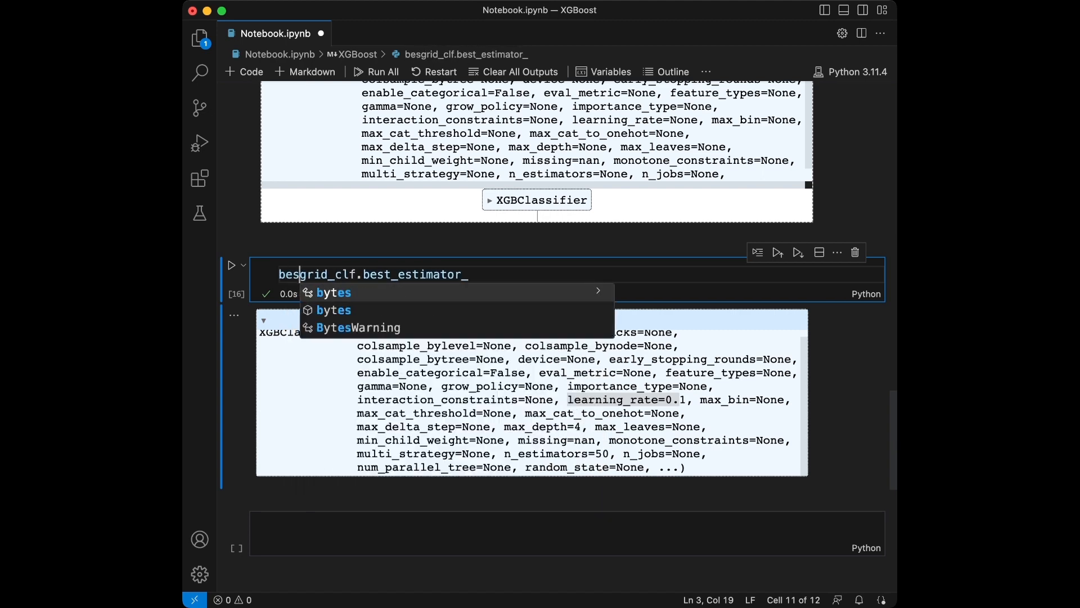
text(best_clf = grid_clf.best_estimator_)
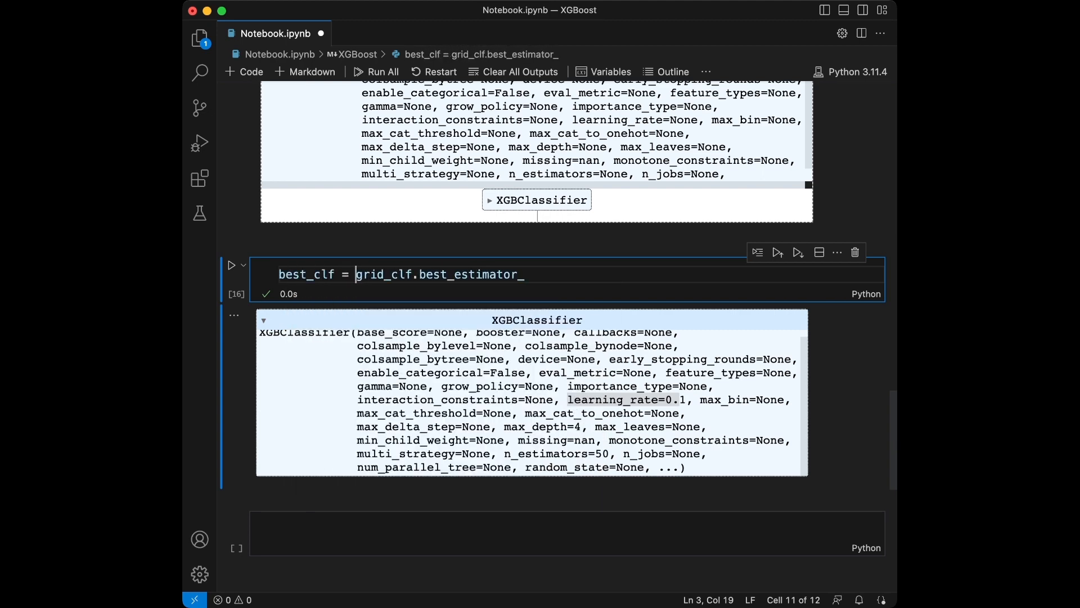
double_click(382, 275)
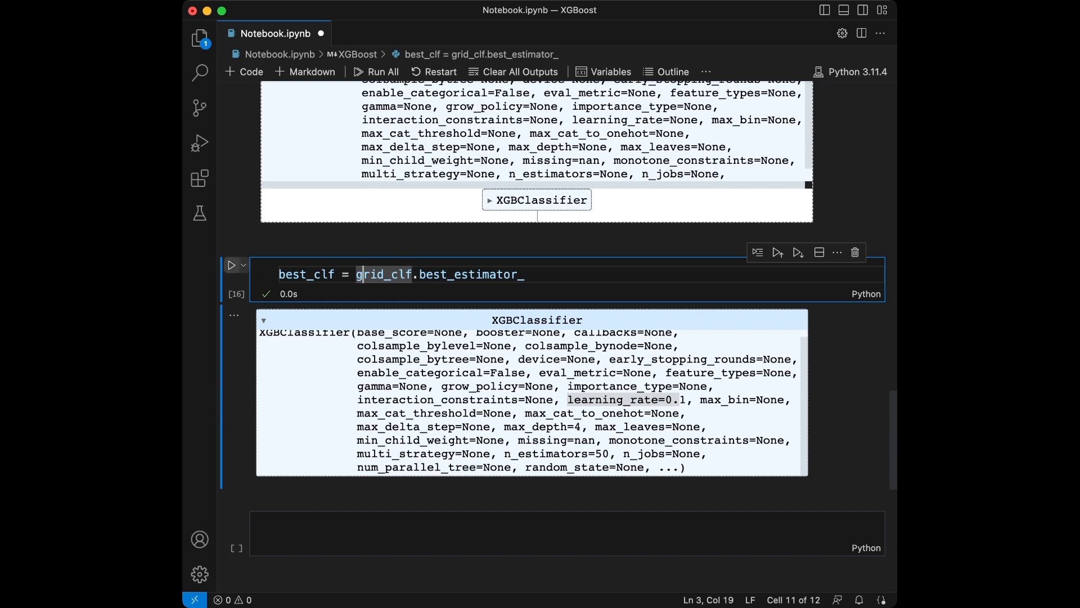
click(778, 252)
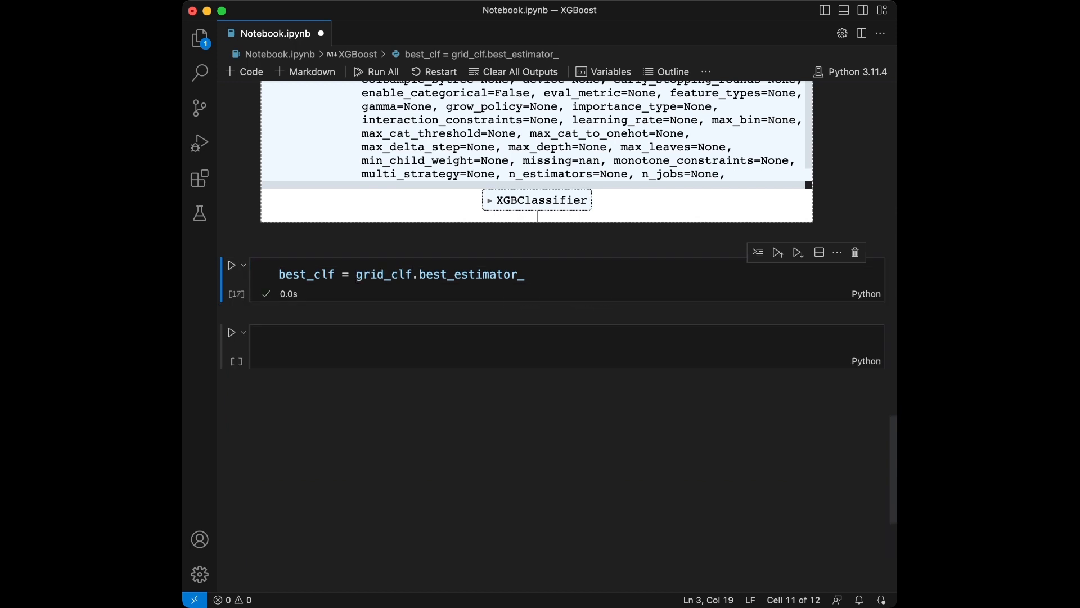
Step: Compute y_pred = best_clf.predict(X_test) and run it
text(y_)
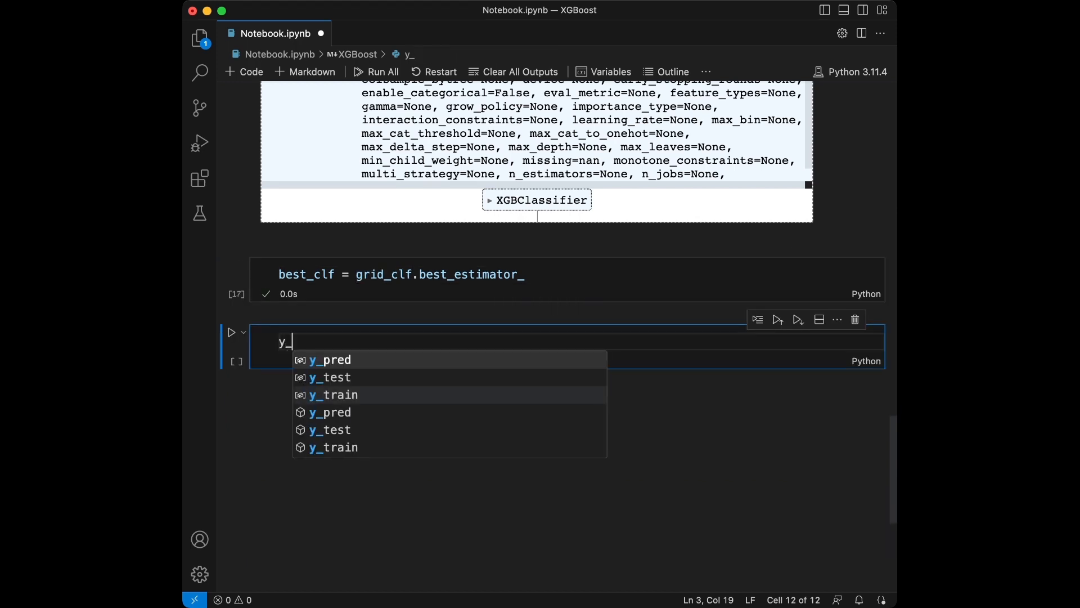
text(pred = b)
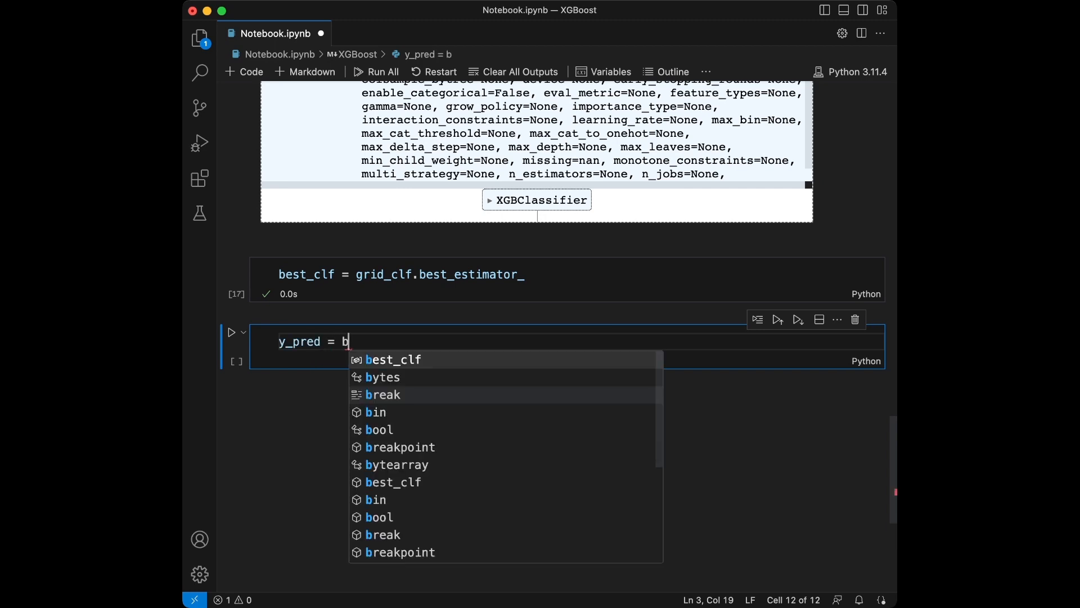
text(est_clf.)
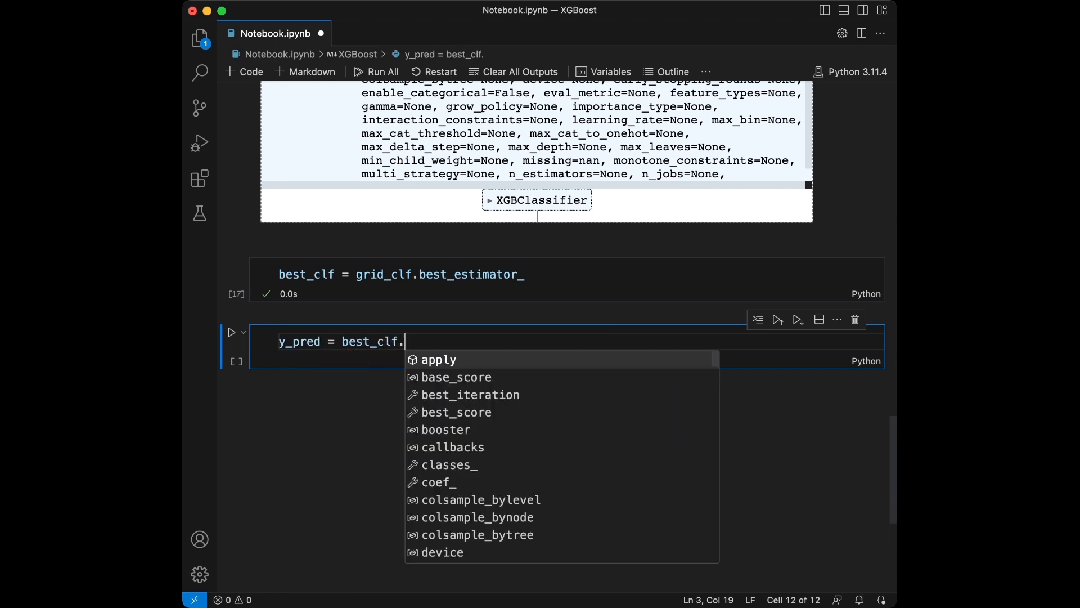
text(predict(X_test)
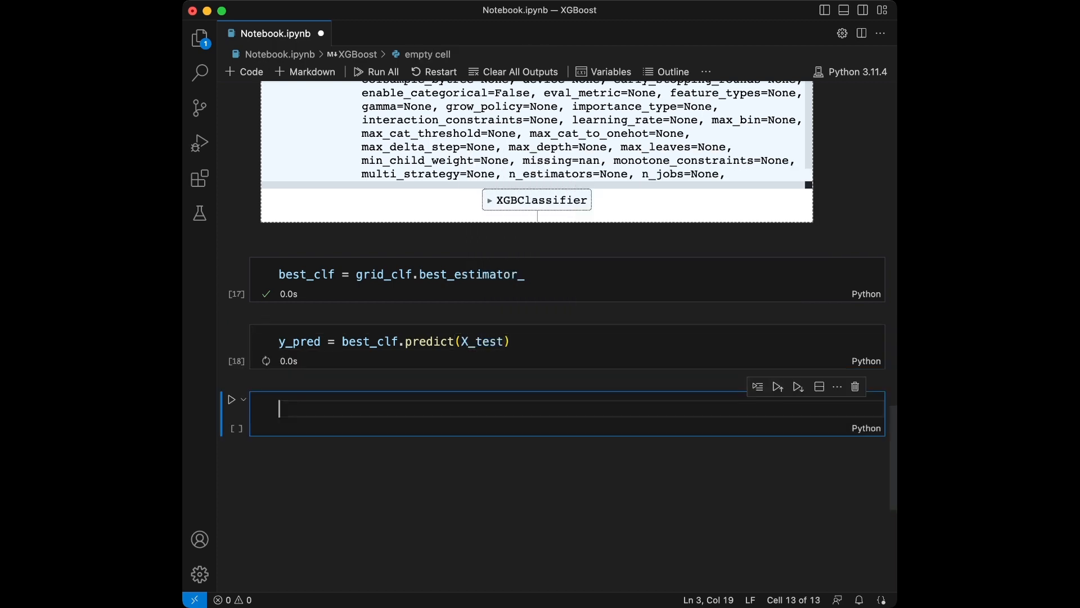
Step: Compute accuracy = accuracy_score(y_test, y_pred) and run it
text(accuracy = a)
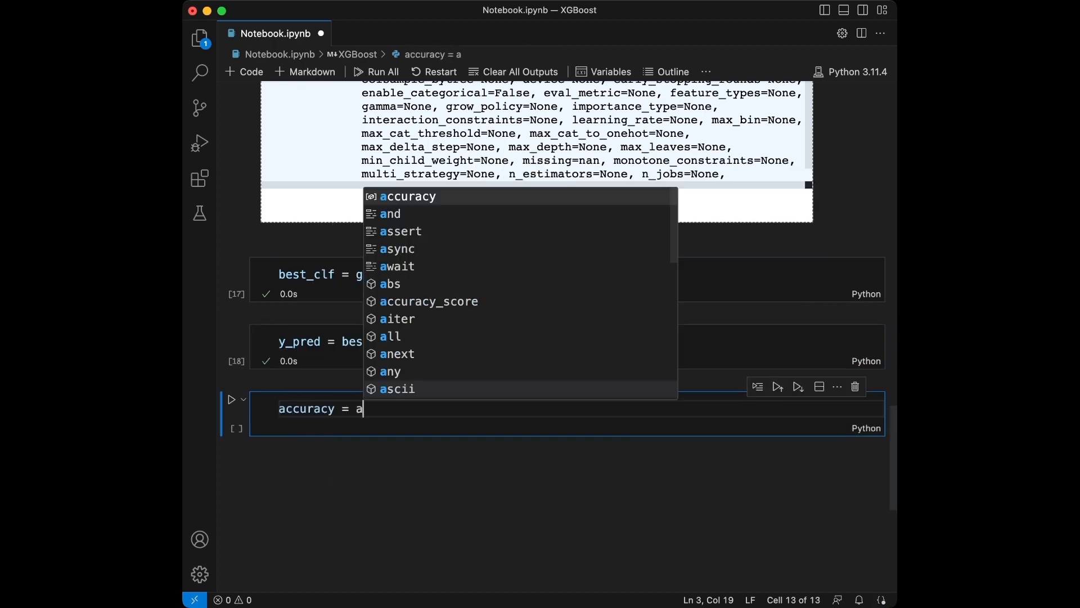
text(ccuracy_score(y_test, y)
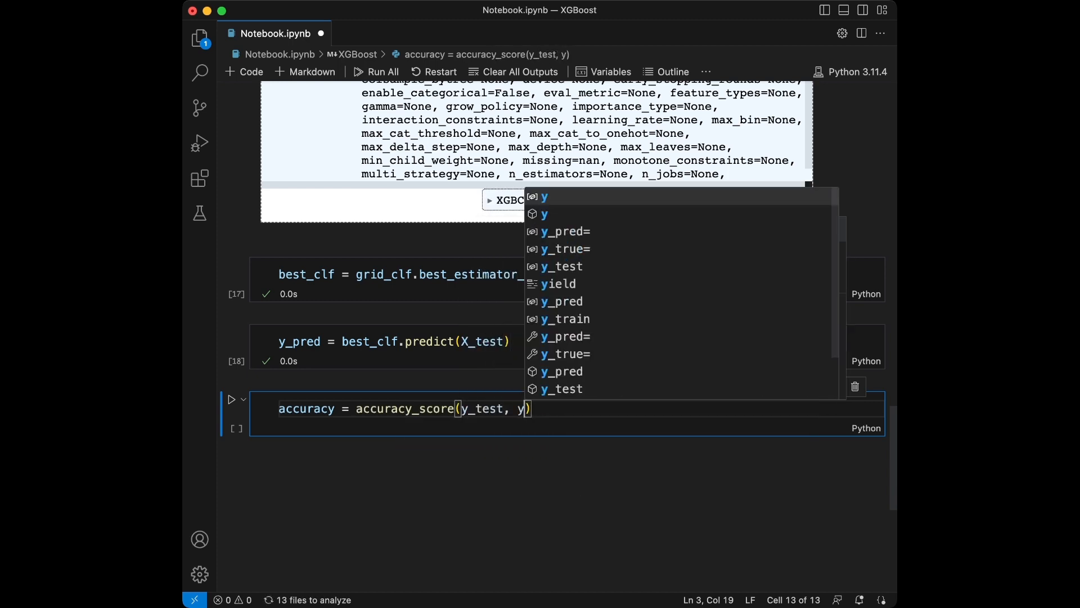
text(_pred)
text(print()
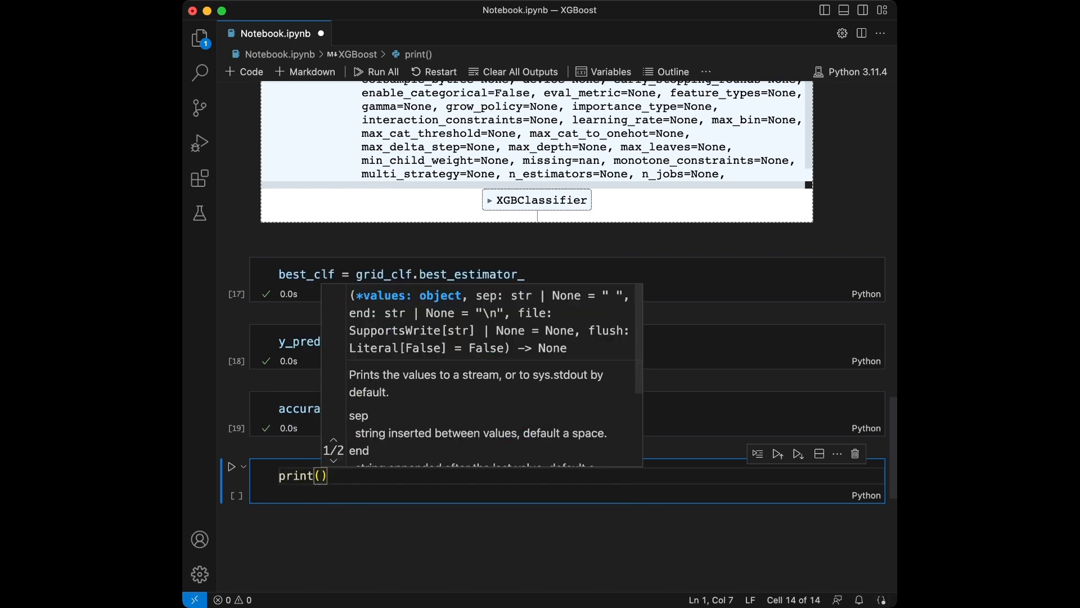
Step: Start a print(f"Tuned Accuracy: {accuracy}") cell for the tuned classifier
text(f"Tuned Ac)
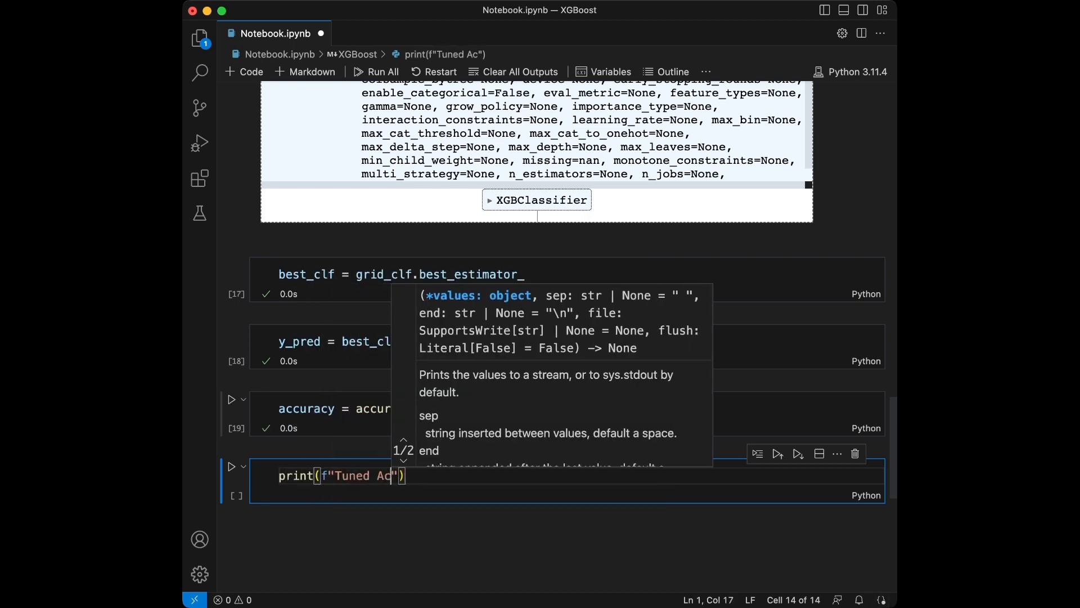
text(curacy:)
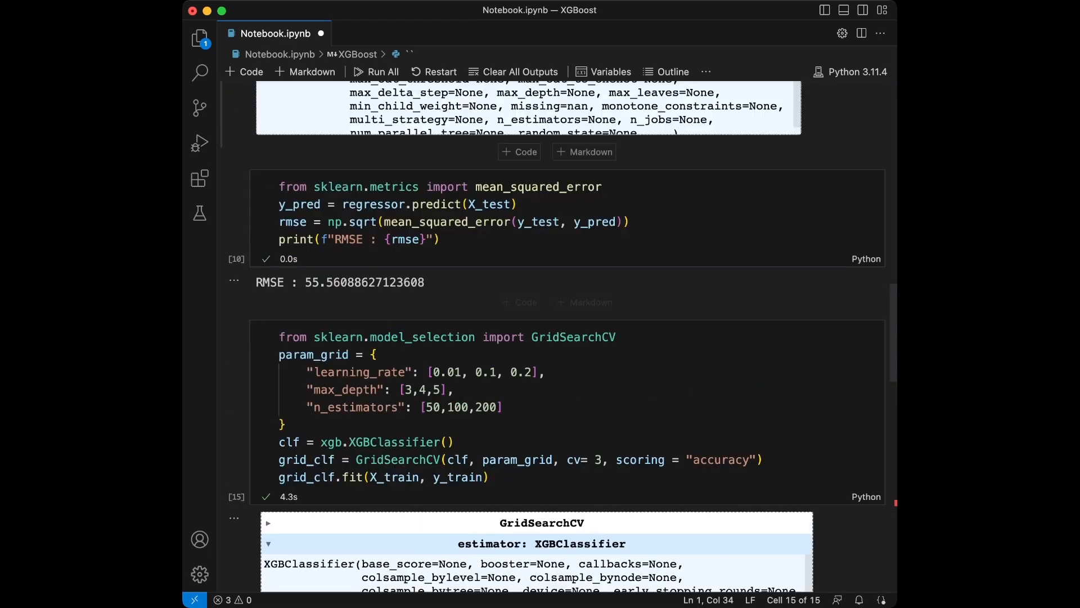
scroll(up, 3)
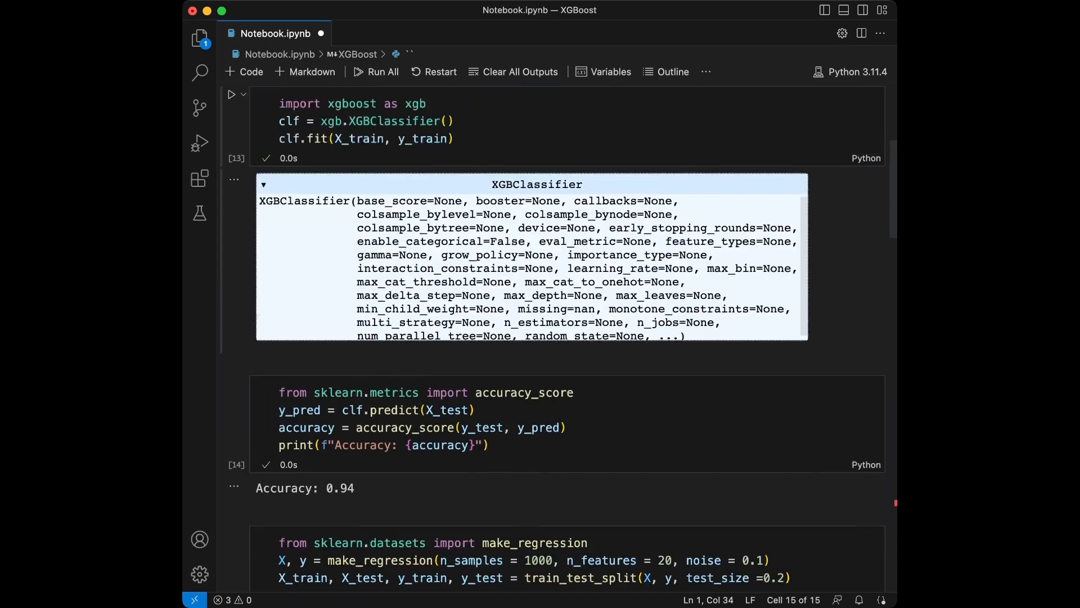
scroll(down, 3)
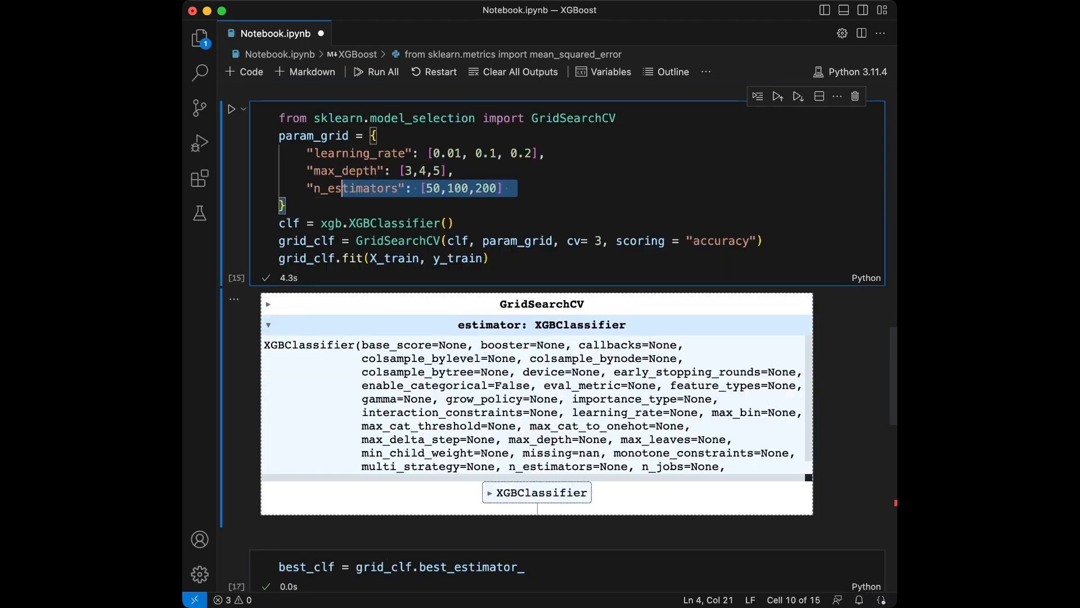
scroll(down, 3)
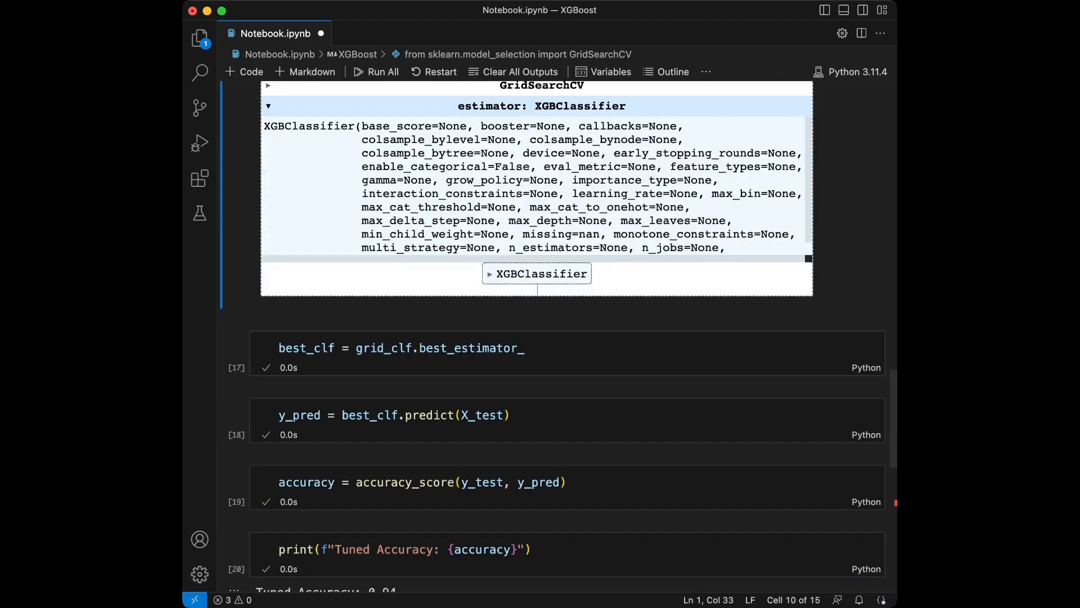
scroll(down, 3)
text(r)
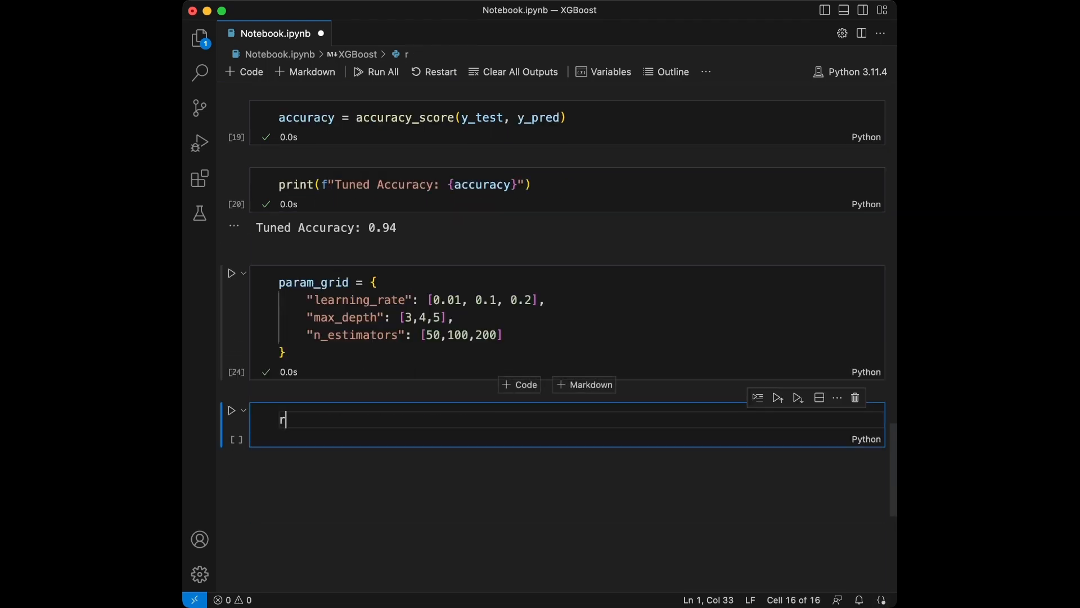
Step: Define regressor as an xgb.XGBRegressor() in the new cell
text(egressor = xg)
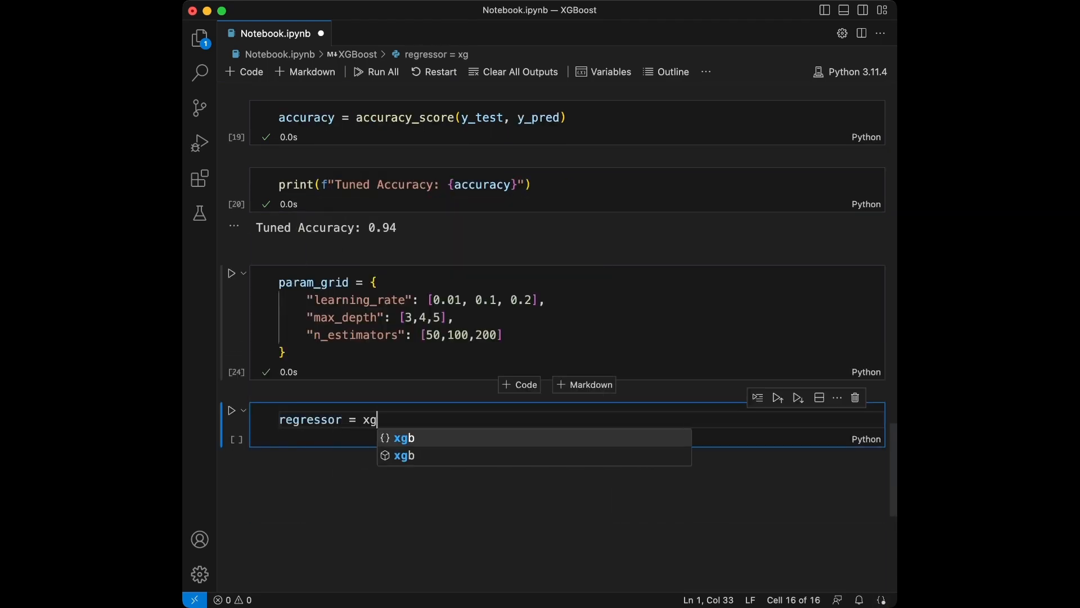
text(b.XGBRFRegressor)
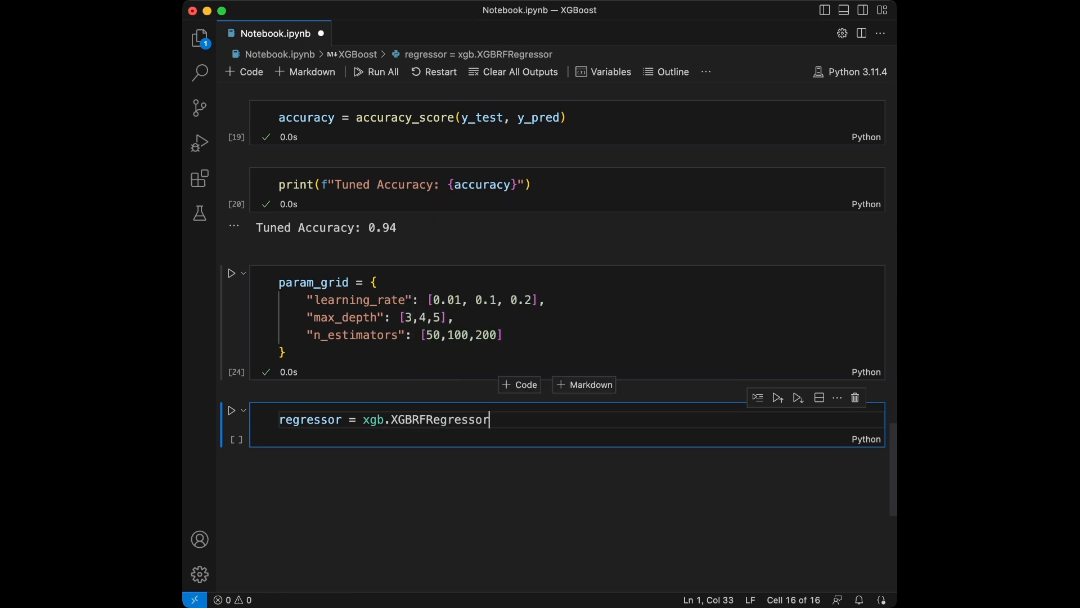
double_click(440, 418)
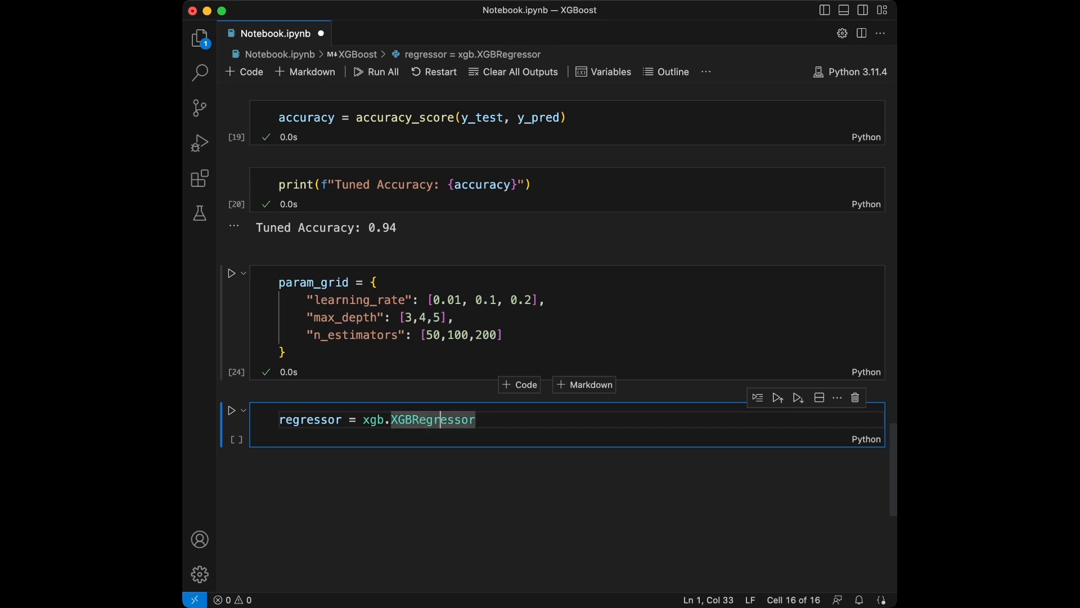
text(())
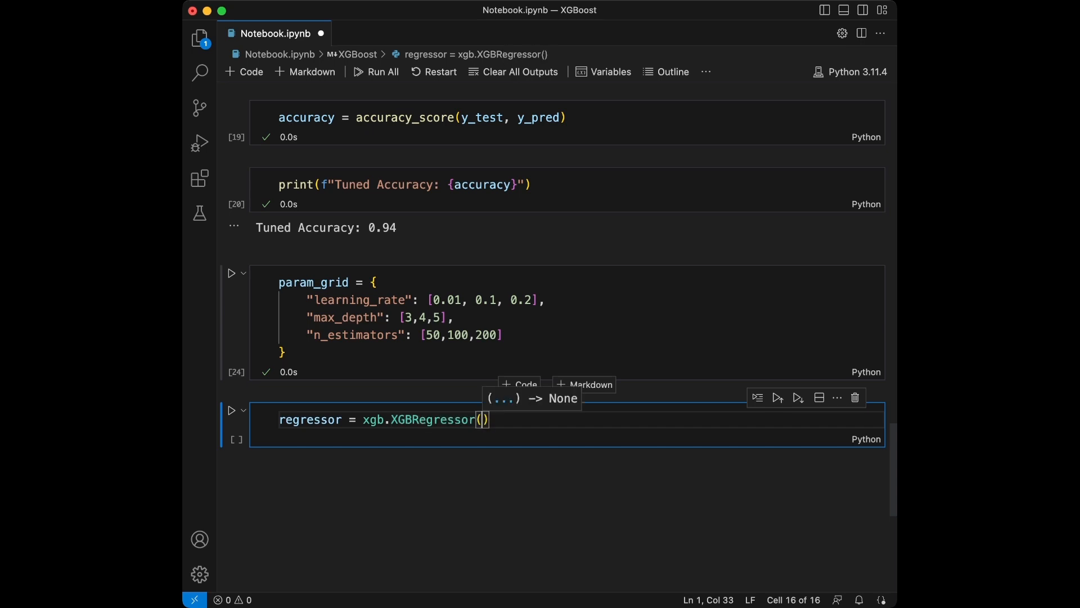
Step: Add grid_regressor = GridSearchCV(regressor, param_grid, cv=3, scoring="neg_mean_squared_error")
text(g)
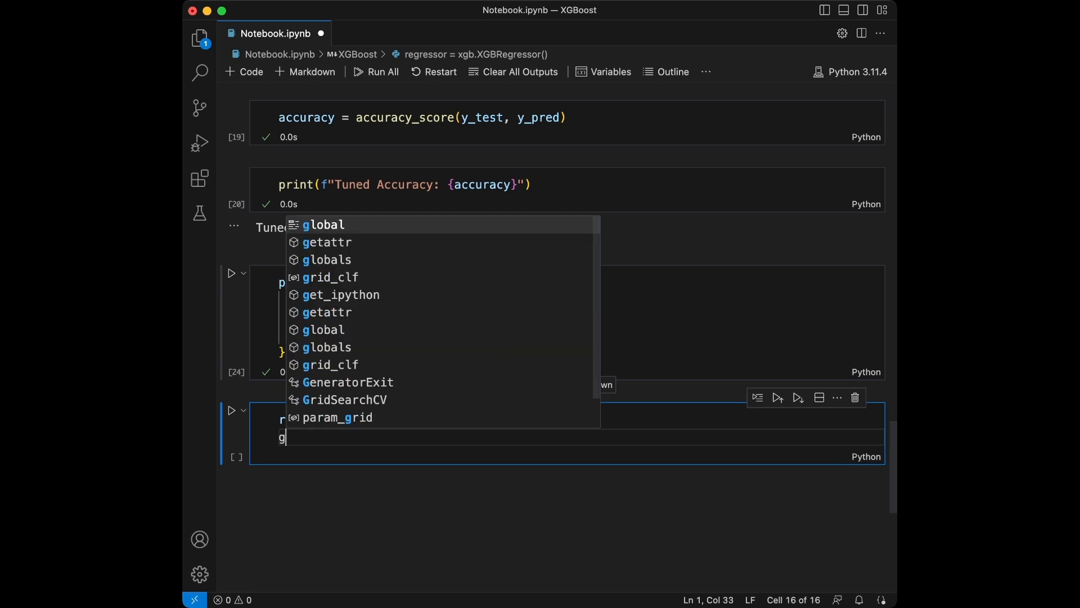
text(rid_regre)
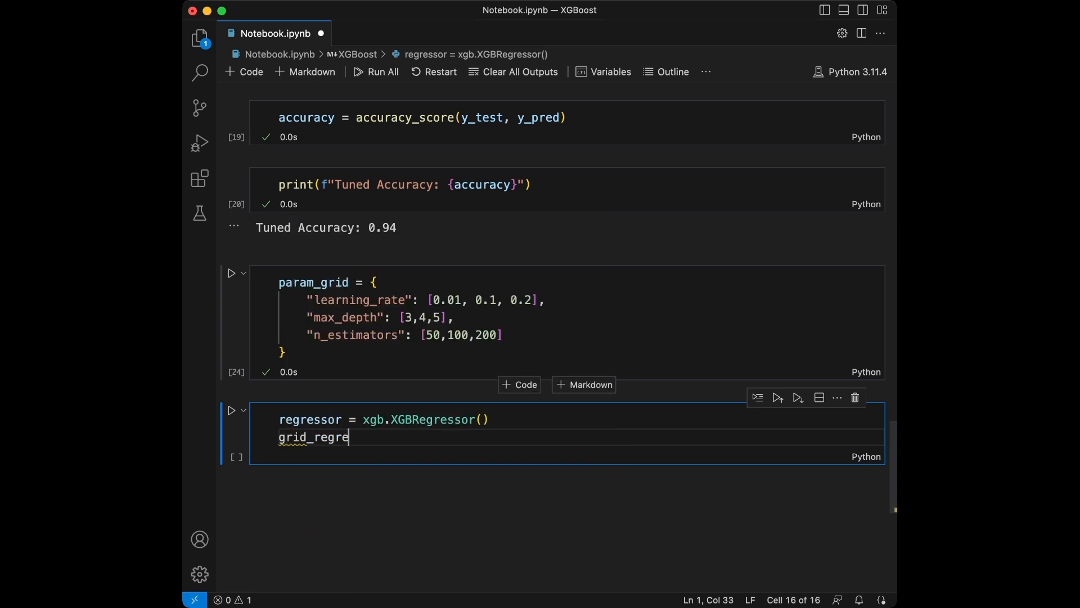
text(ssor =)
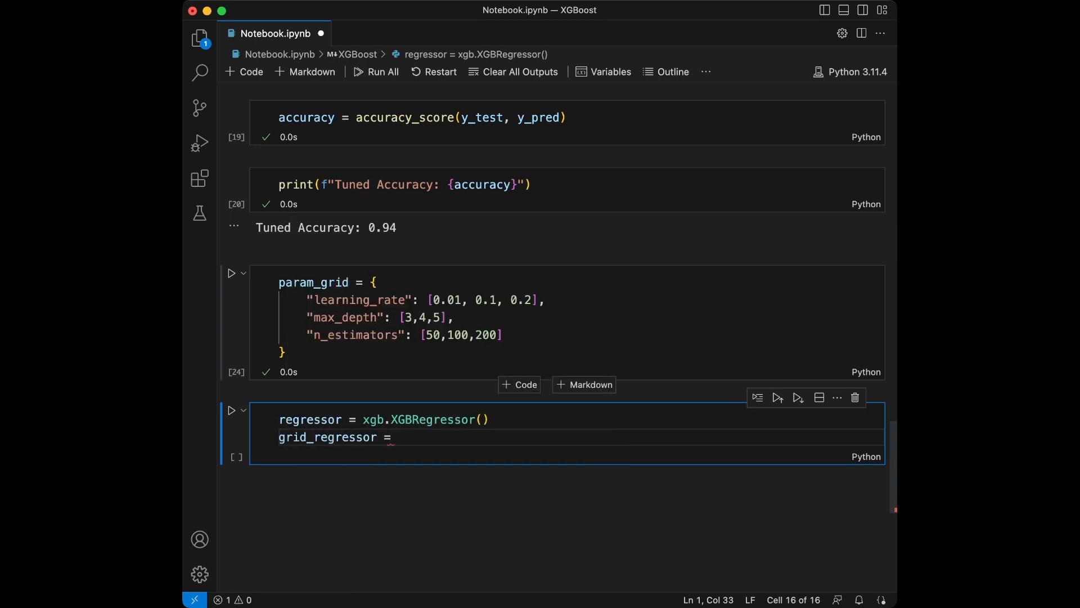
text(GridSearchCV(re)
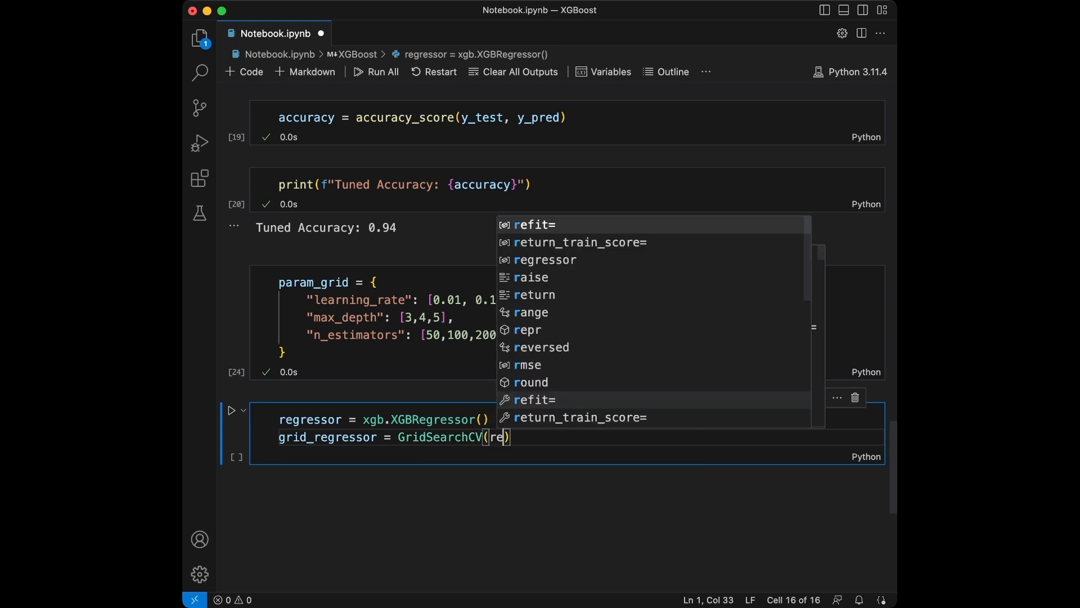
text(regressor, param)
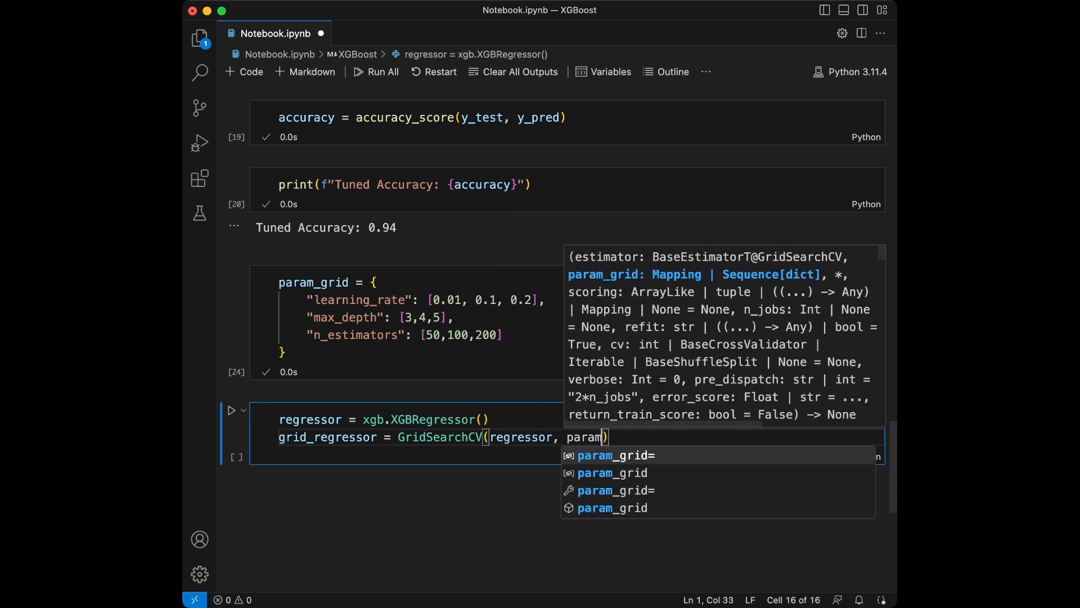
text(_grid, cv=)
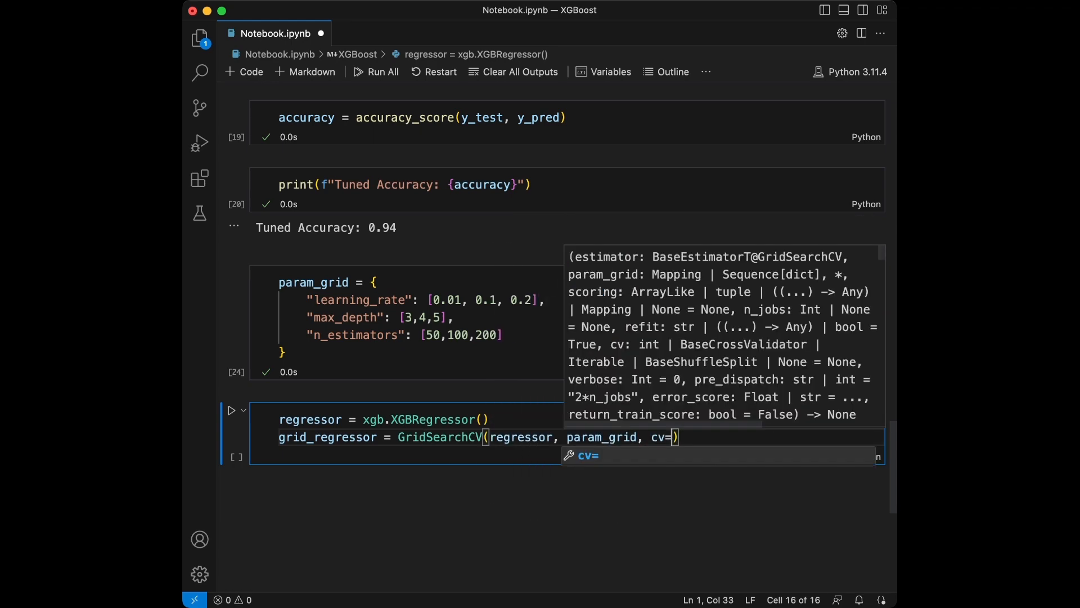
text(3,)
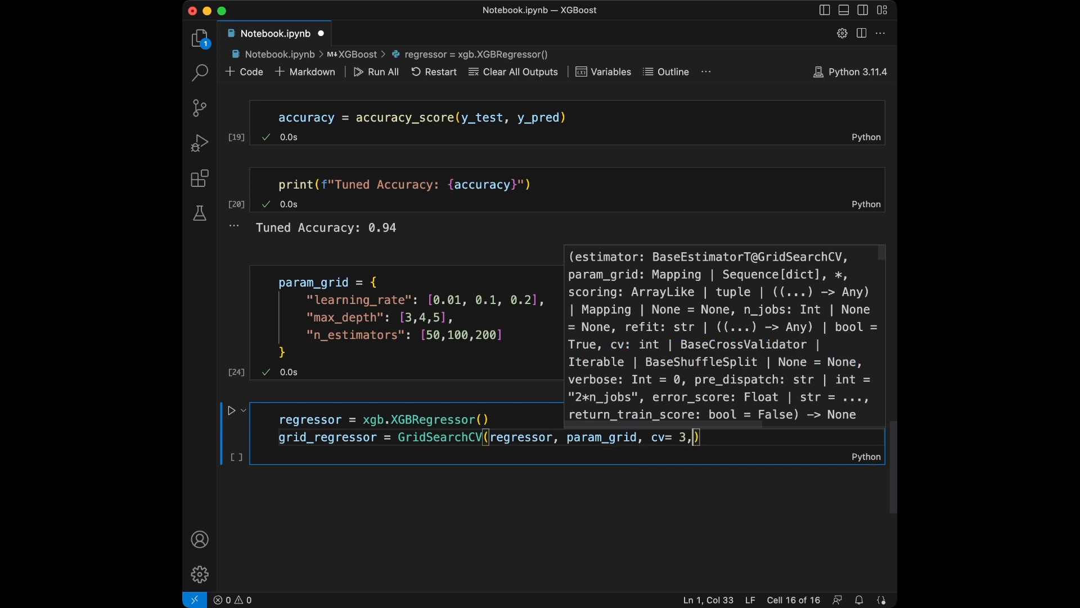
text(scoring=)
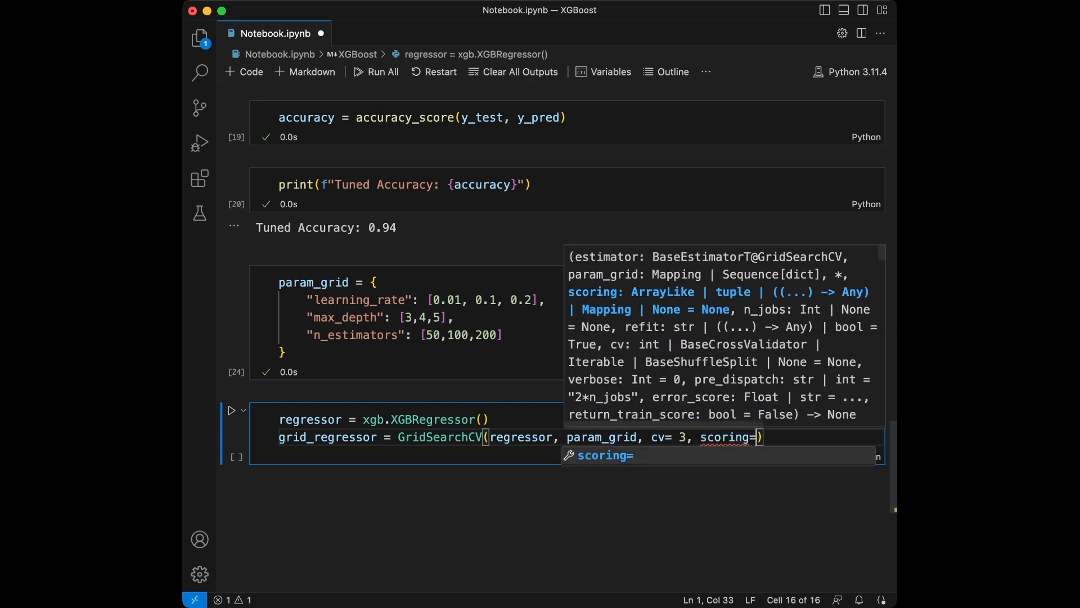
text("neg_mean_s)
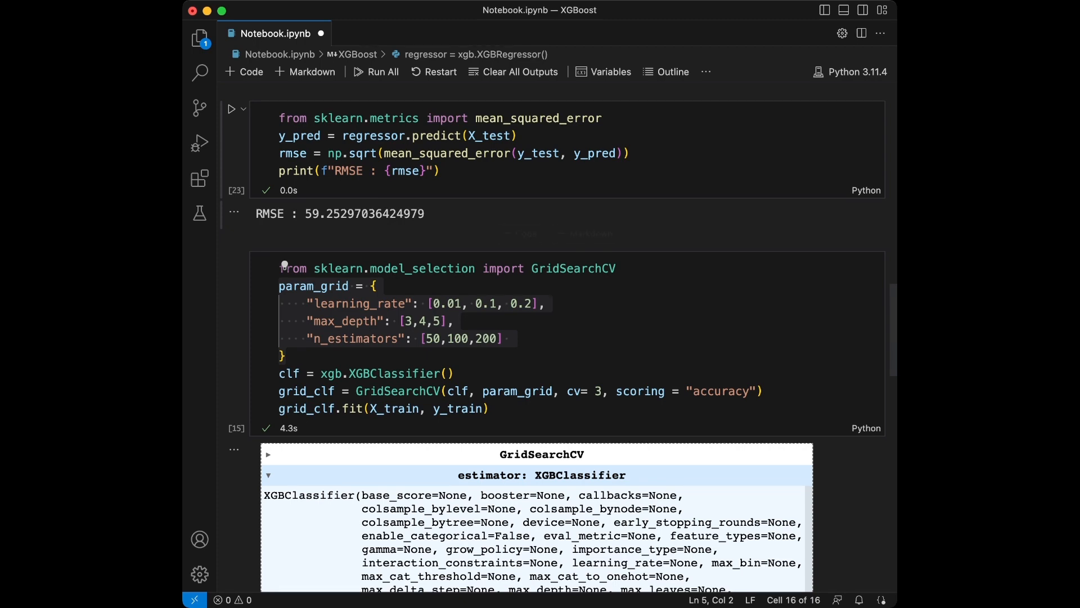
Step: Scroll to check the earlier cells before running the regressor grid search cell
scroll(down, 3)
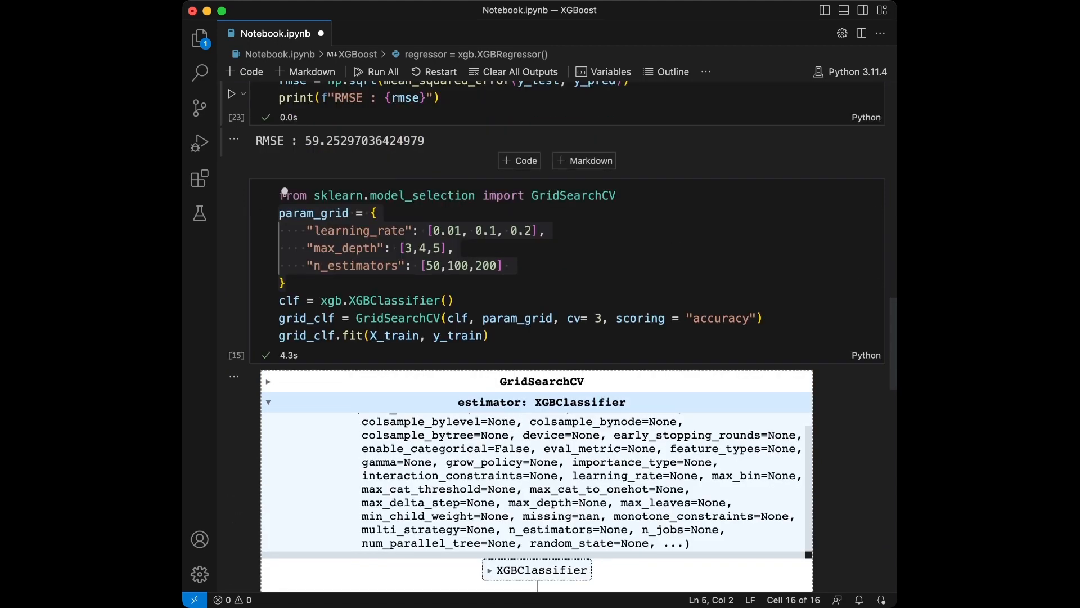
scroll(down, 3)
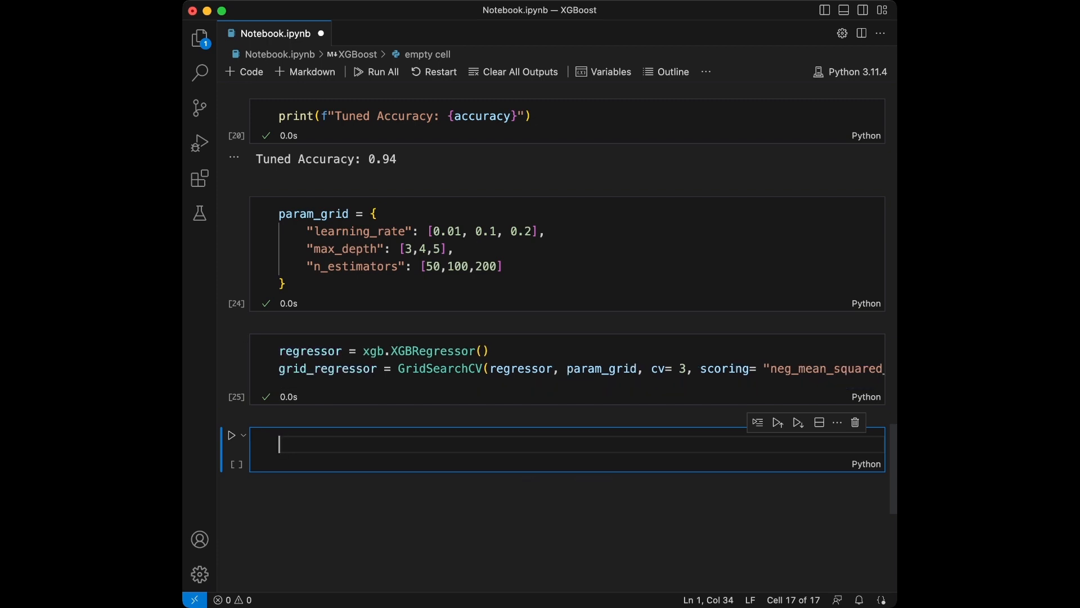
Step: Fit grid_regressor on X_train and y_train and run the cell
text(grid_regressor)
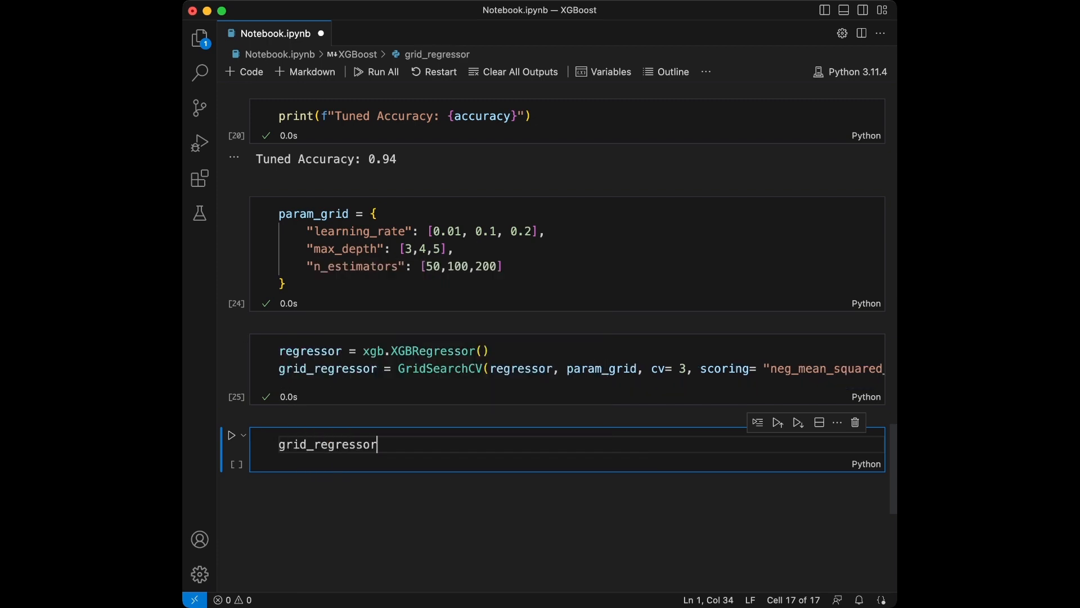
text(.fit(X_trai)
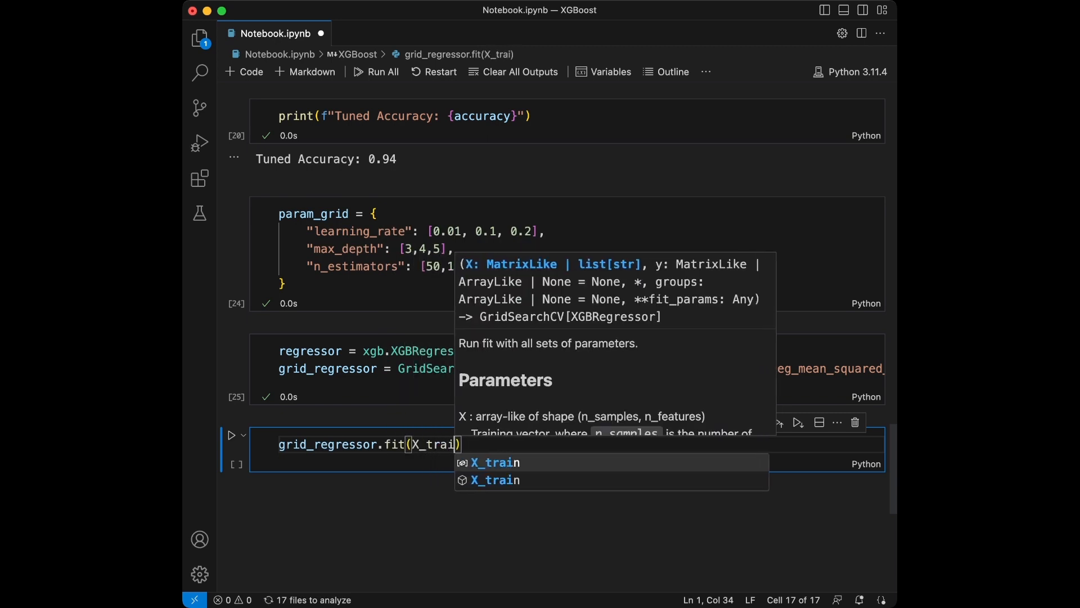
text(, y_train)
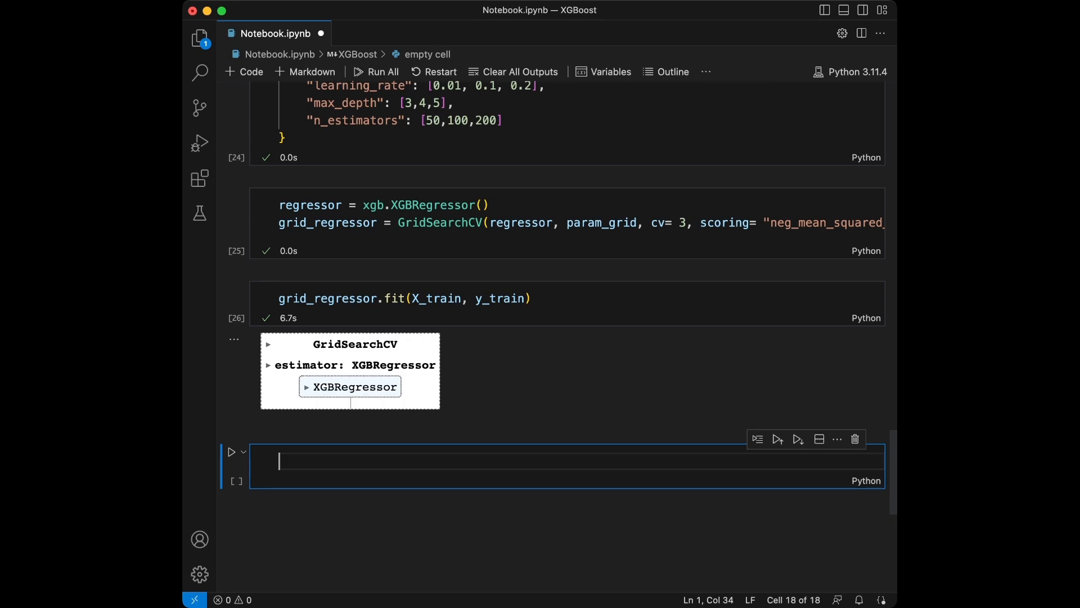
Step: Store best_regressor = grid_regressor.best_estimator_ and predict y_pred on X_test
text(best_)
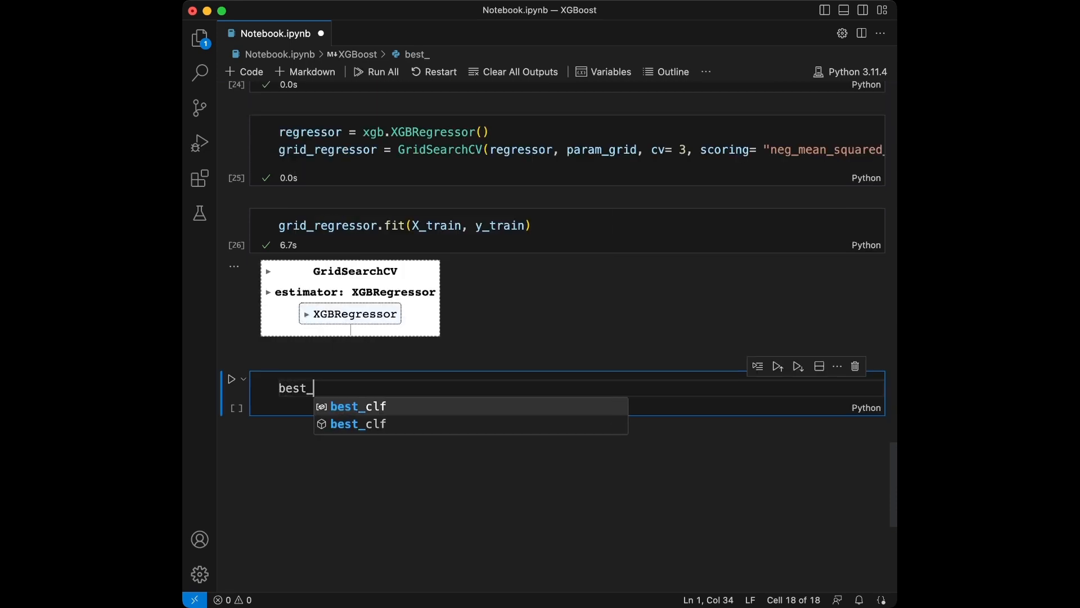
text(regressor = grid_regressor)
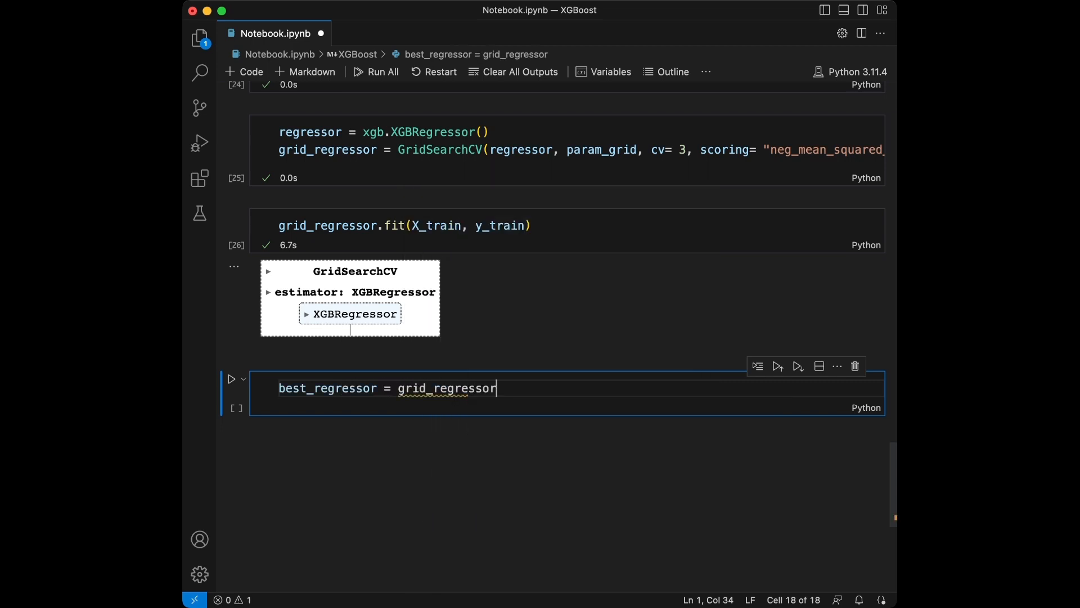
text(.best_estimator_)
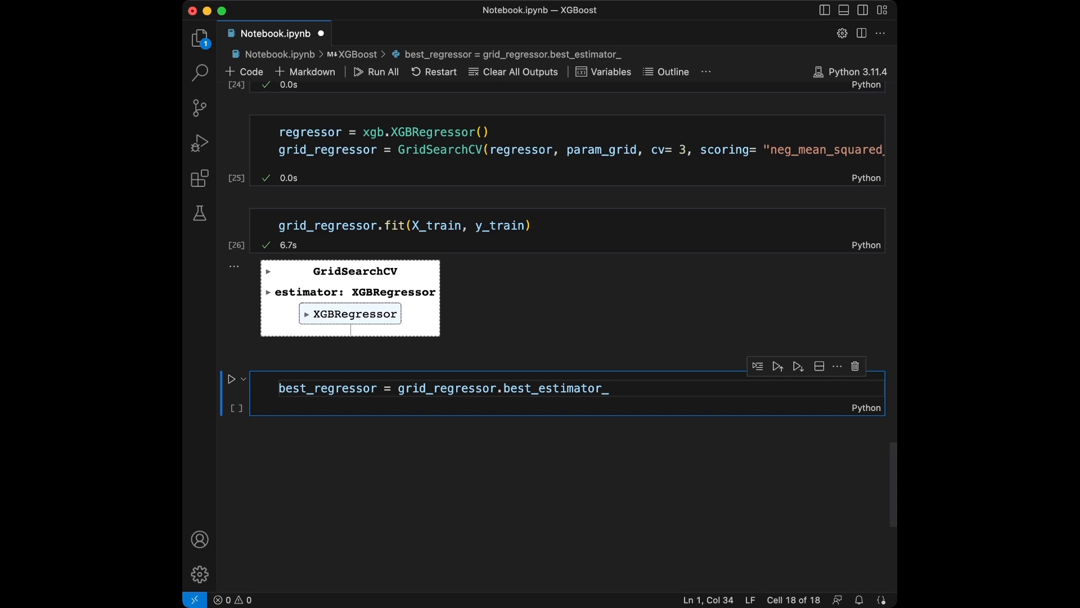
text(y_pred = best_regressor)
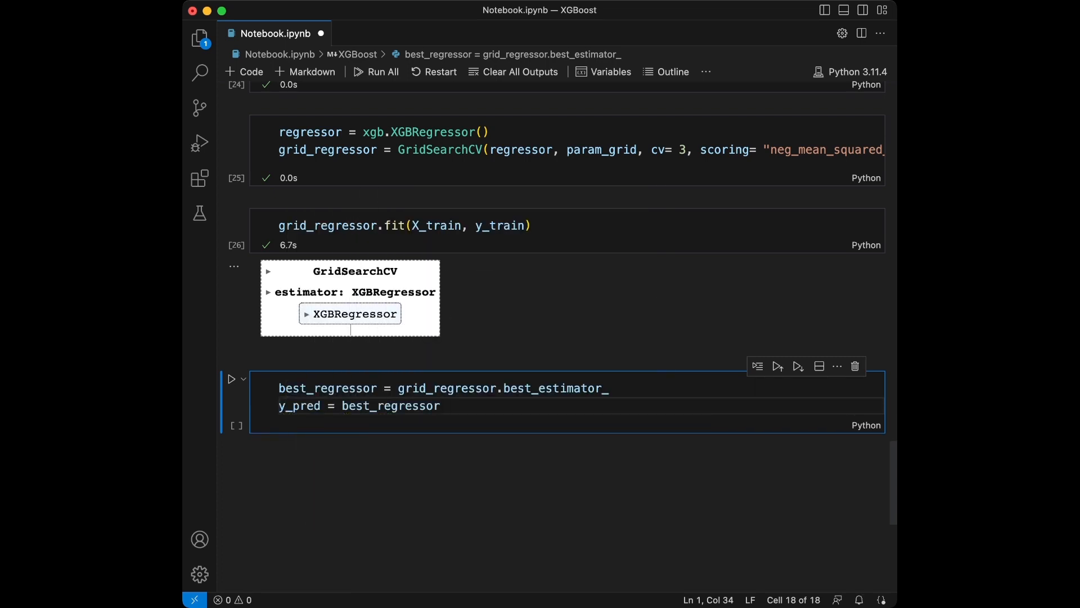
text(.predict()
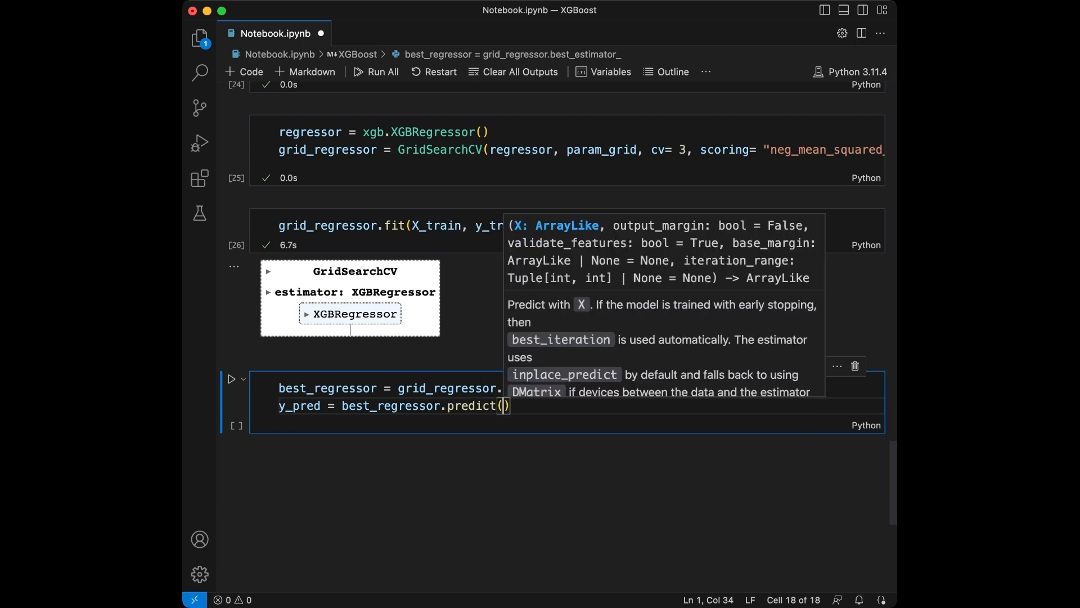
text(X_test)
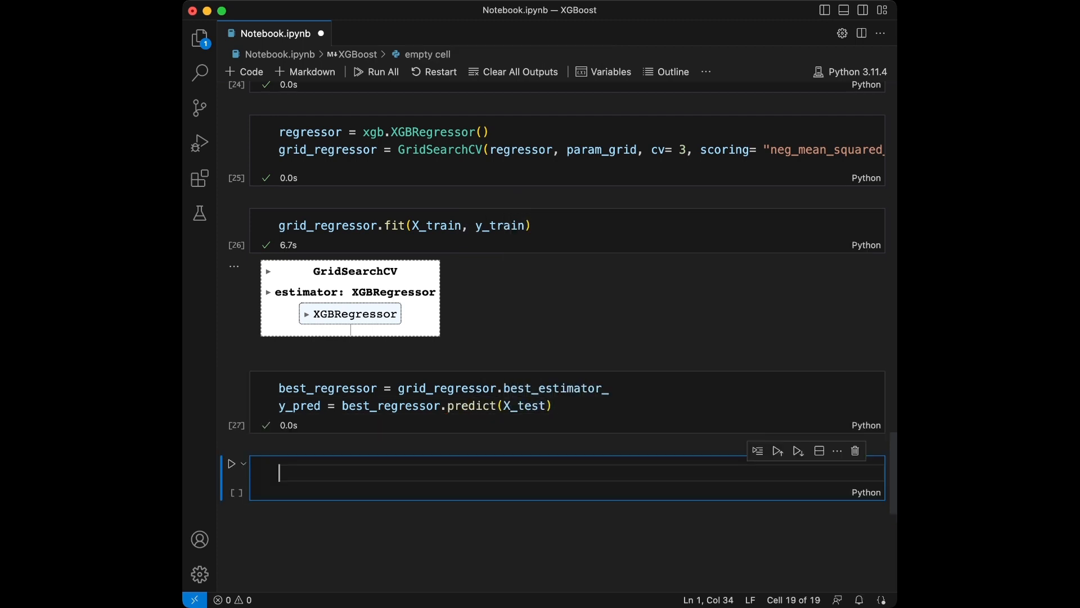
Step: Compute rmse = np.sqrt(mean_squared_error(y_test, y_pred)) and print it as Tuned RMSE
text(rmse = np.sqrt(mean_squared_error()
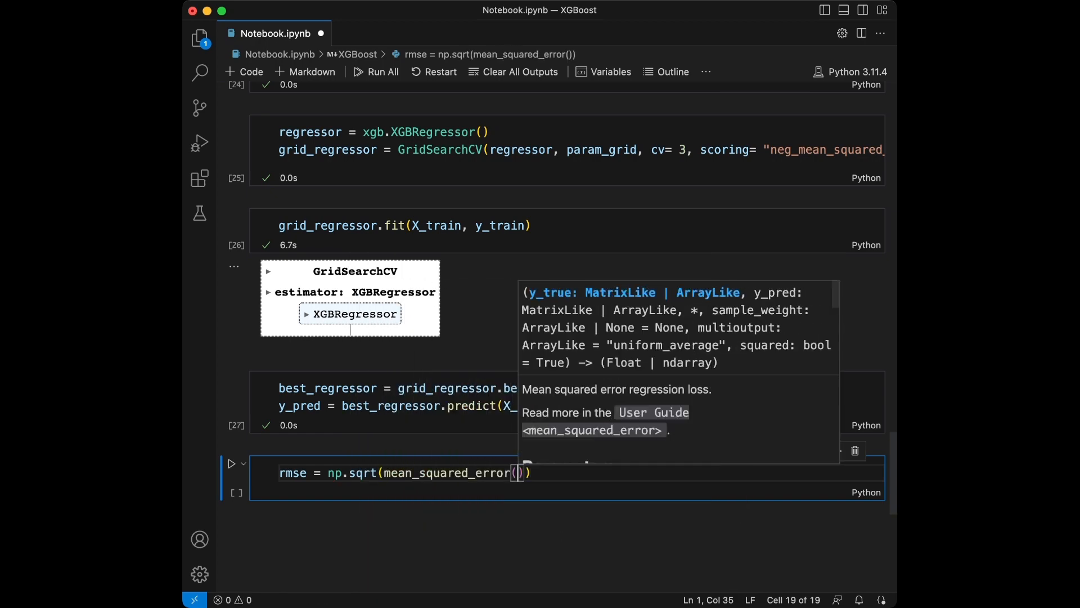
text(y_test, y_pred)
text(print(f"T)
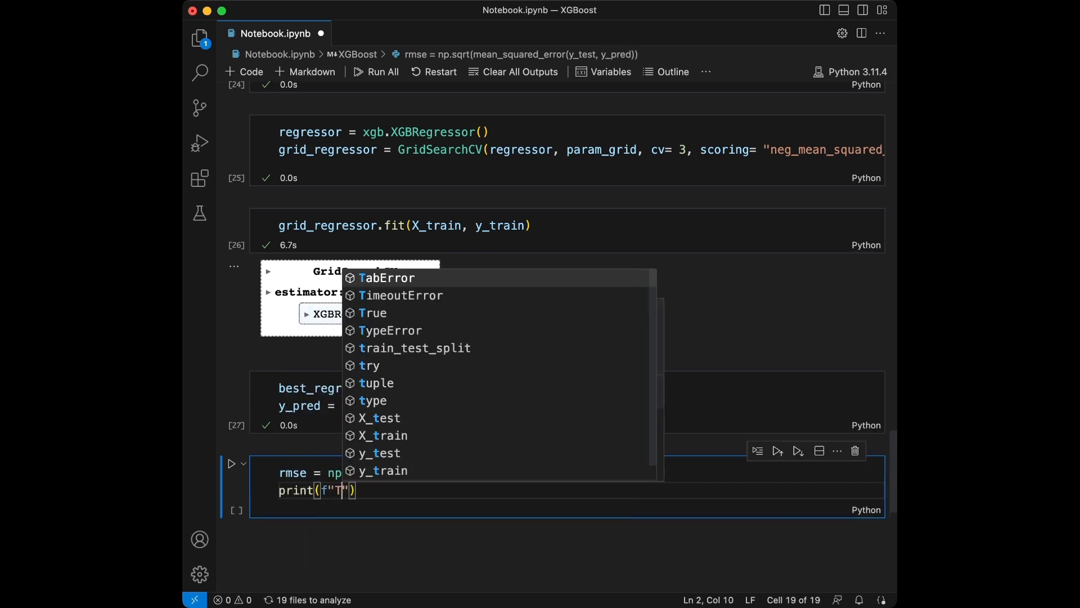
text(uned RMSE:)
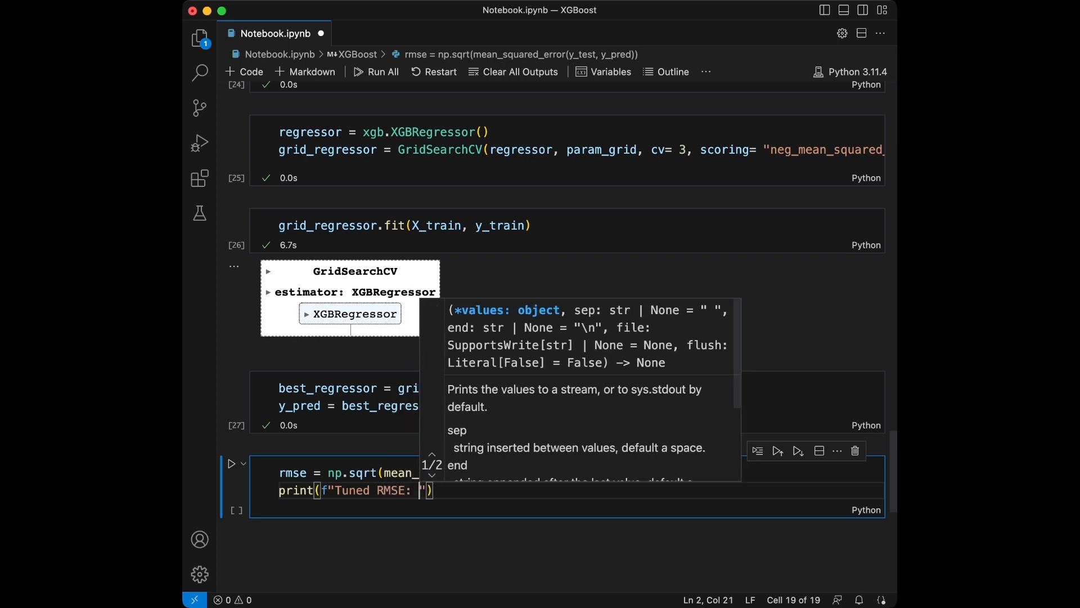
text(rmse})
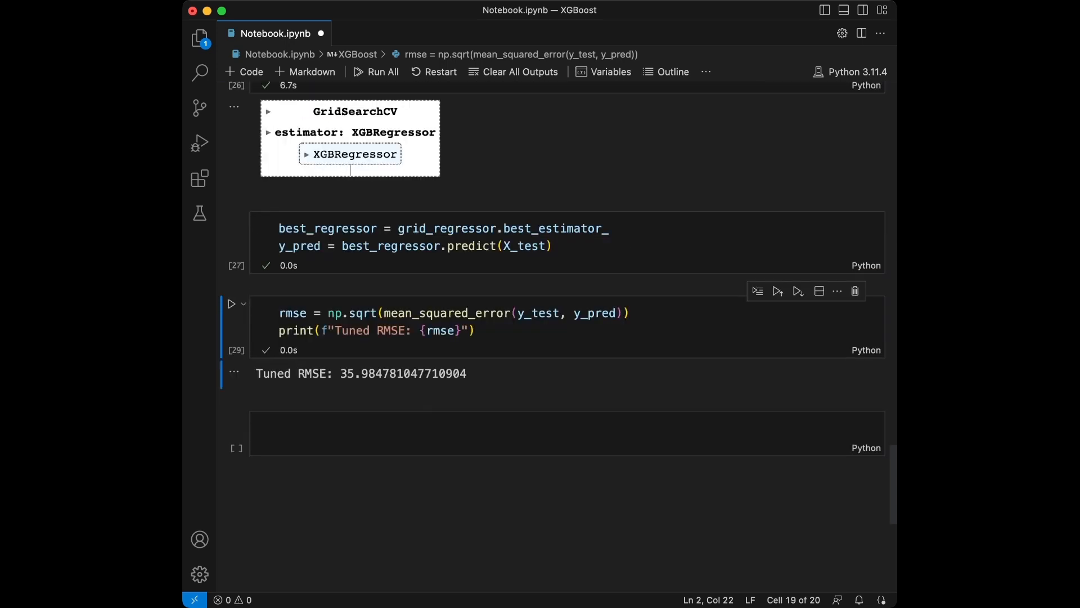
scroll(up, 3)
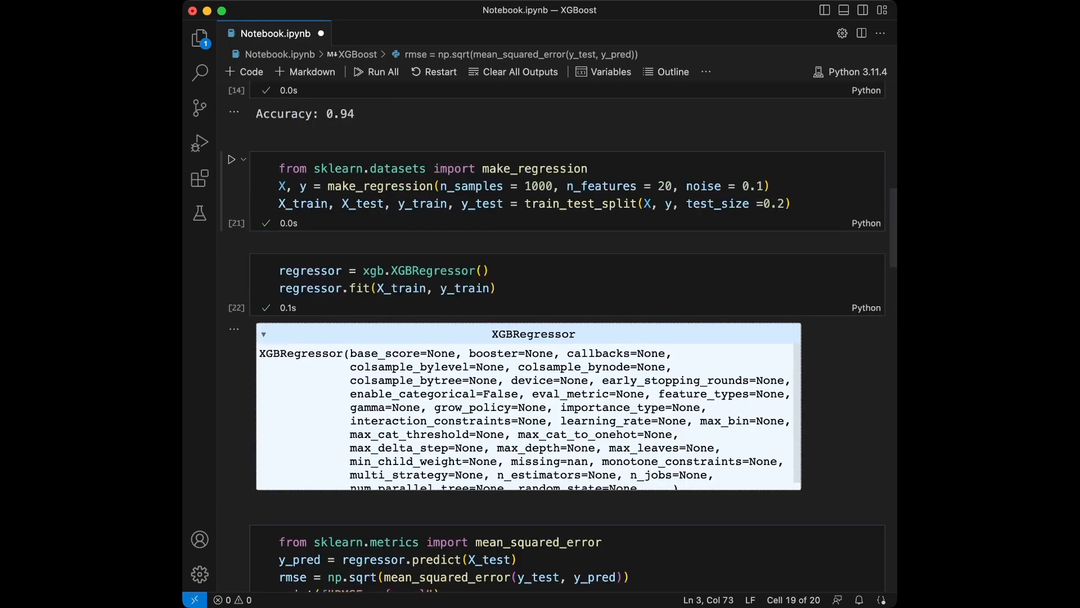
scroll(down, 3)
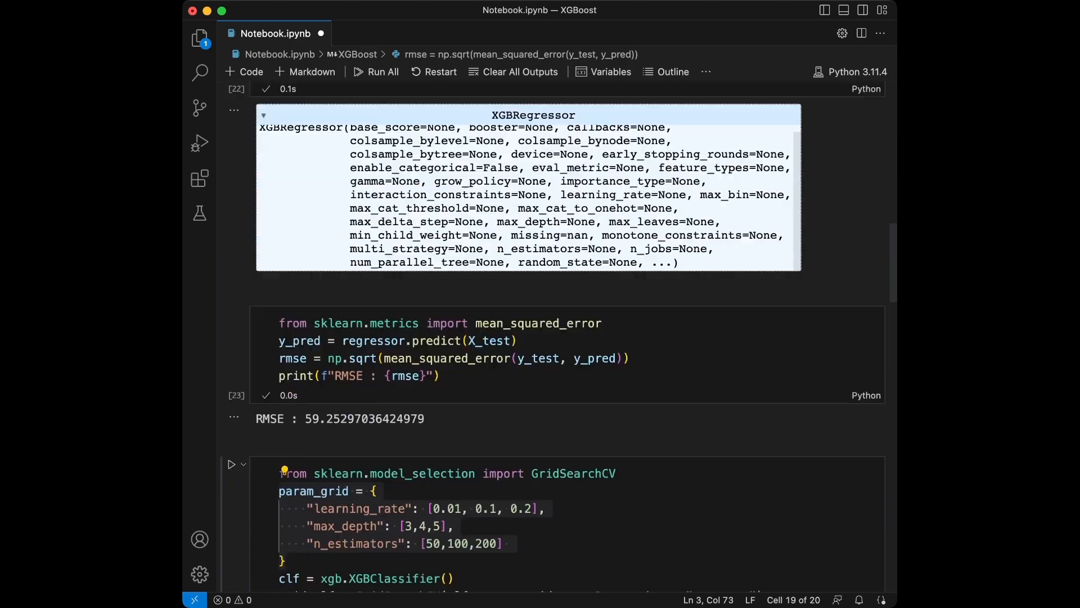
scroll(down, 3)
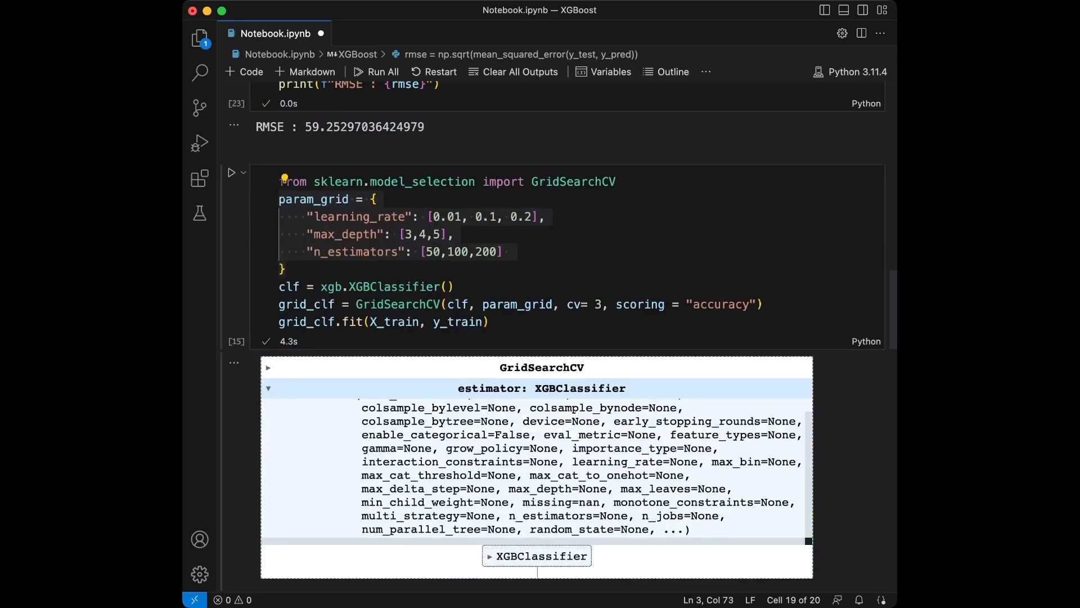